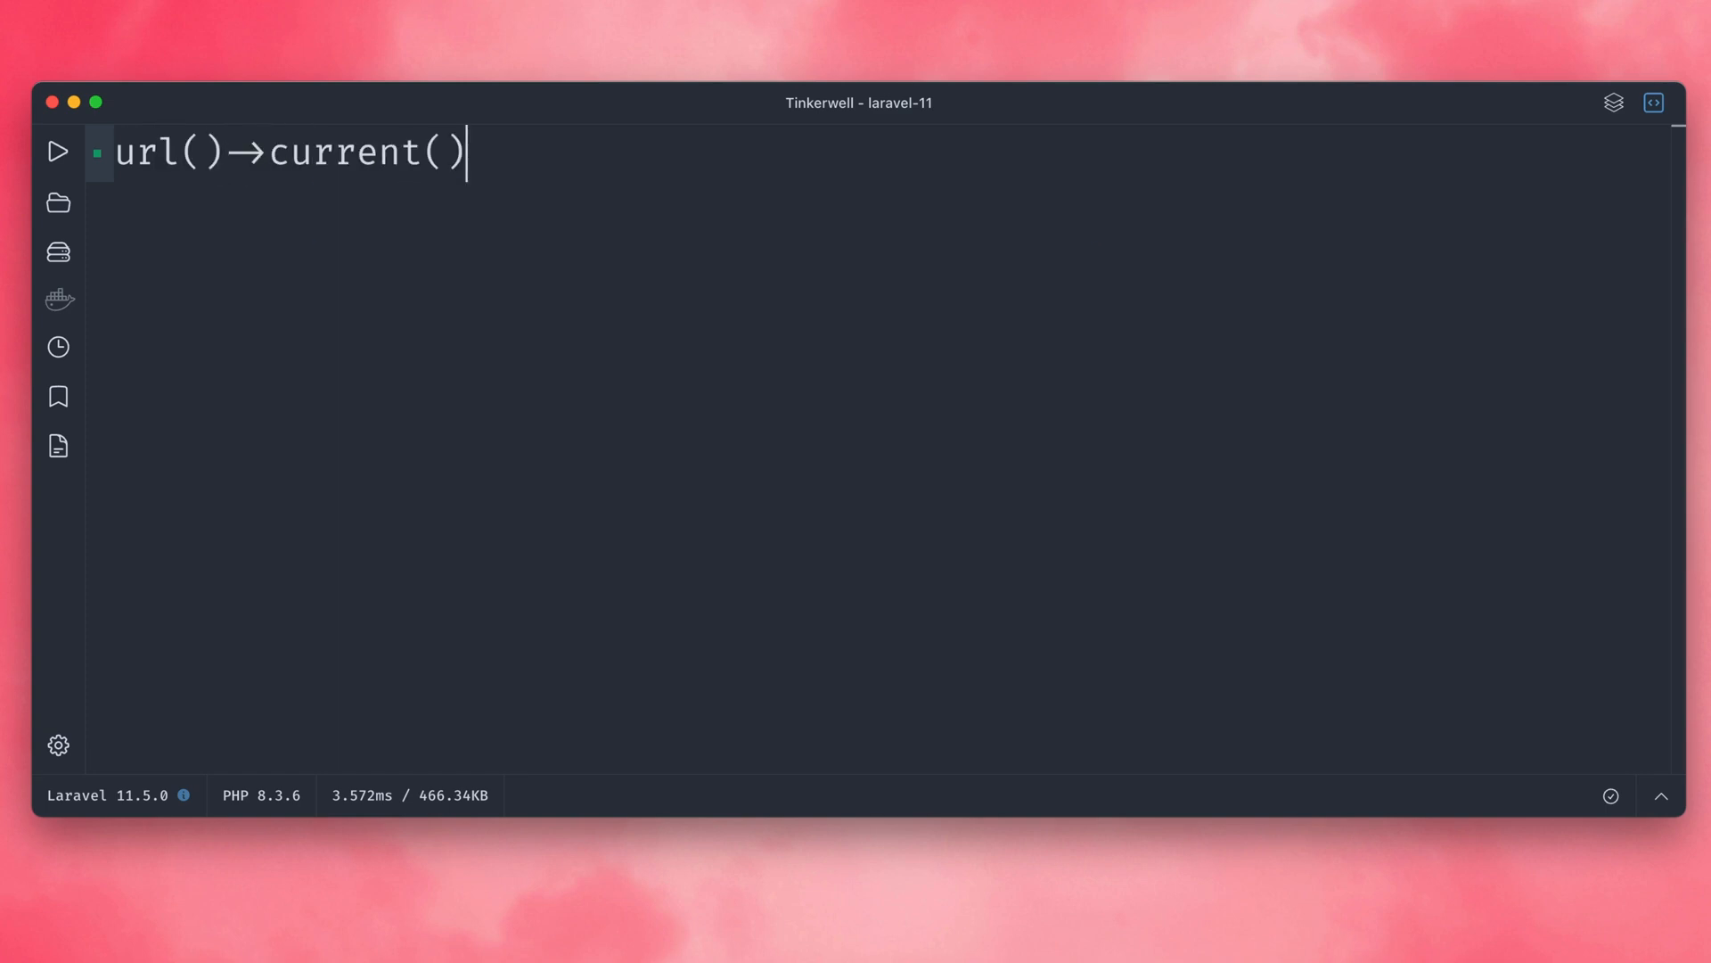
{"action": "type", "text": ";"}
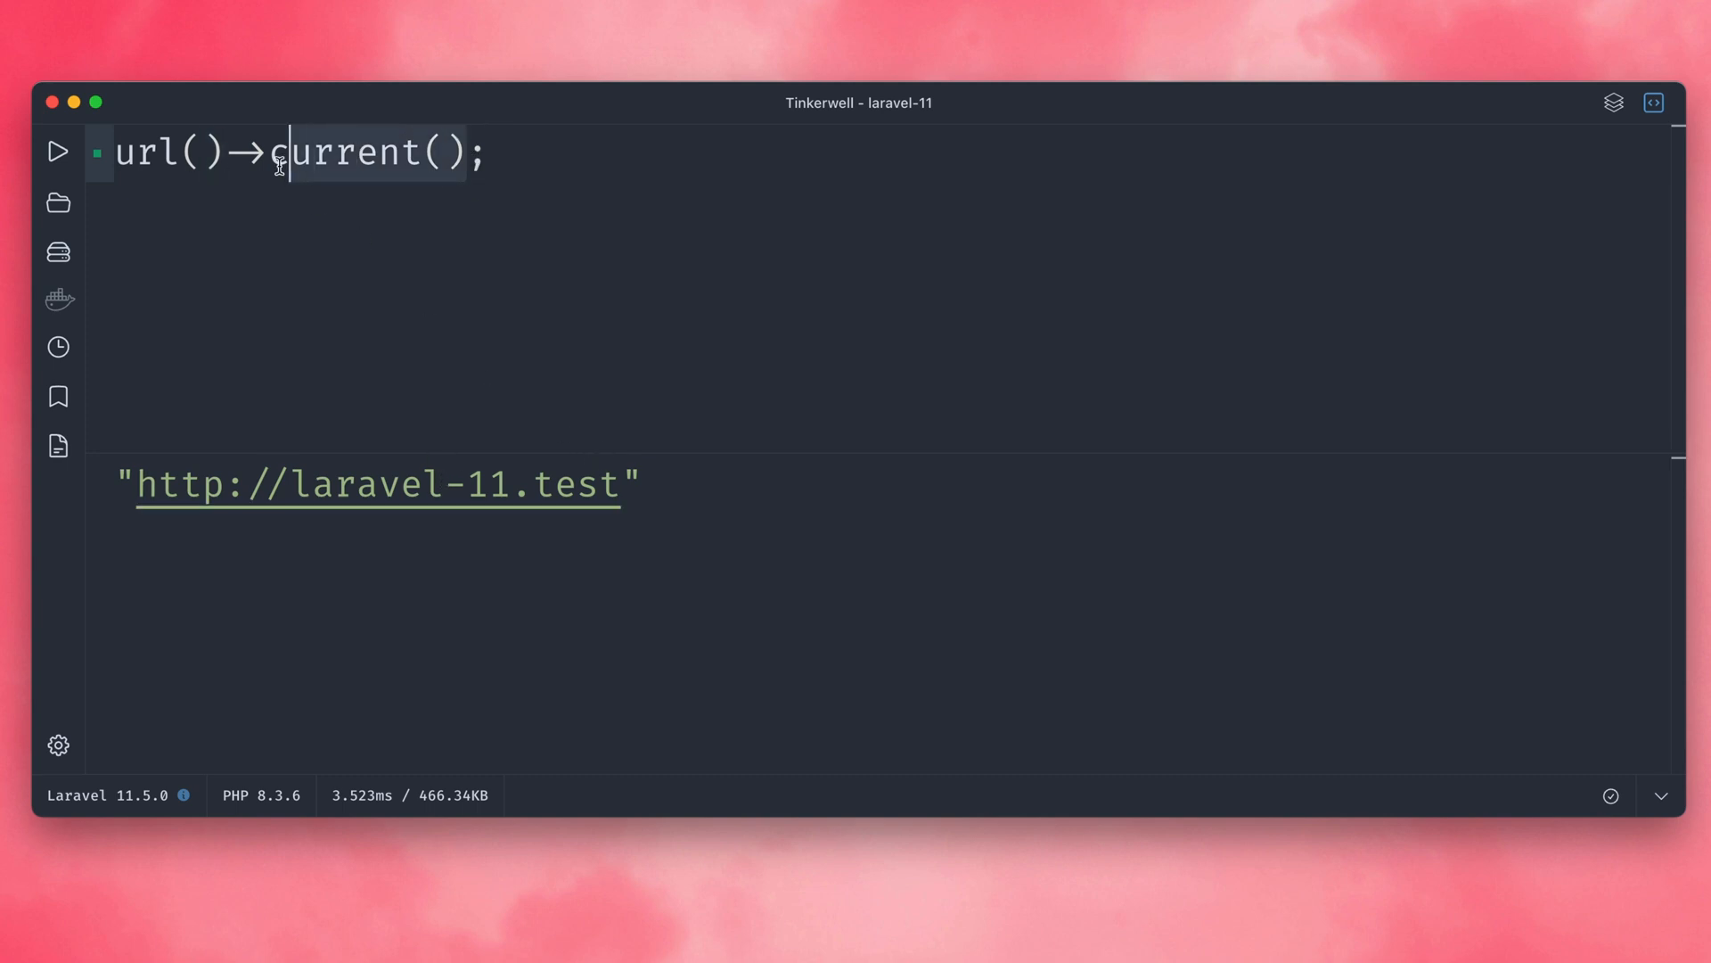
{"action": "type", "text": "pre"}
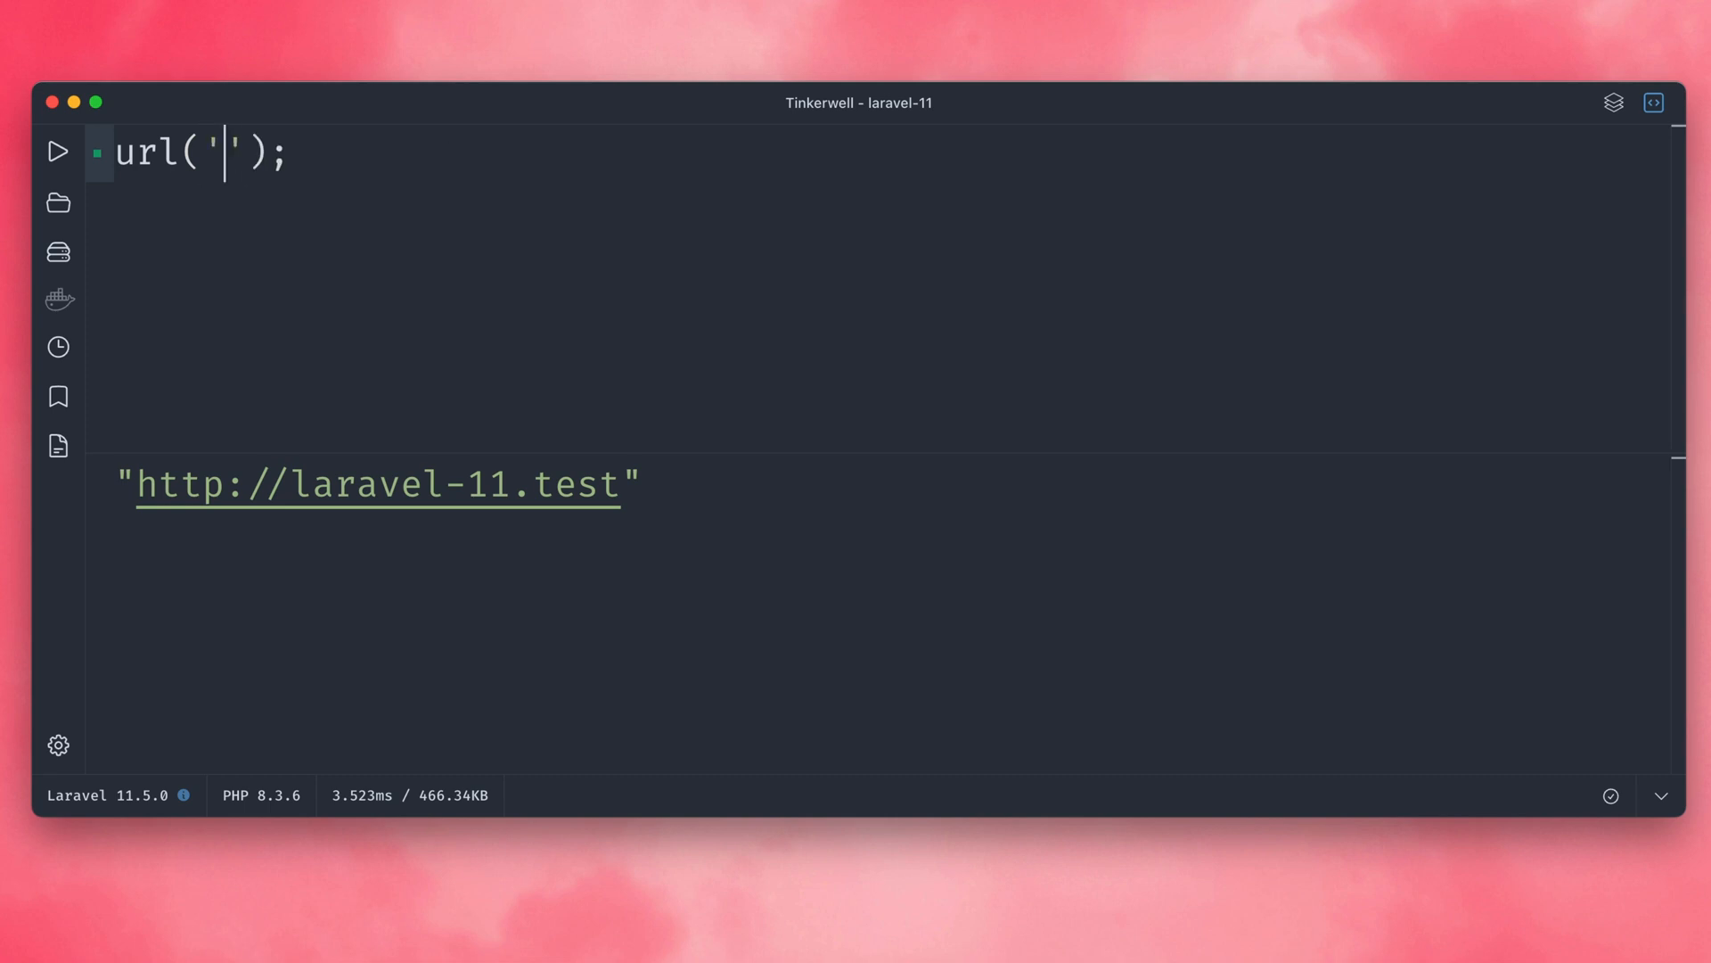
{"action": "type", "text": "products\""}
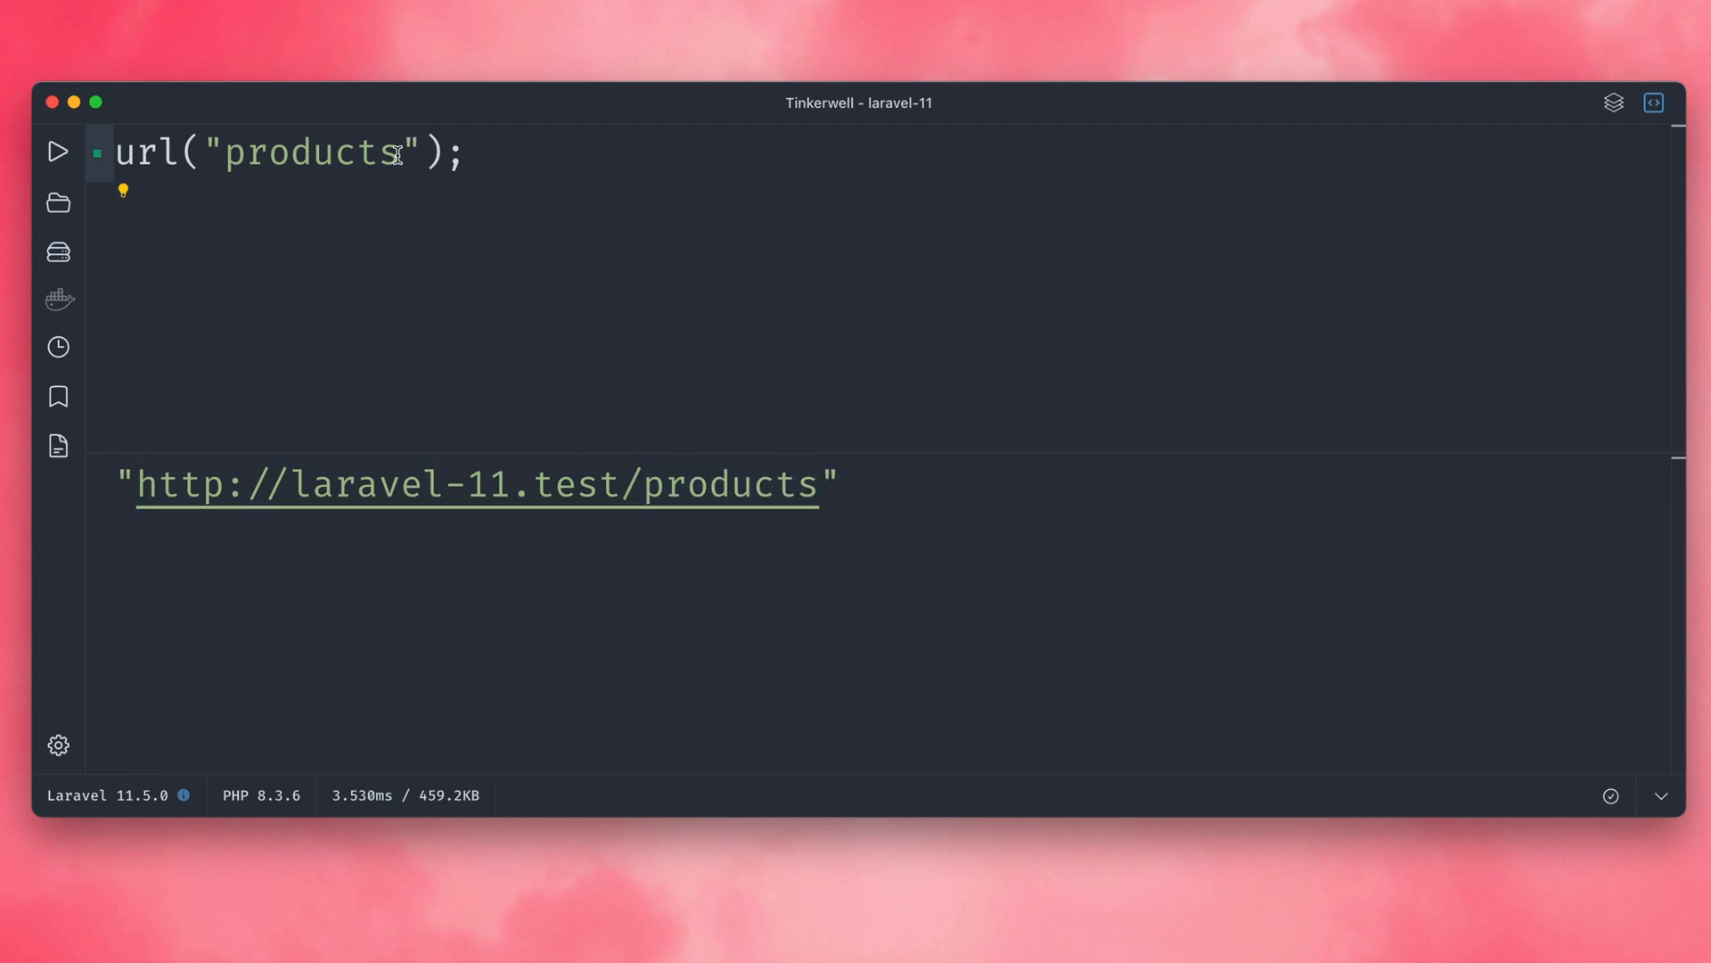
{"action": "key", "text": "BackSpace"}
{"action": "type", "text": "url()->qu"}
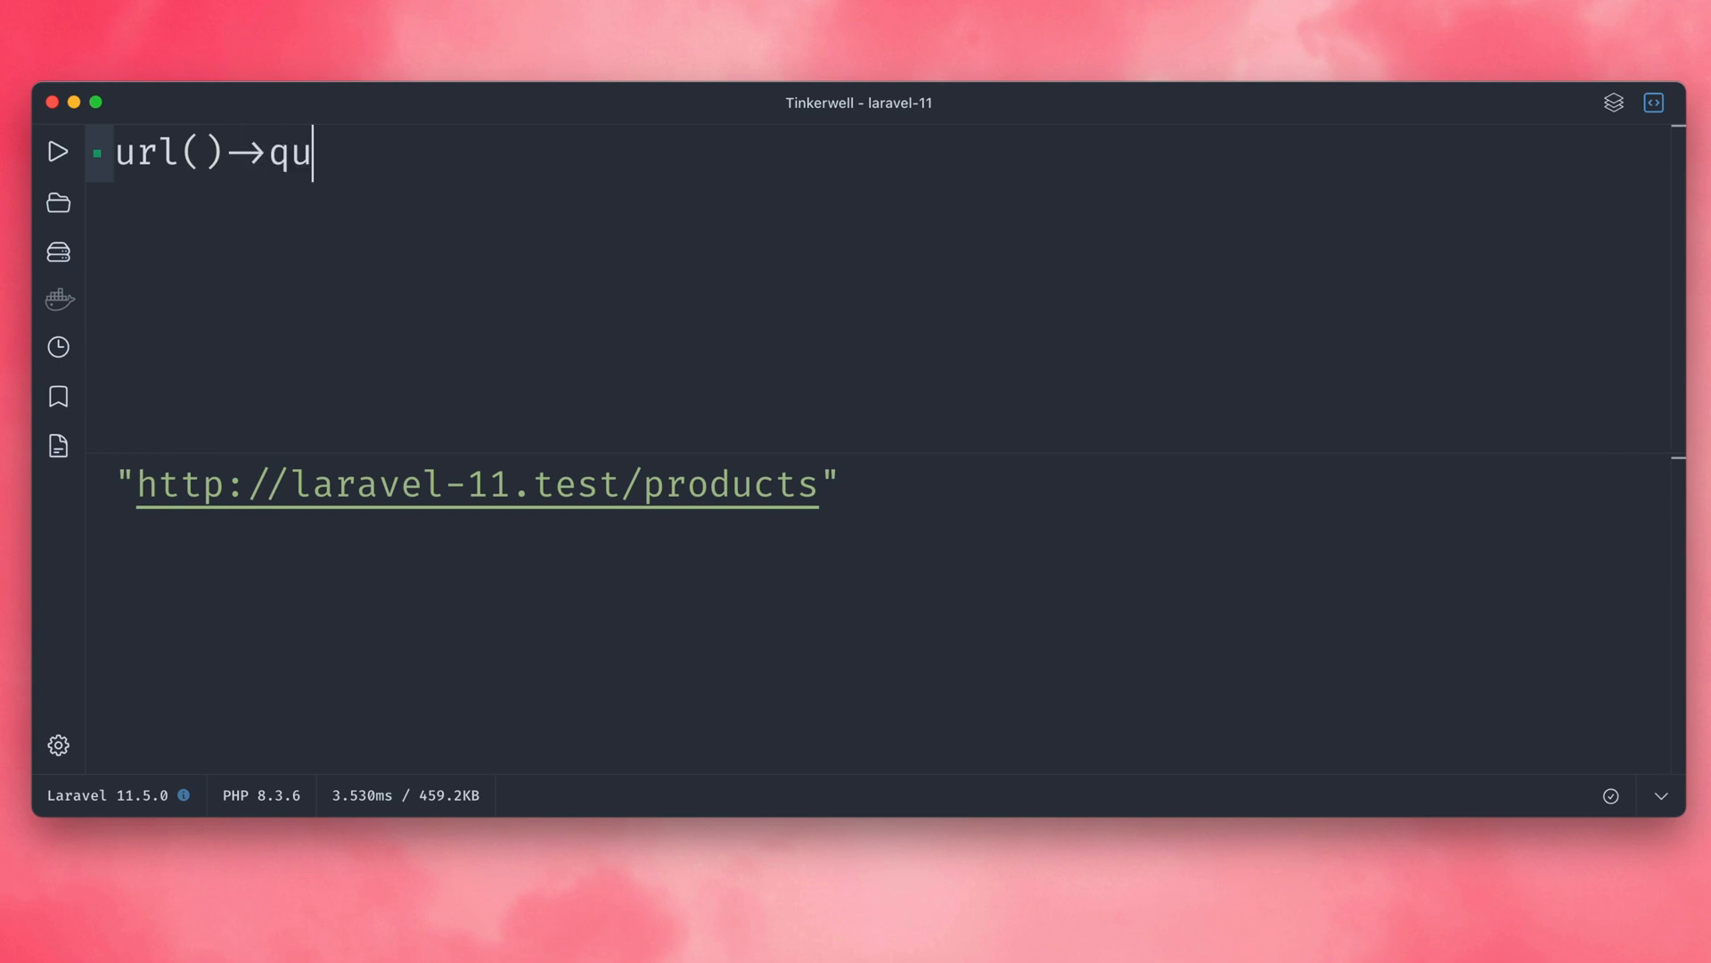
{"action": "type", "text": "ery()"}
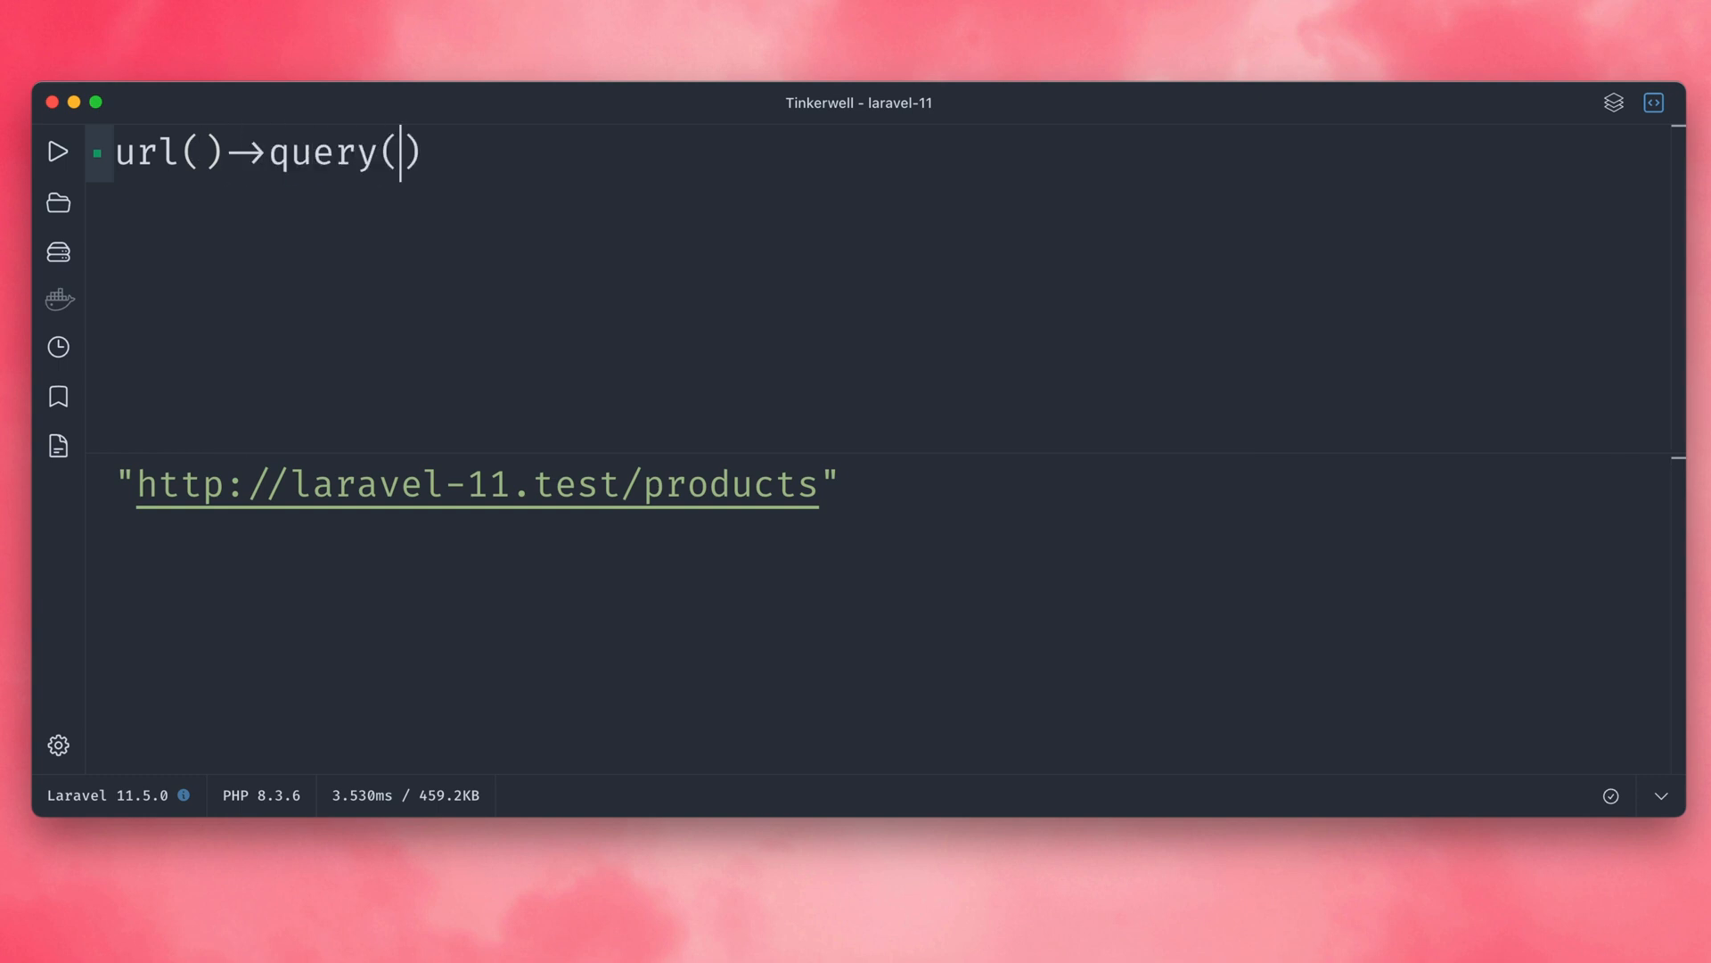
{"action": "type", "text": "''"}
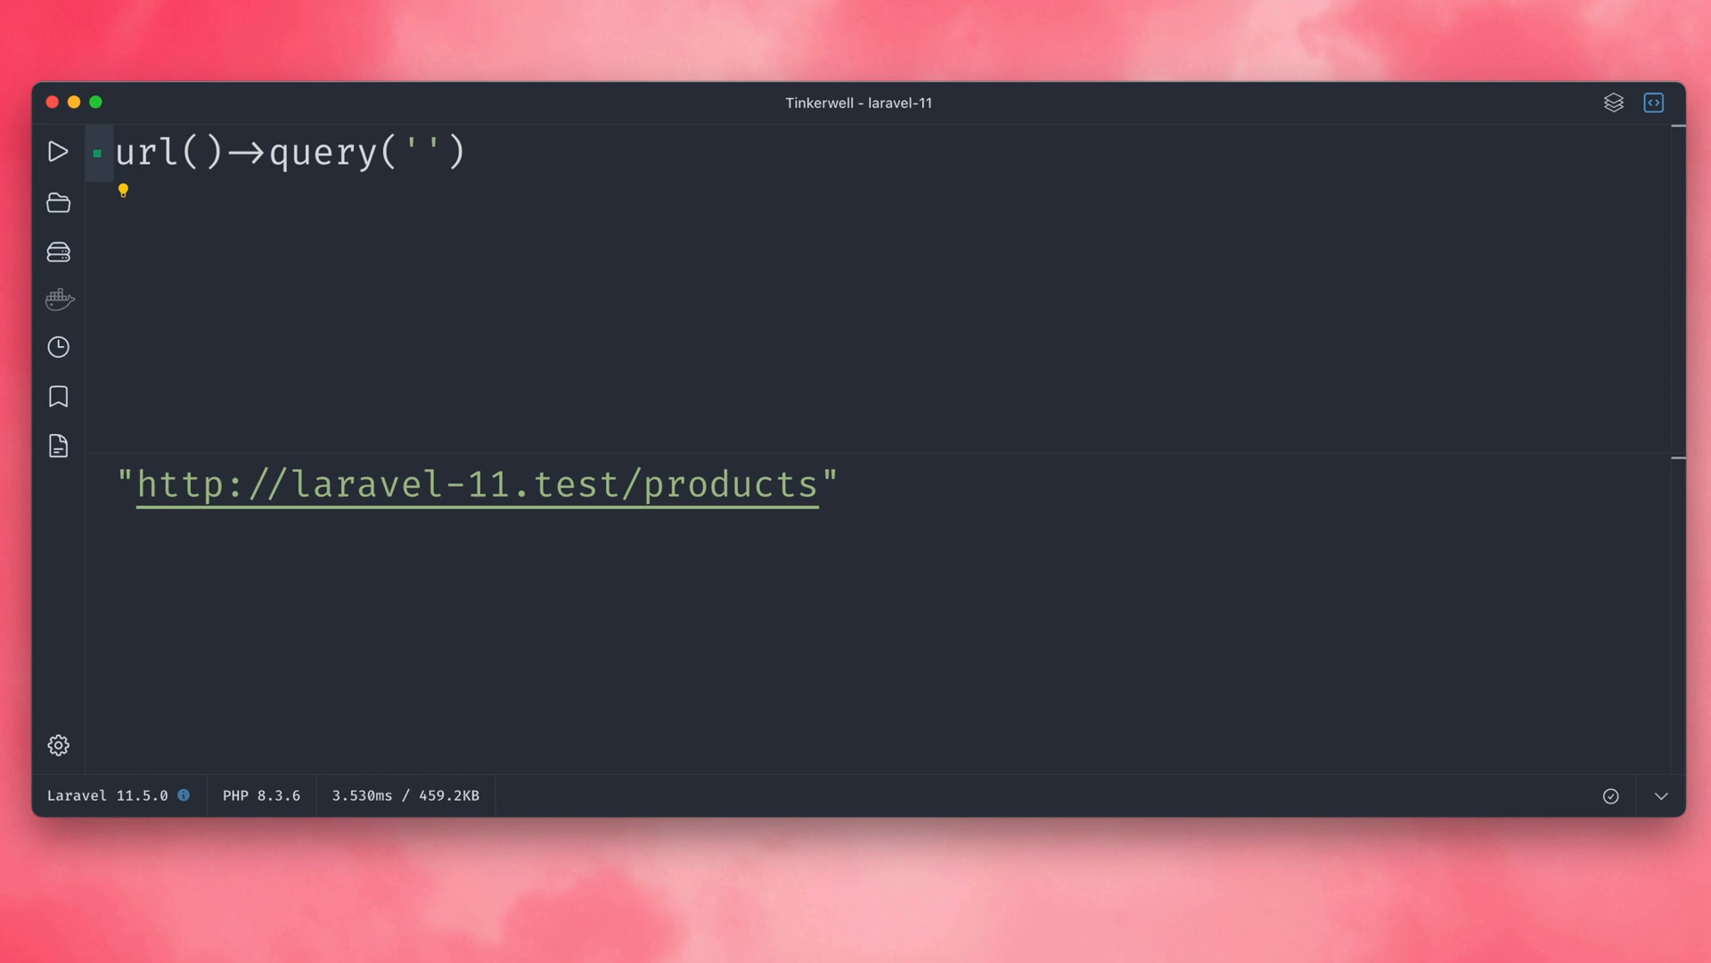
{"action": "type", "text": "products\""}
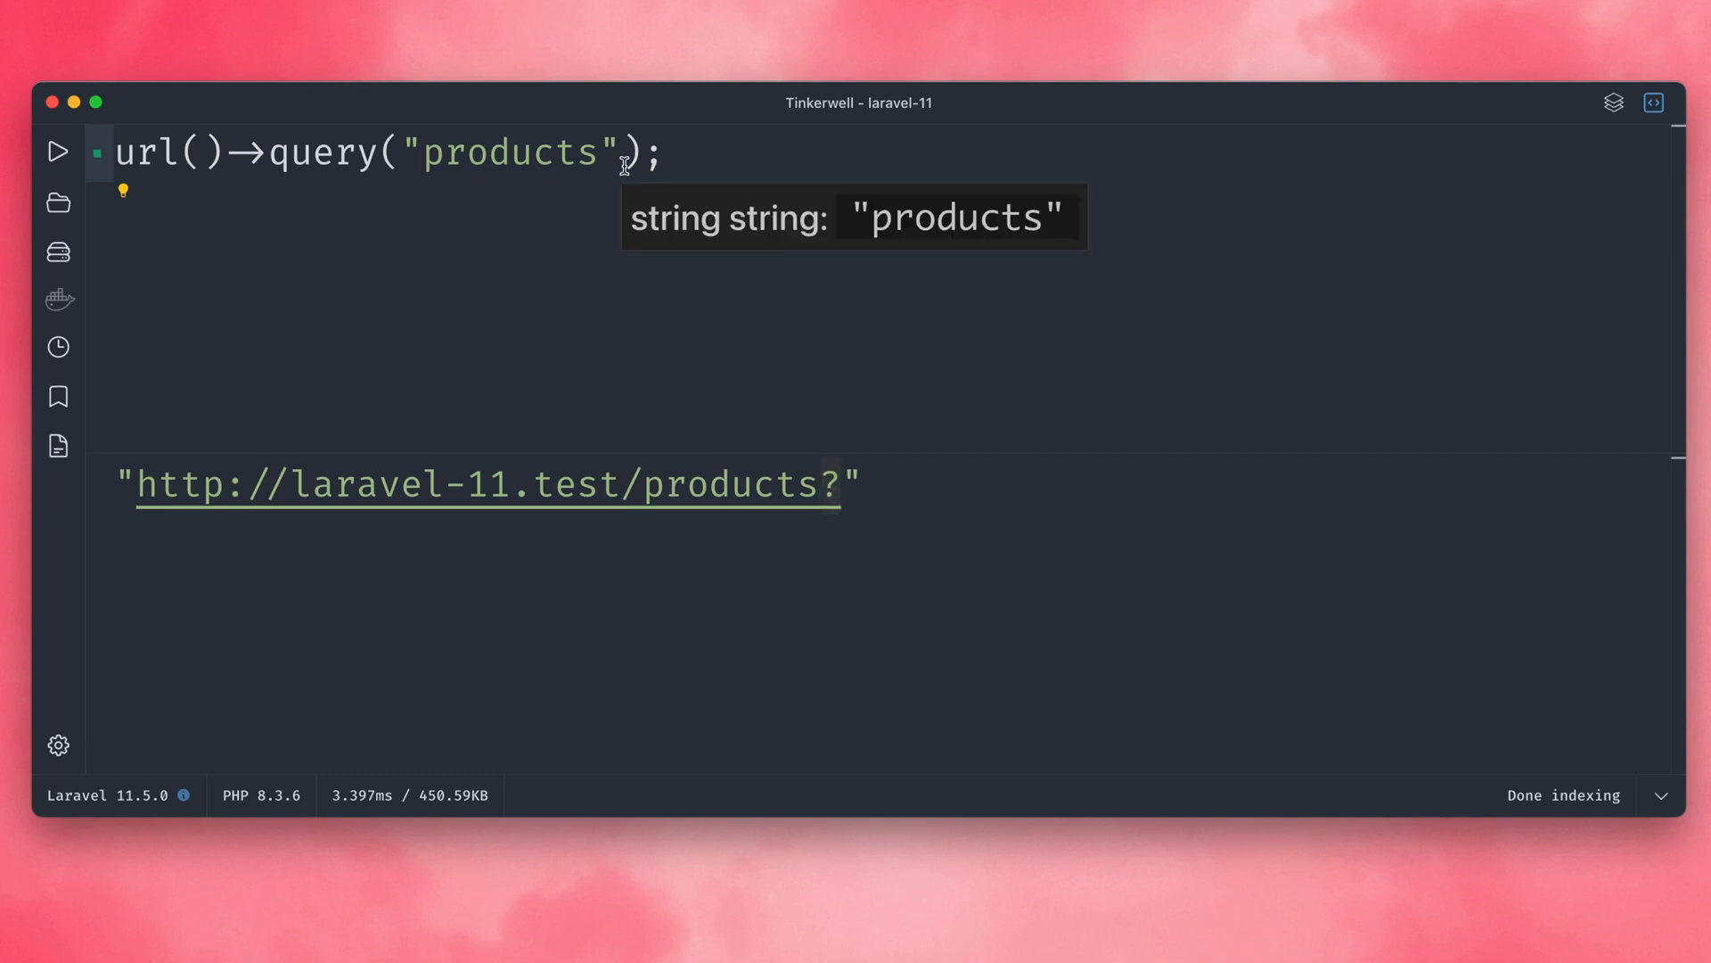
{"action": "type", "text": ", ["}
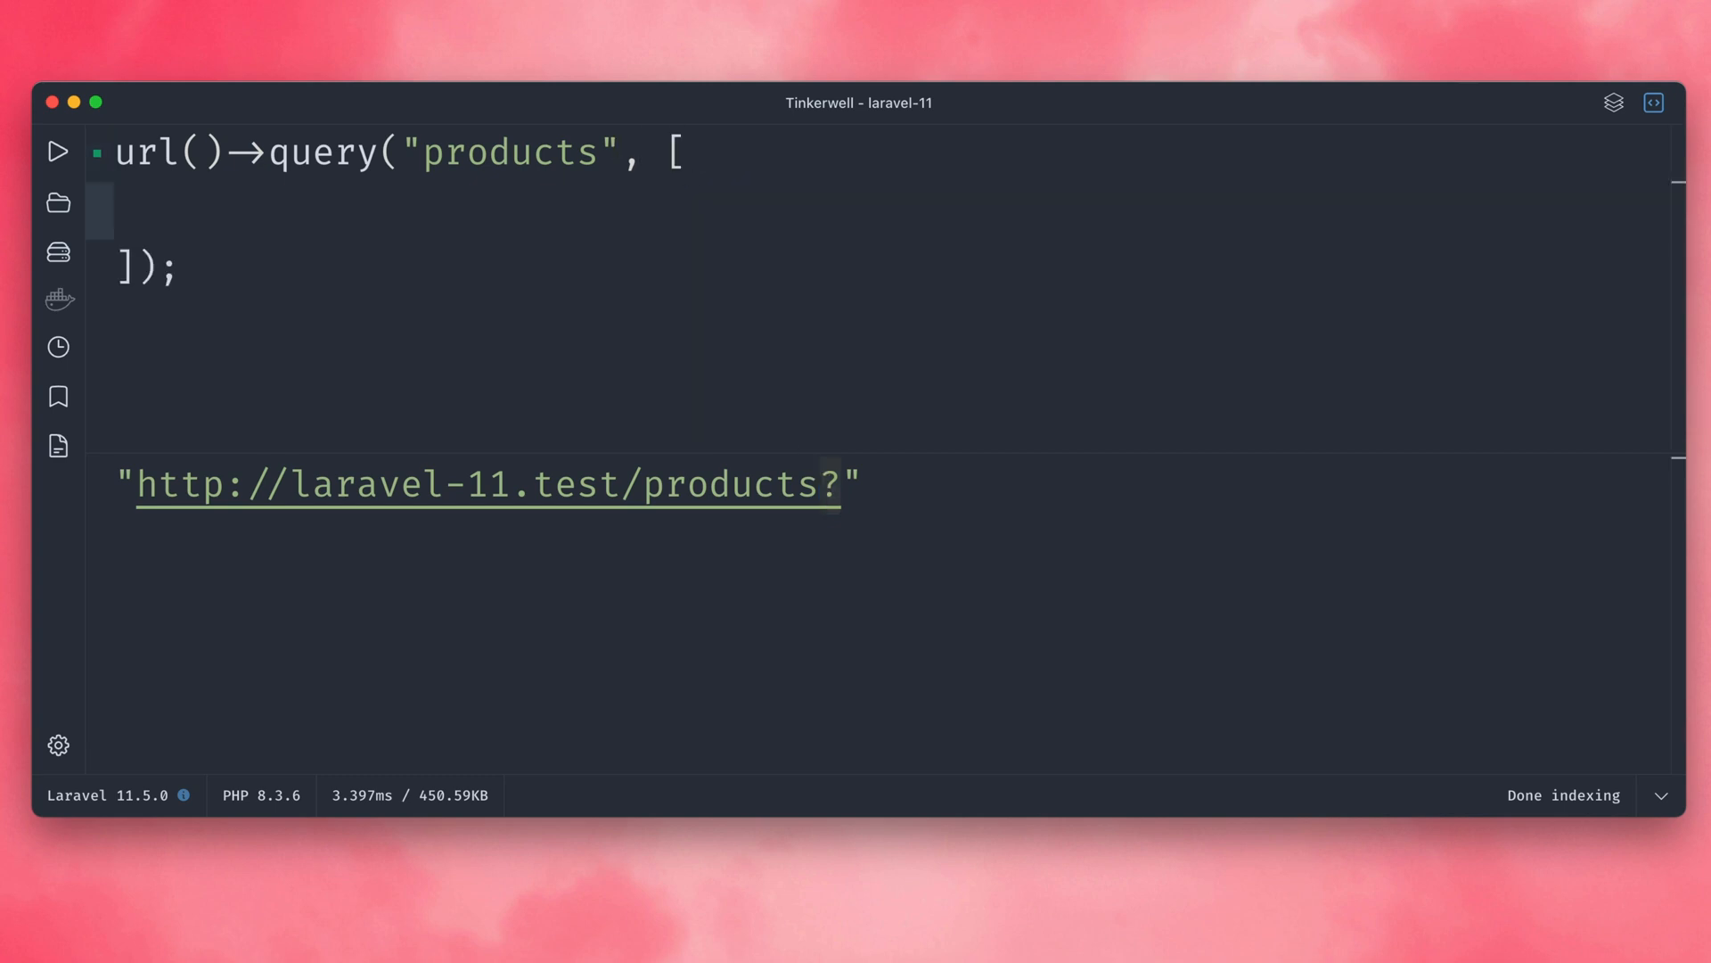
{"action": "type", "text": "'"}
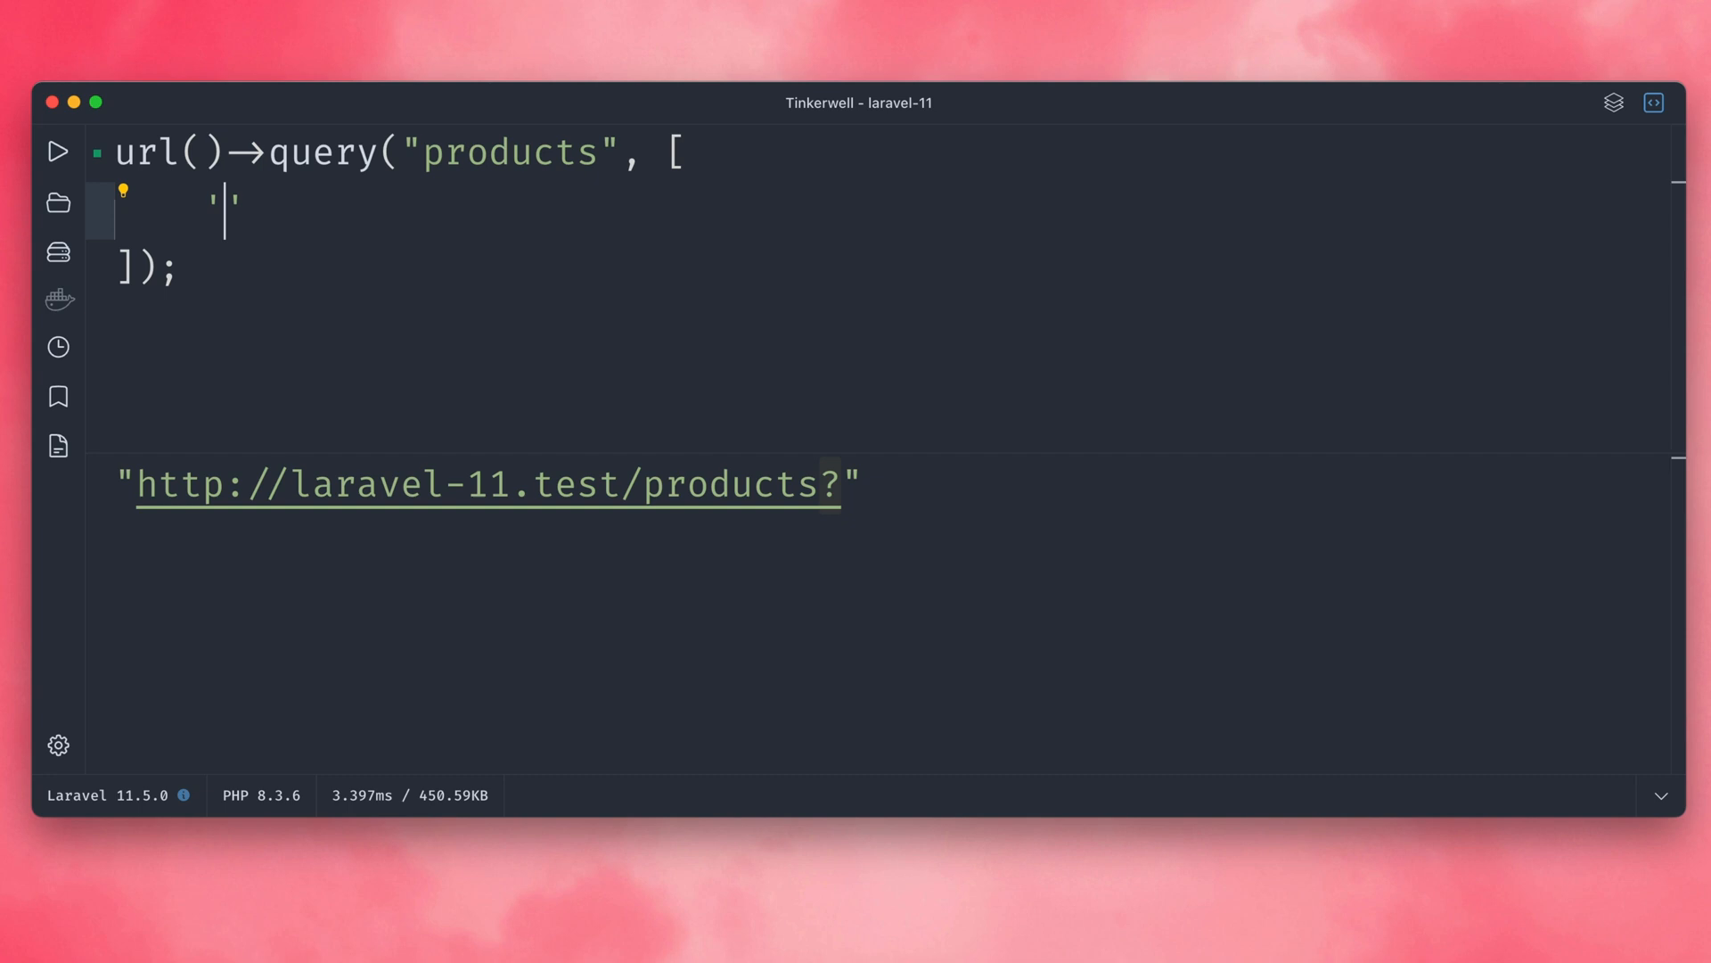
{"action": "type", "text": "page' ="}
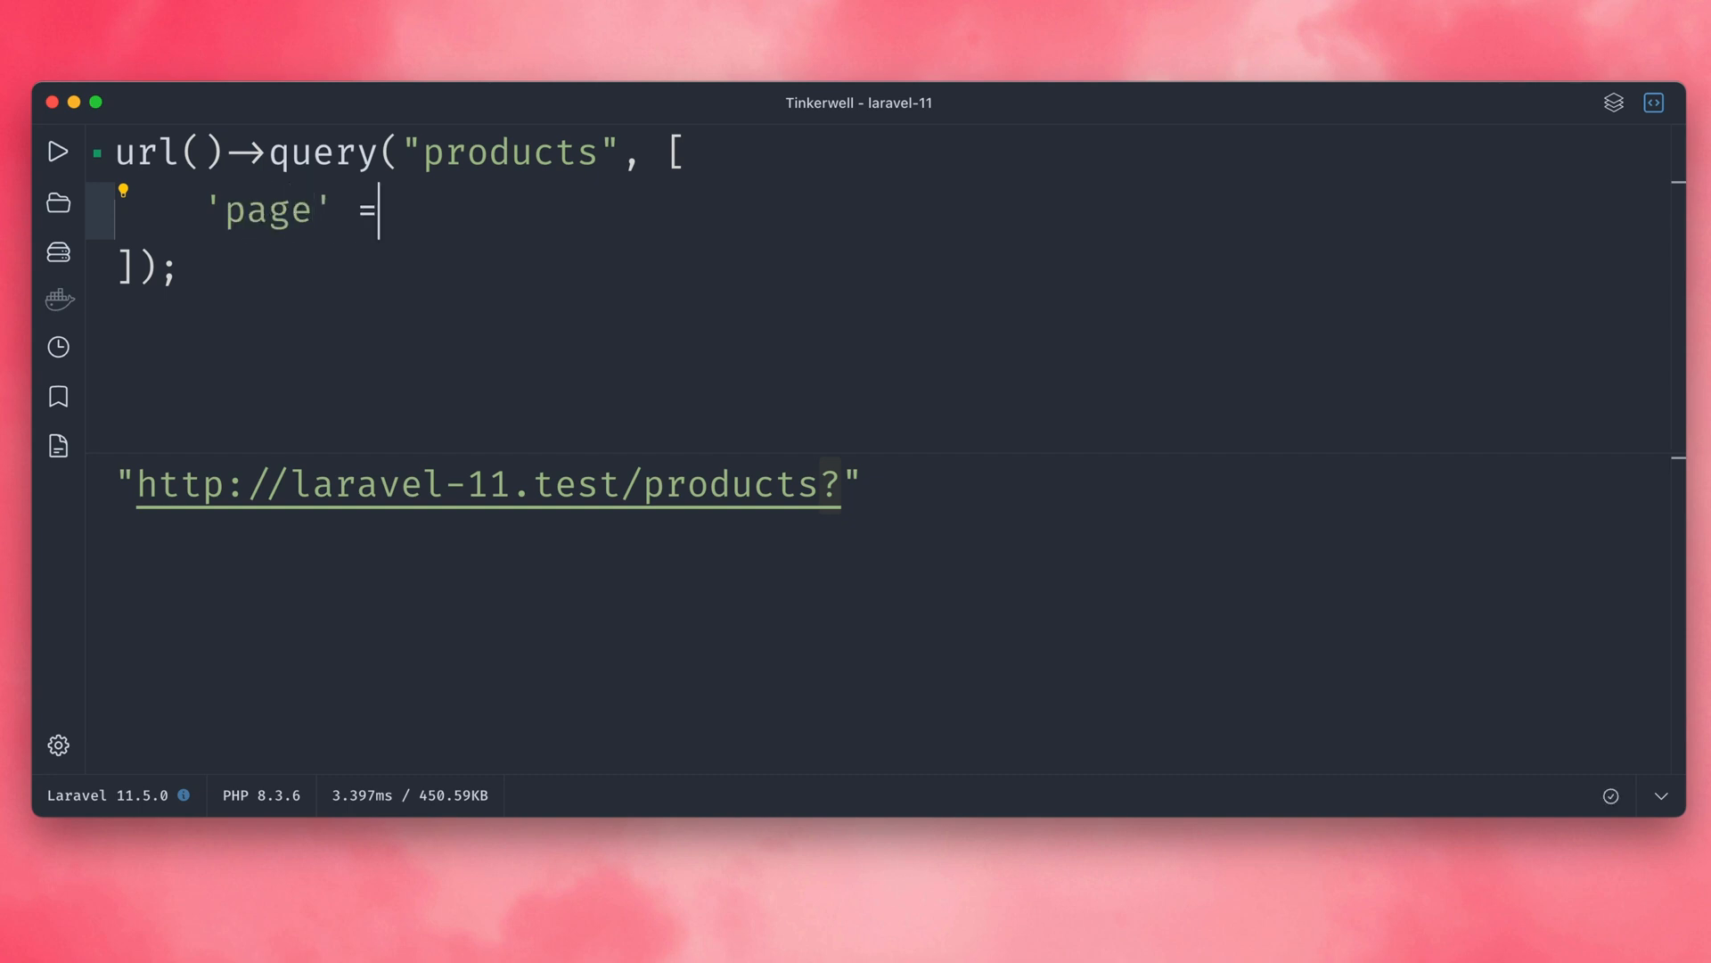
{"action": "type", "text": "> 1,"}
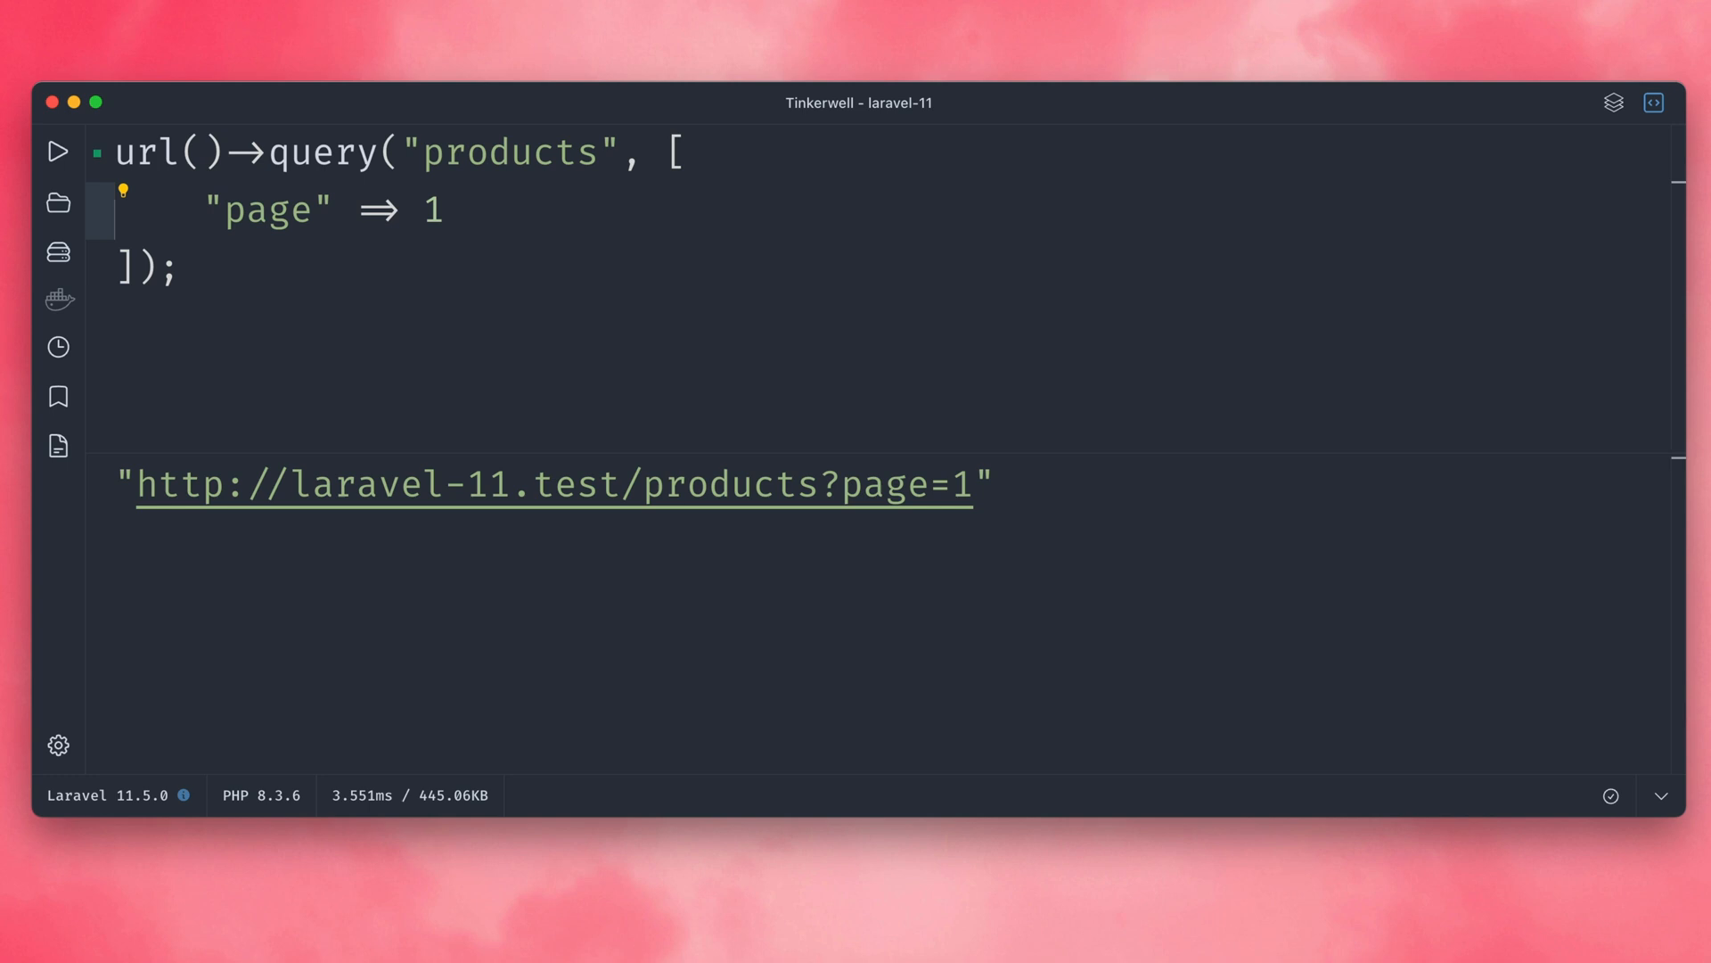
Add 'active' => true so the URL becomes products?page=1&active=1.
{"action": "type", "text": ","}
{"action": "type", "text": "\""}
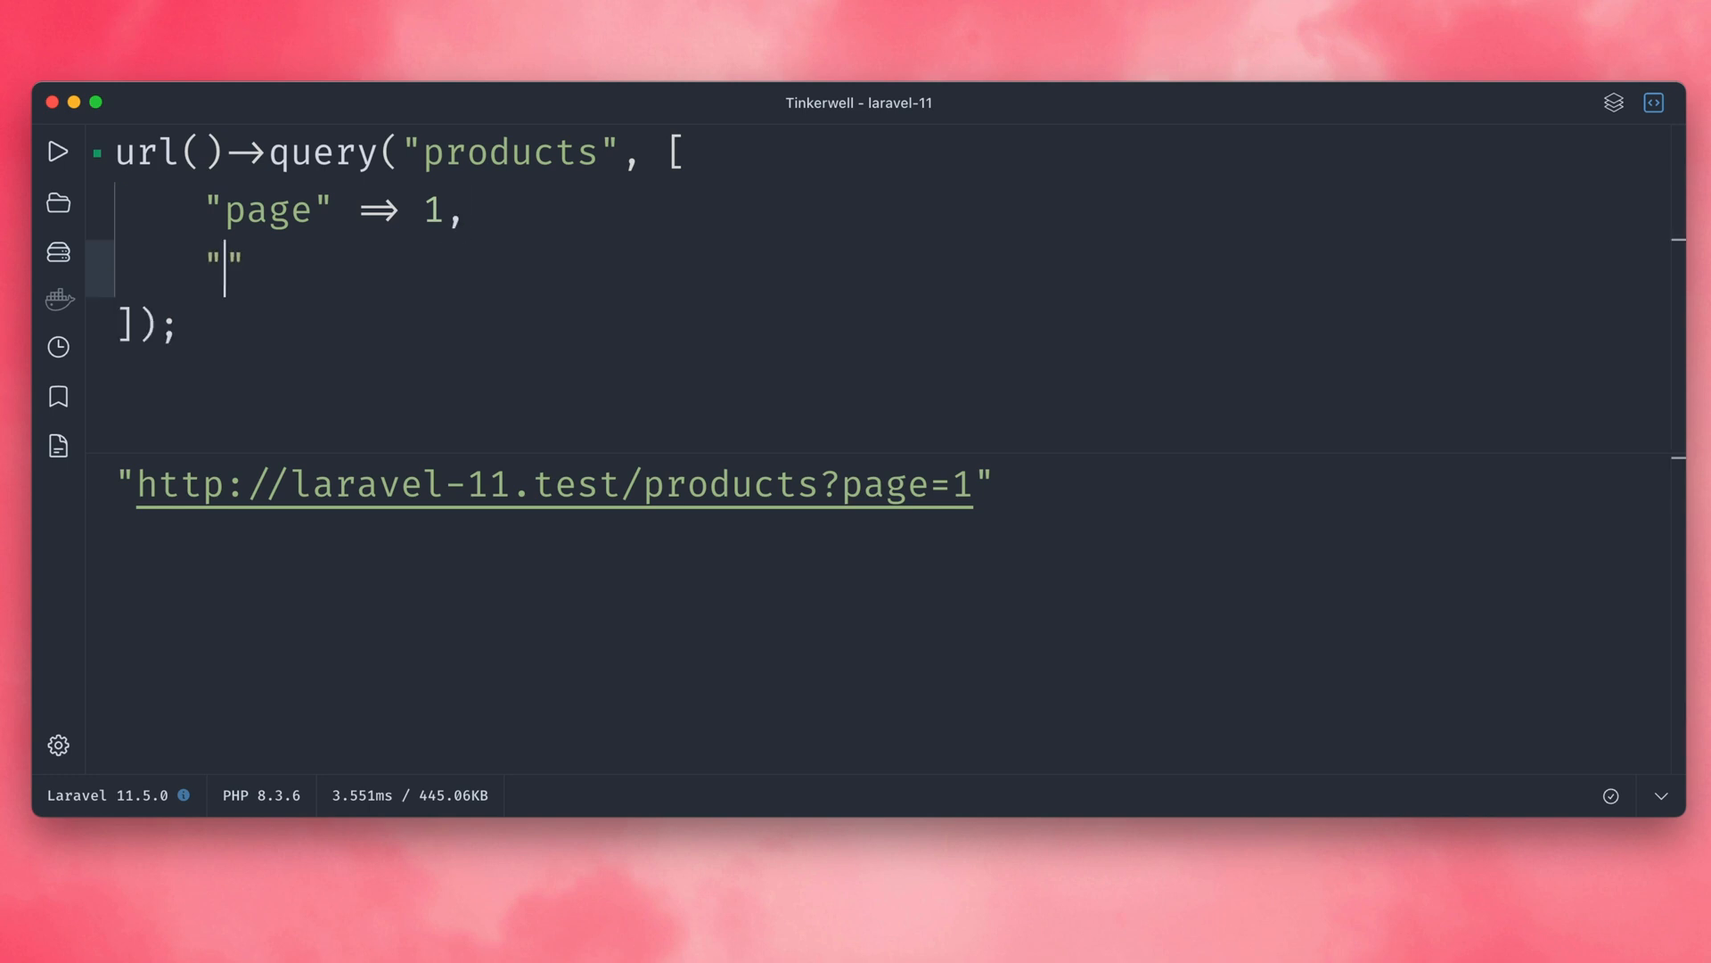
{"action": "type", "text": "active"}
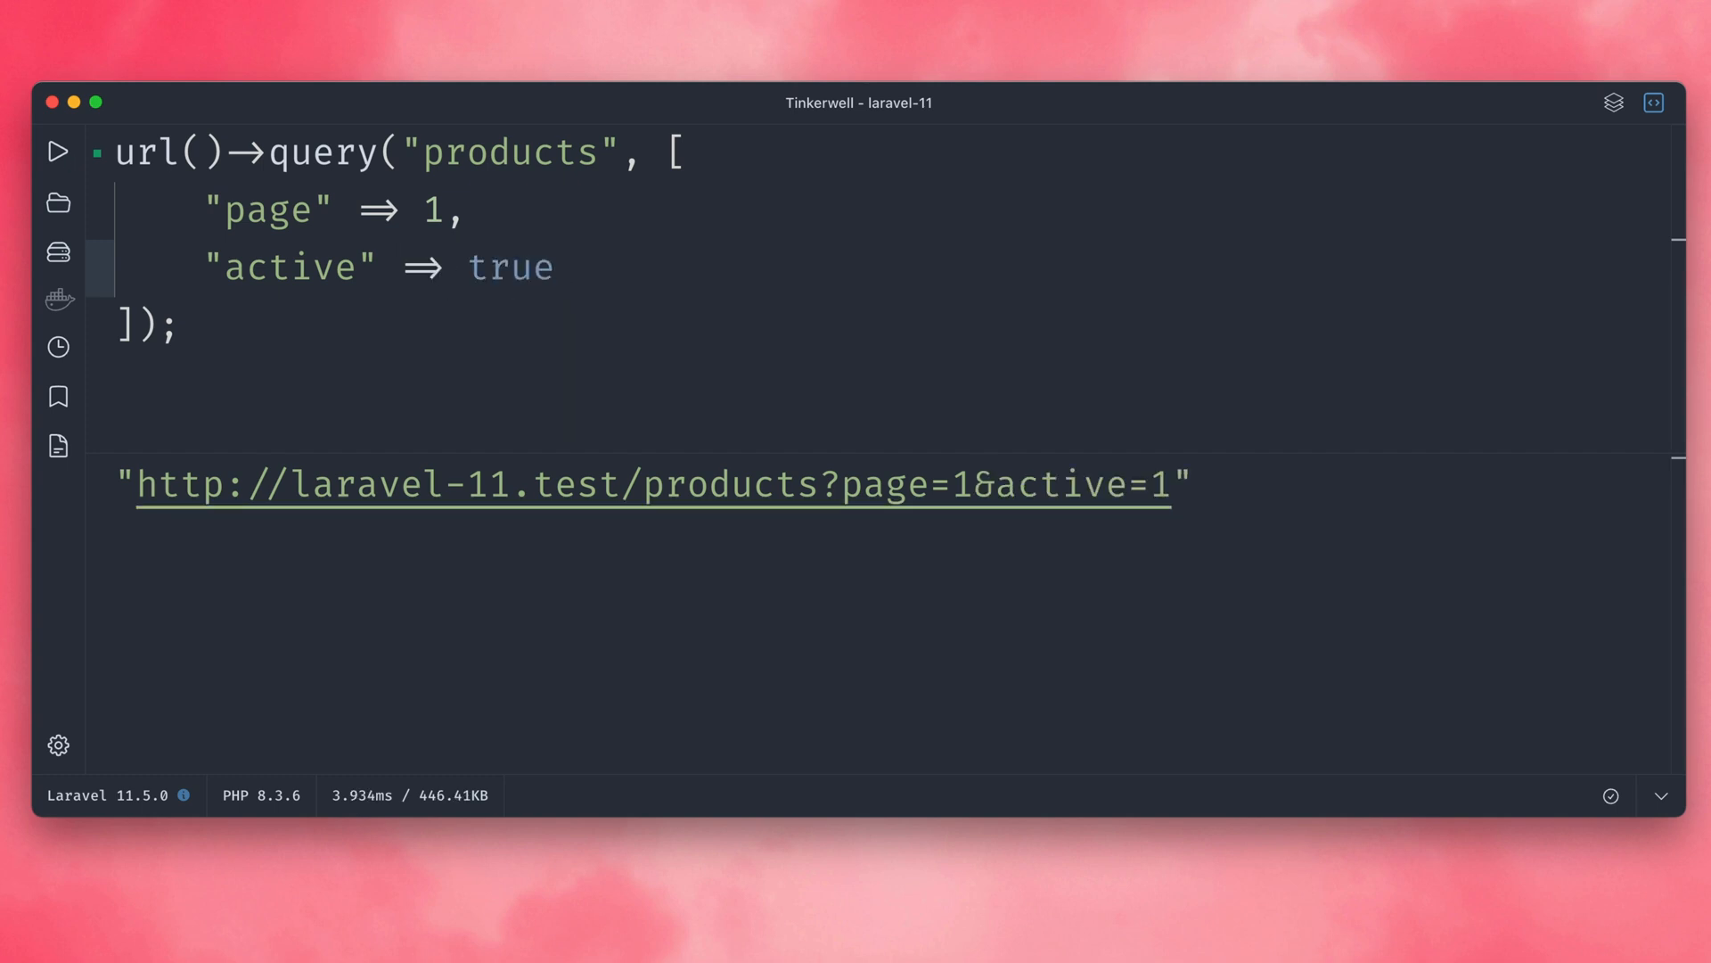
{"action": "type", "text": ","}
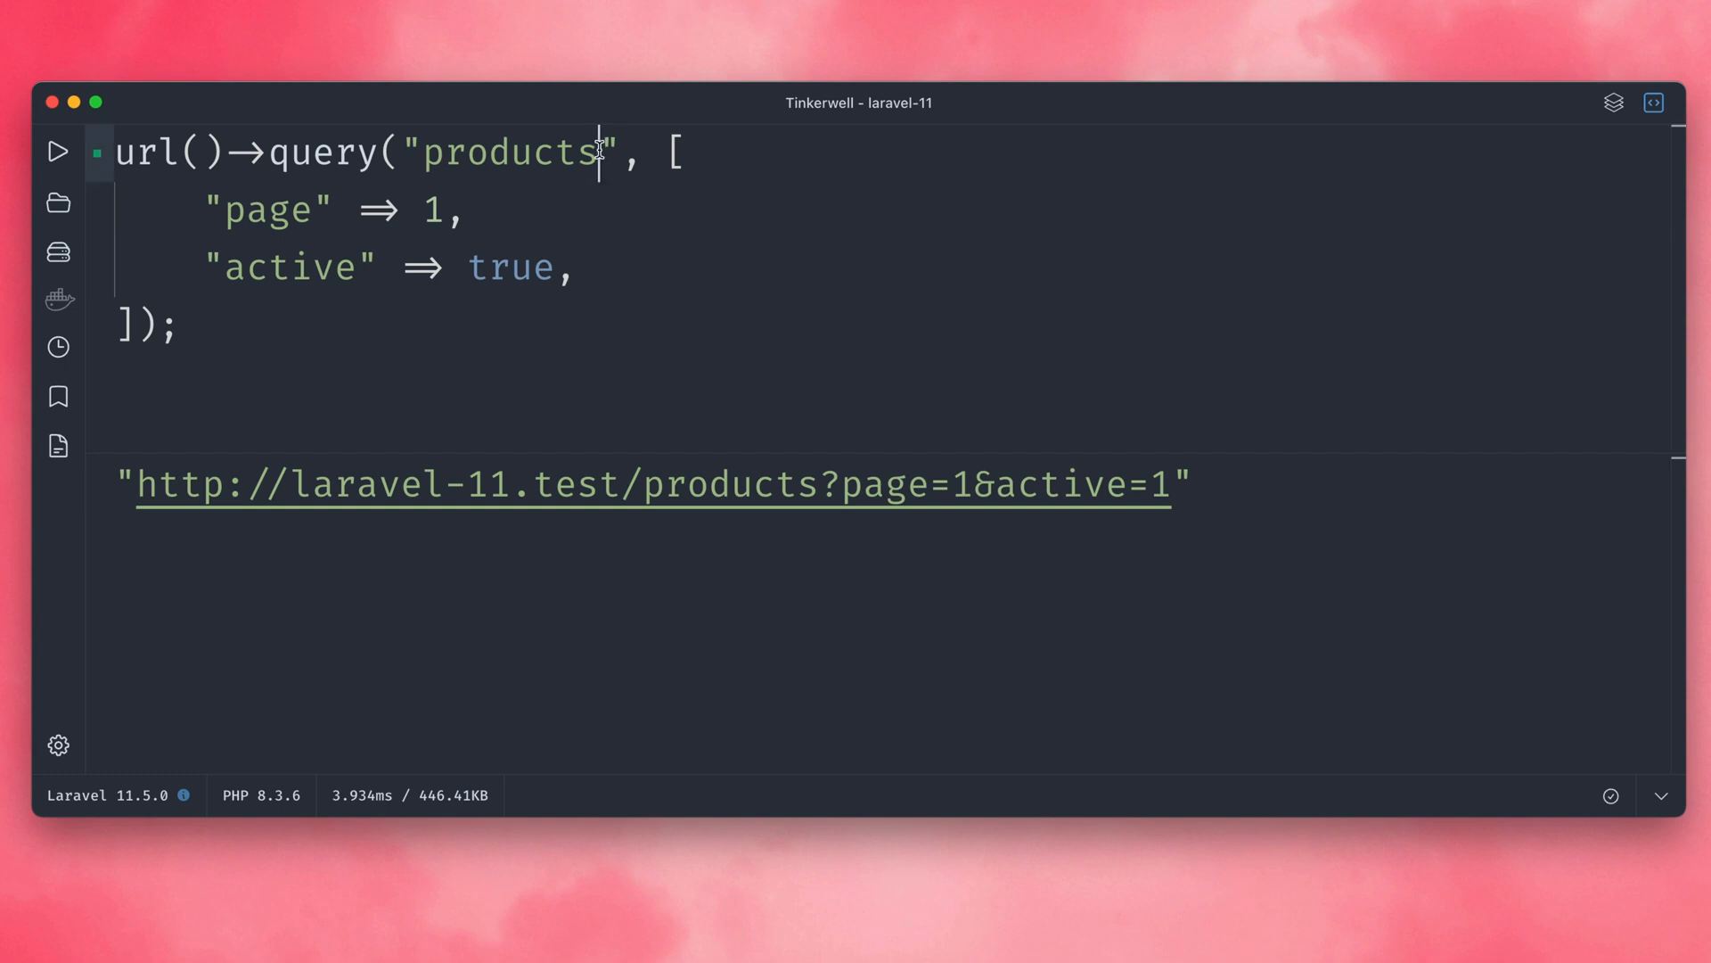
Change the path to 'products?sort=name' so the URL merges to products?sort=name&page=1&active=1.
{"action": "type", "text": "?"}
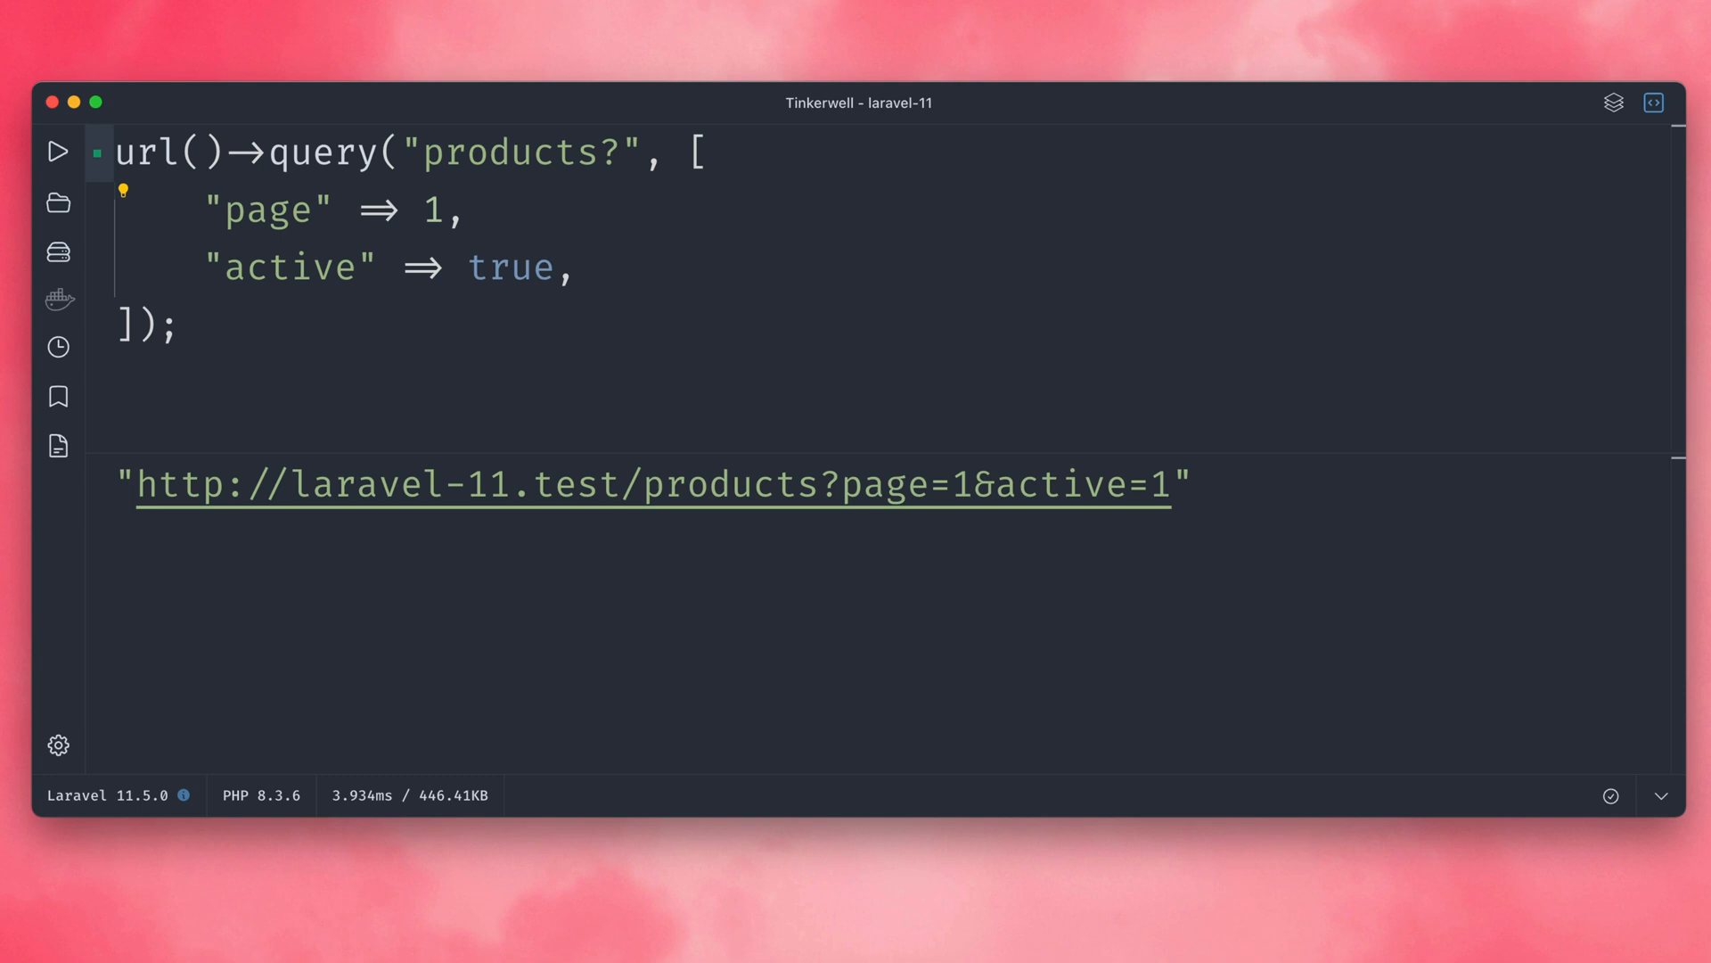
{"action": "type", "text": "sort"}
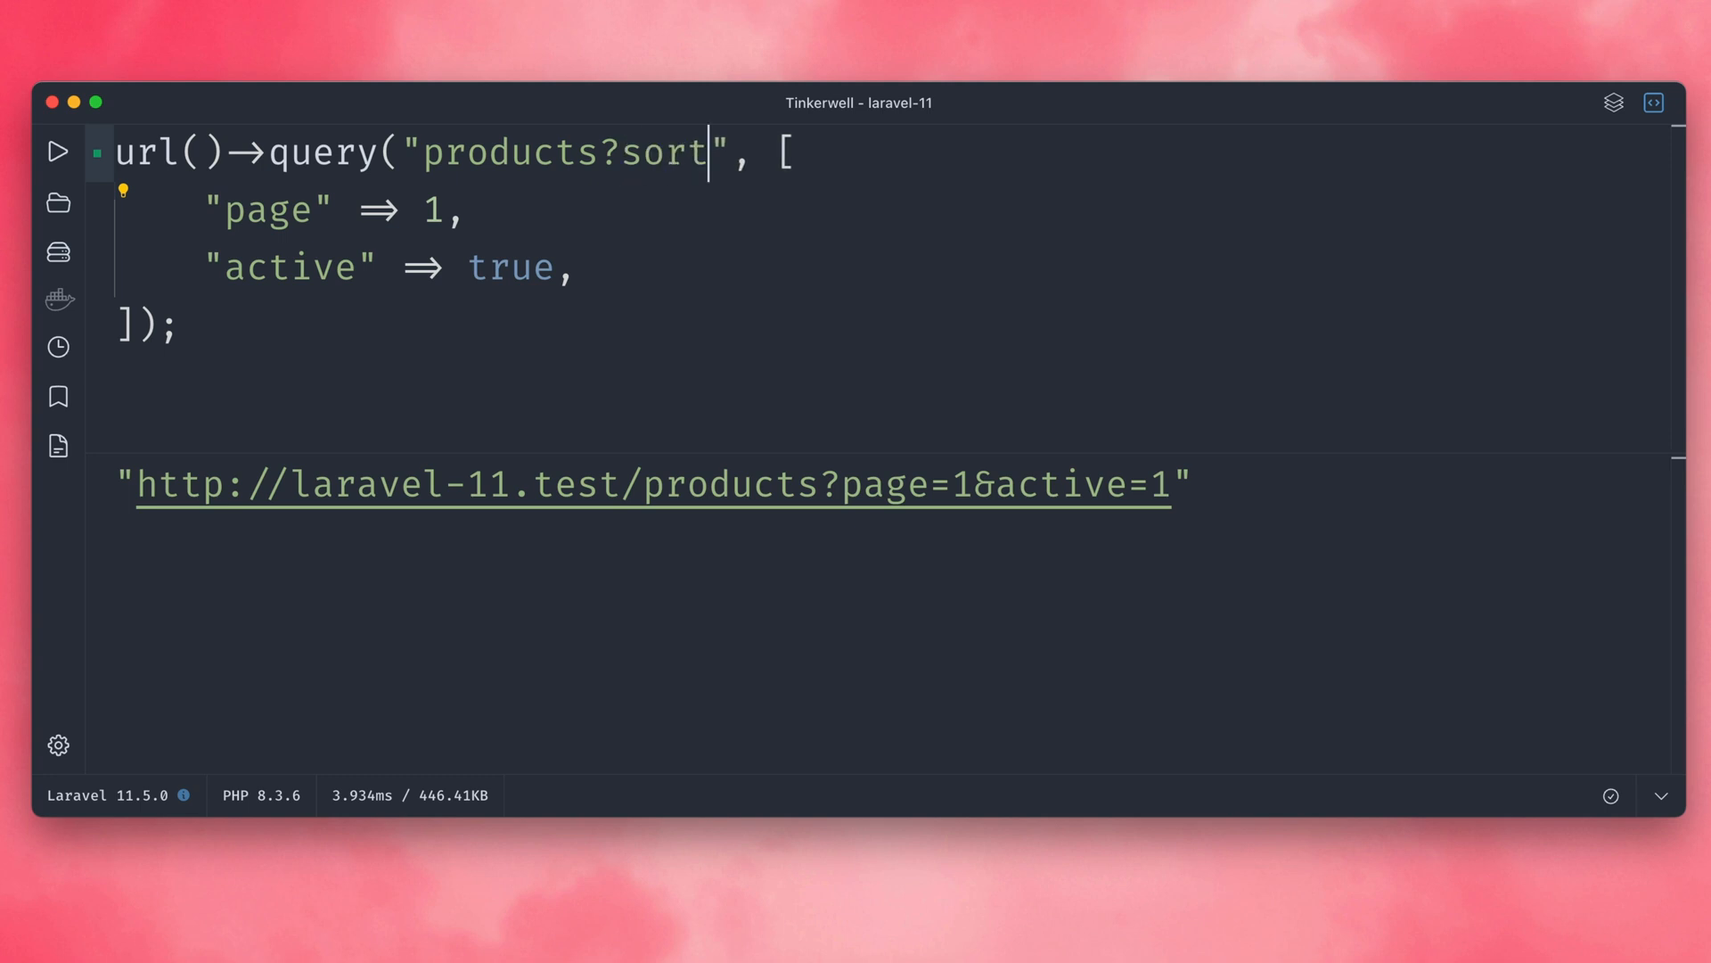
{"action": "type", "text": "=name"}
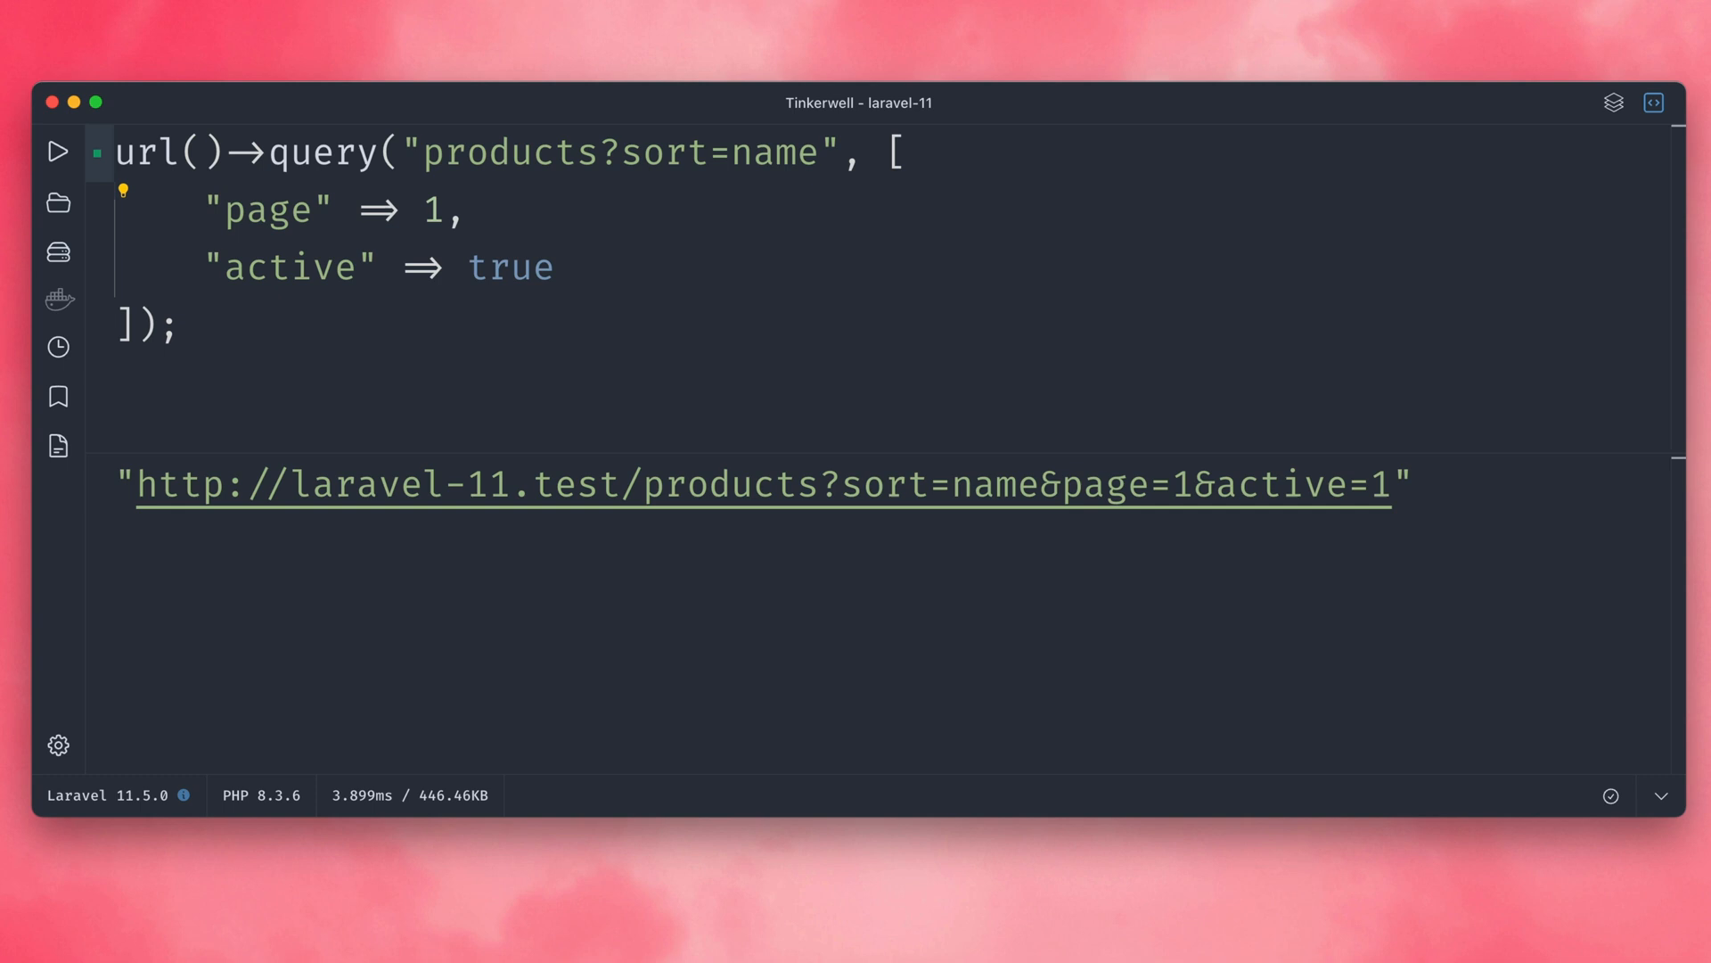
{"action": "left_click_drag", "start_coordinate": [202, 210], "coordinate": [554, 267]}
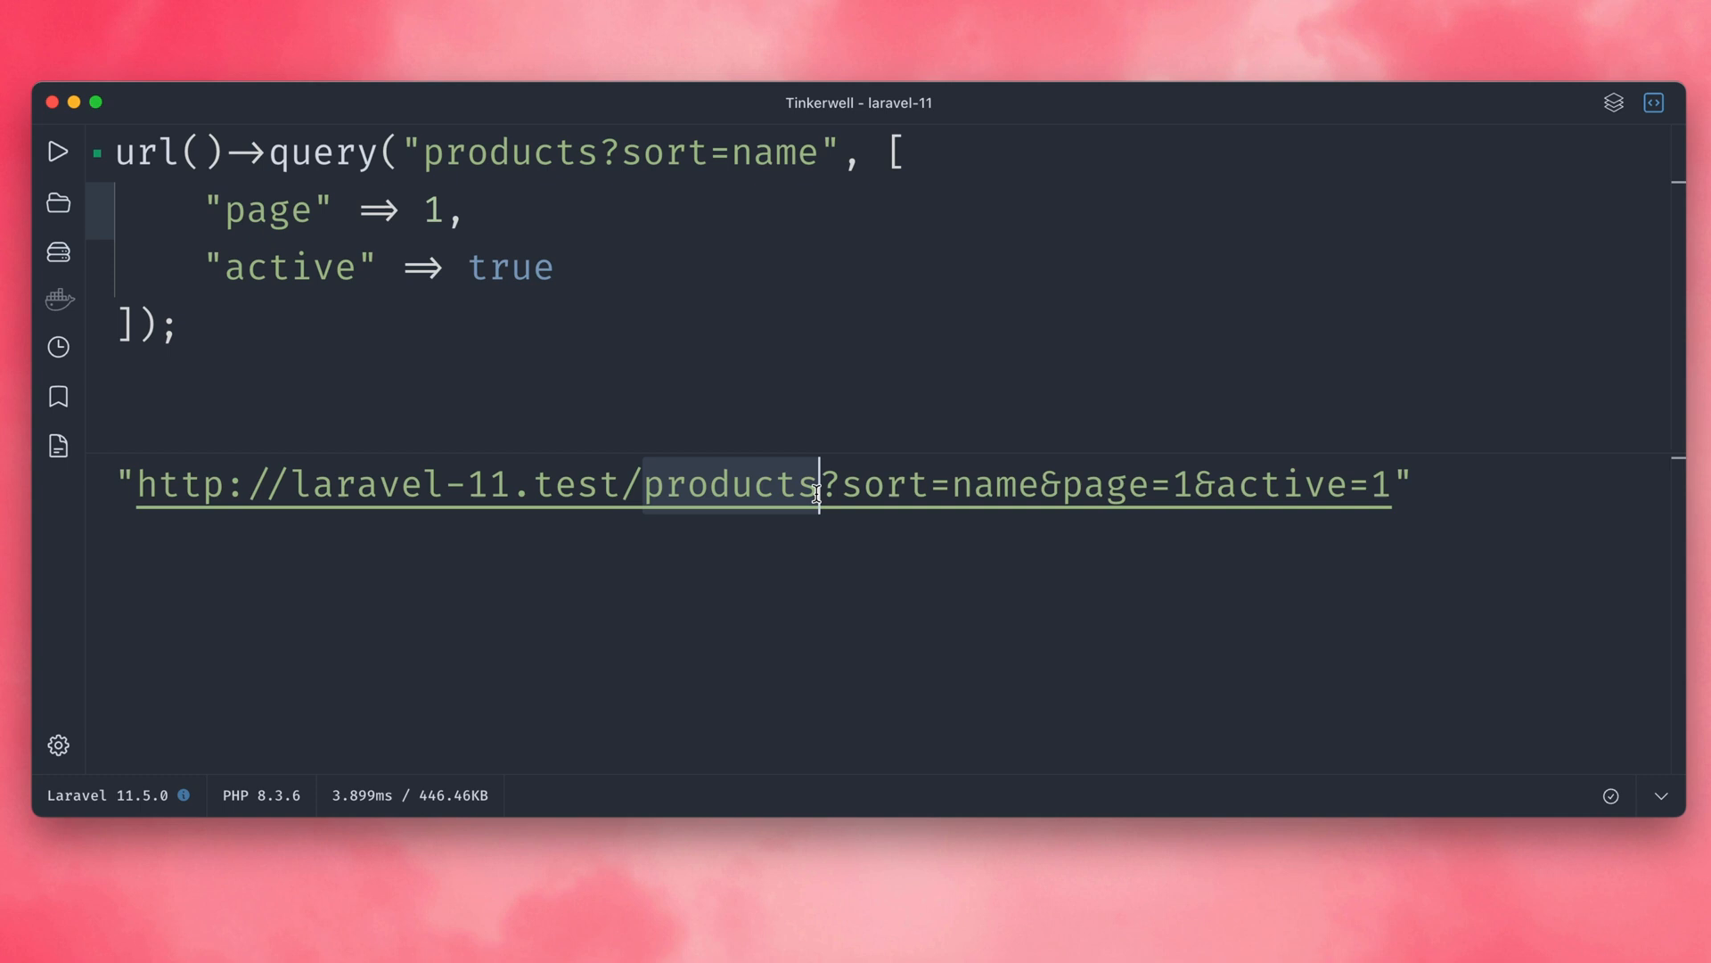
{"action": "mouse_move", "coordinate": [852, 485]}
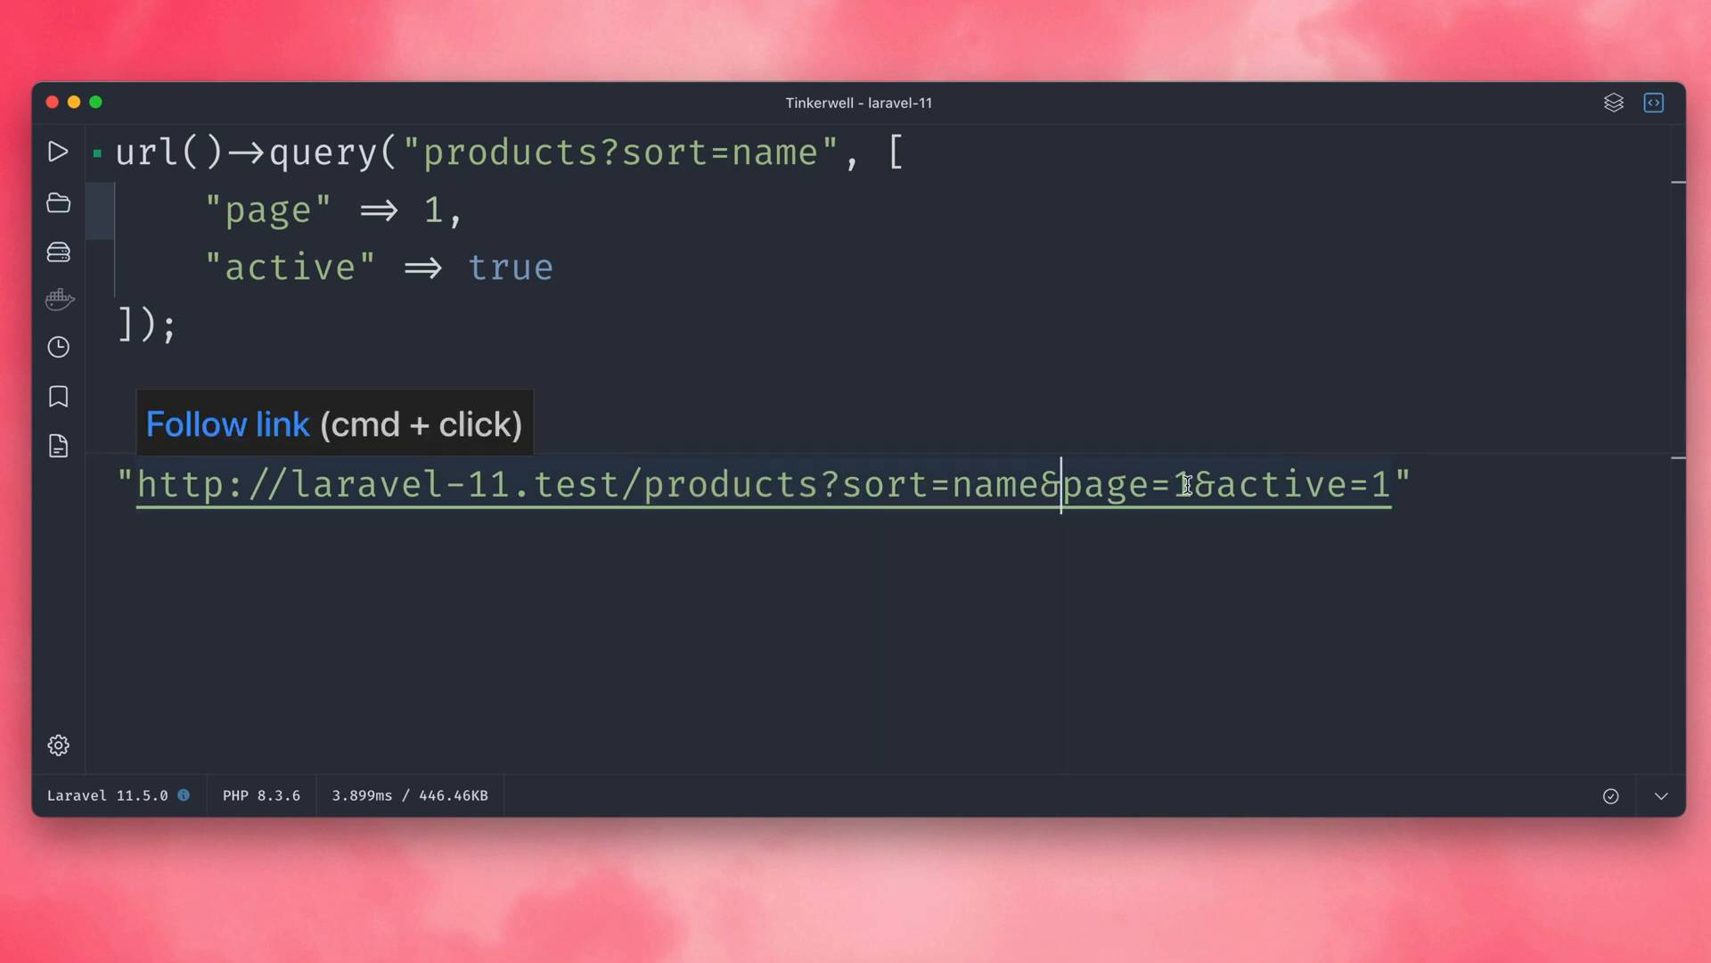
{"action": "mouse_move", "coordinate": [1467, 492]}
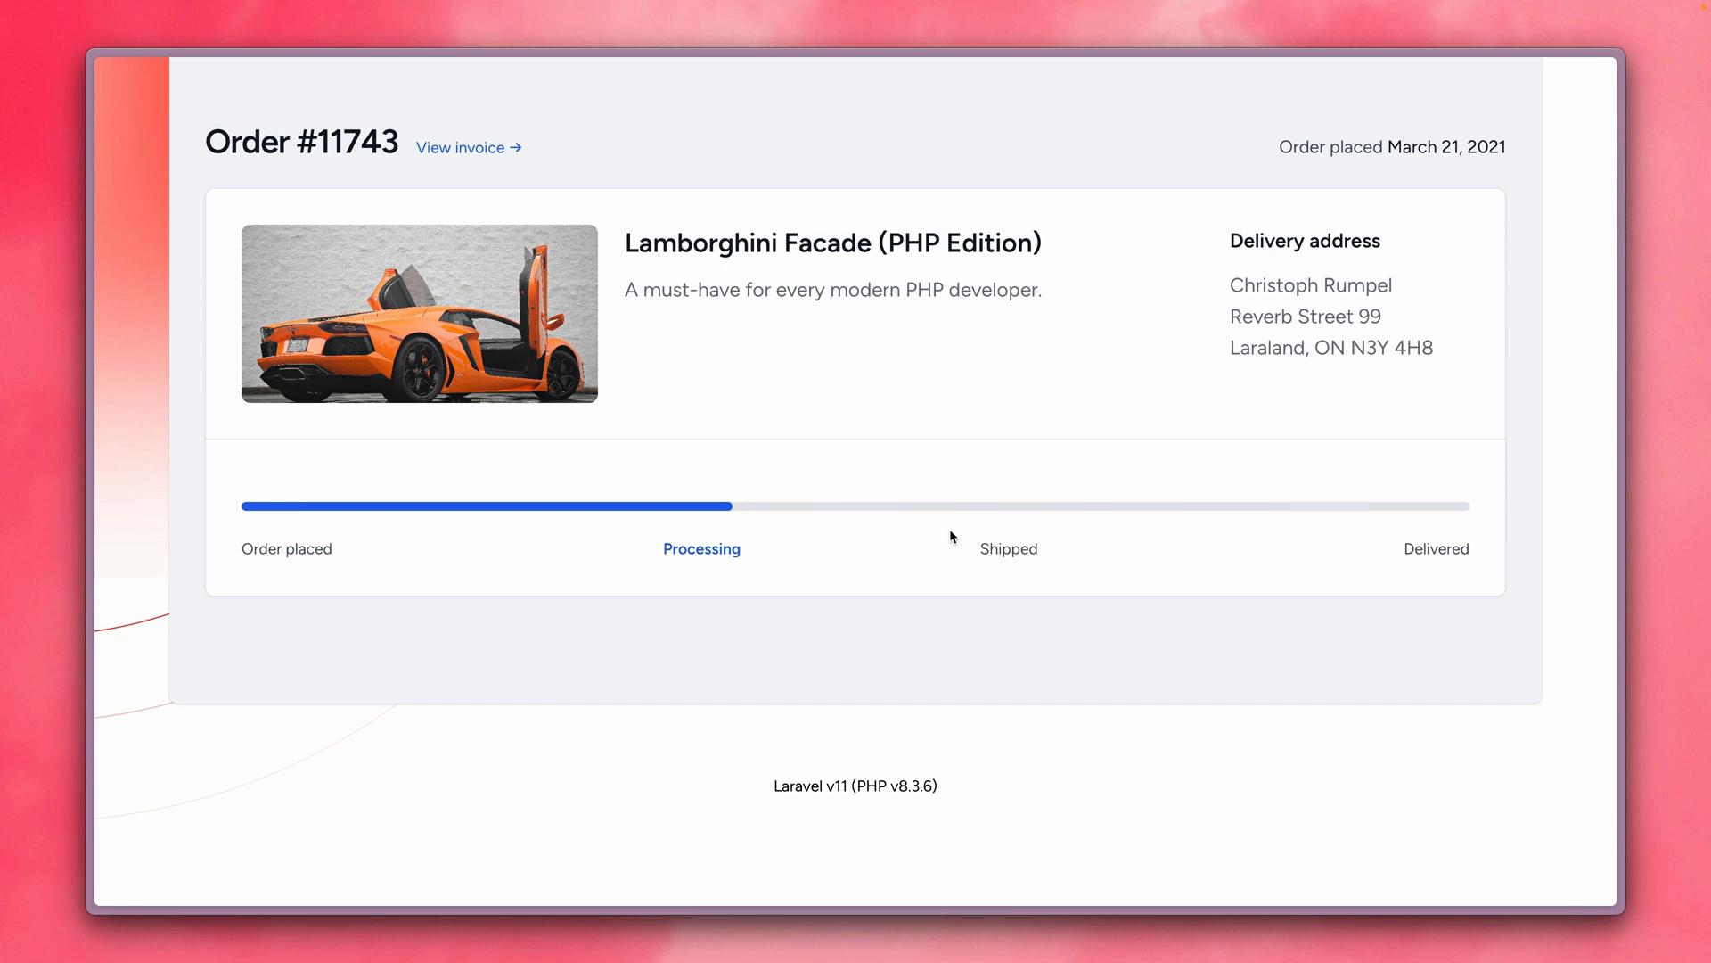
{"action": "mouse_move", "coordinate": [686, 269]}
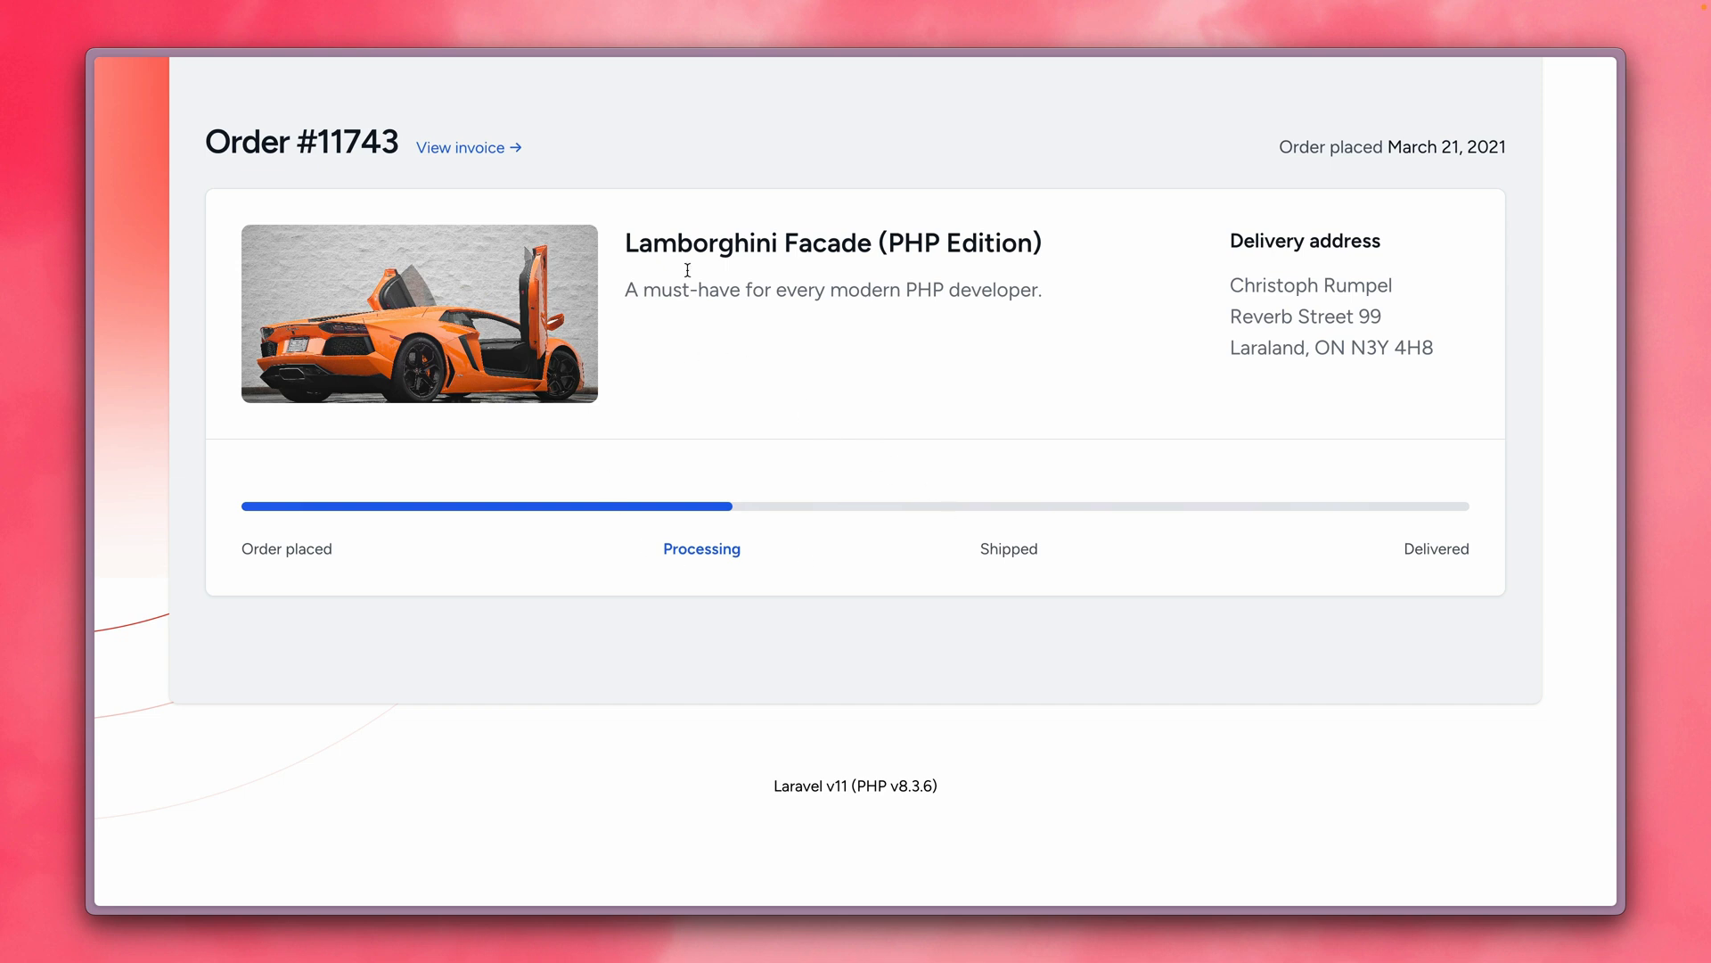
{"action": "mouse_move", "coordinate": [729, 538]}
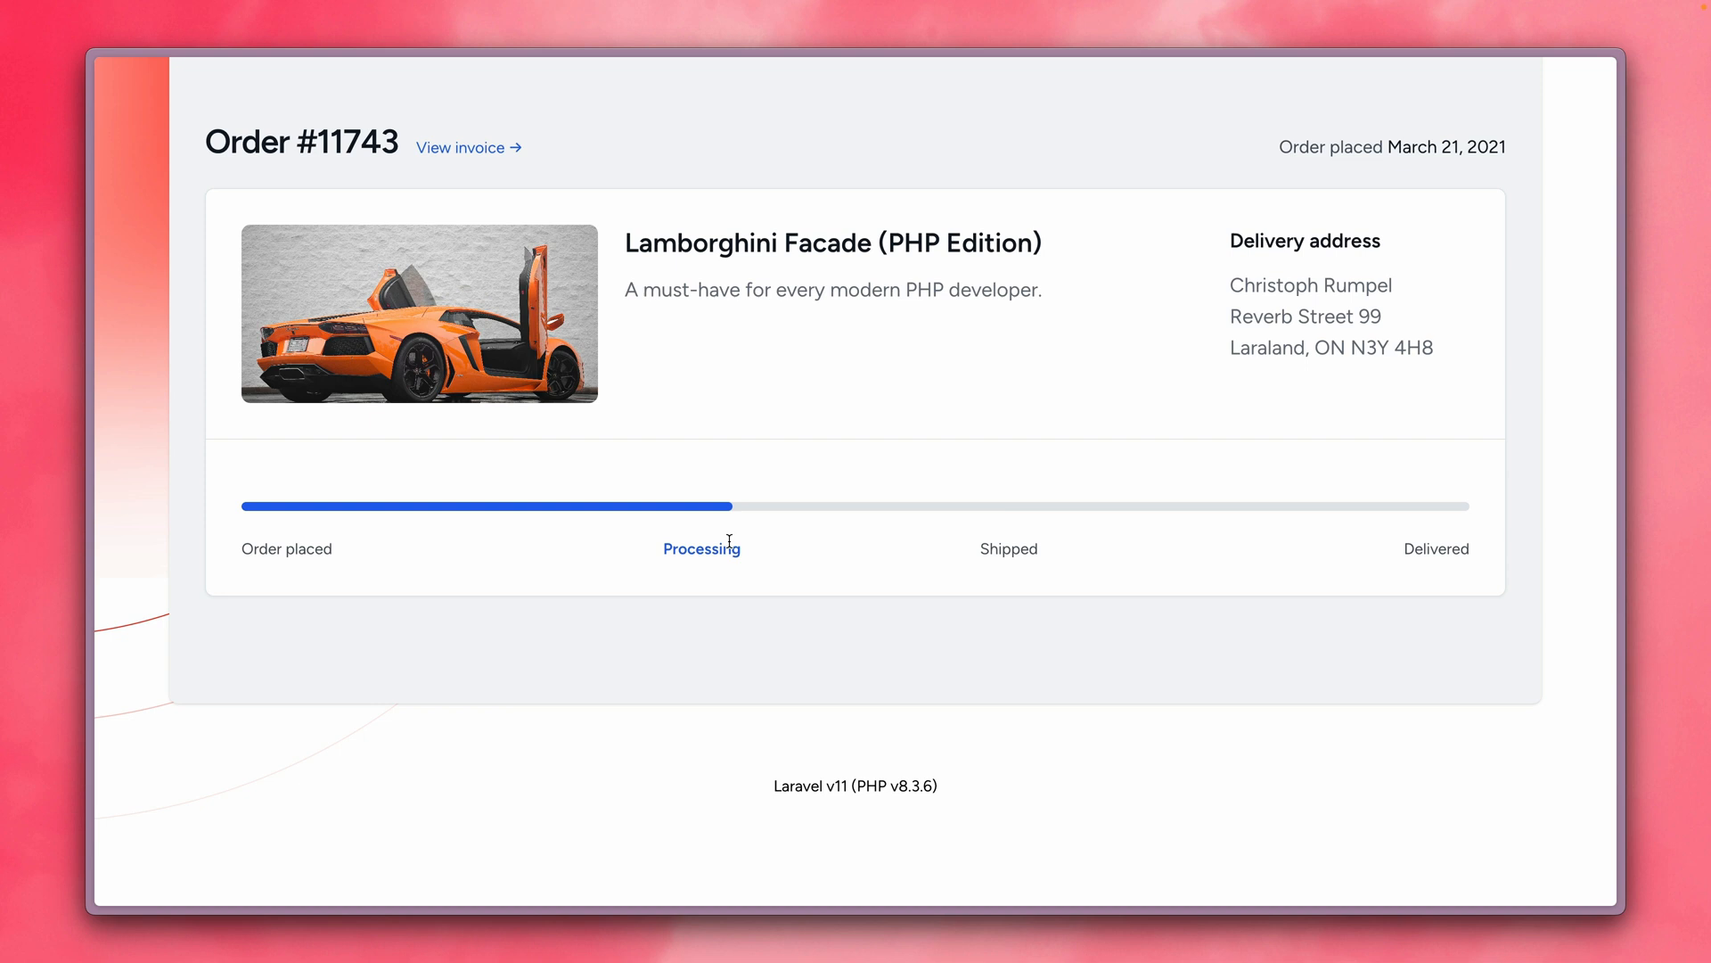
{"action": "mouse_move", "coordinate": [747, 533]}
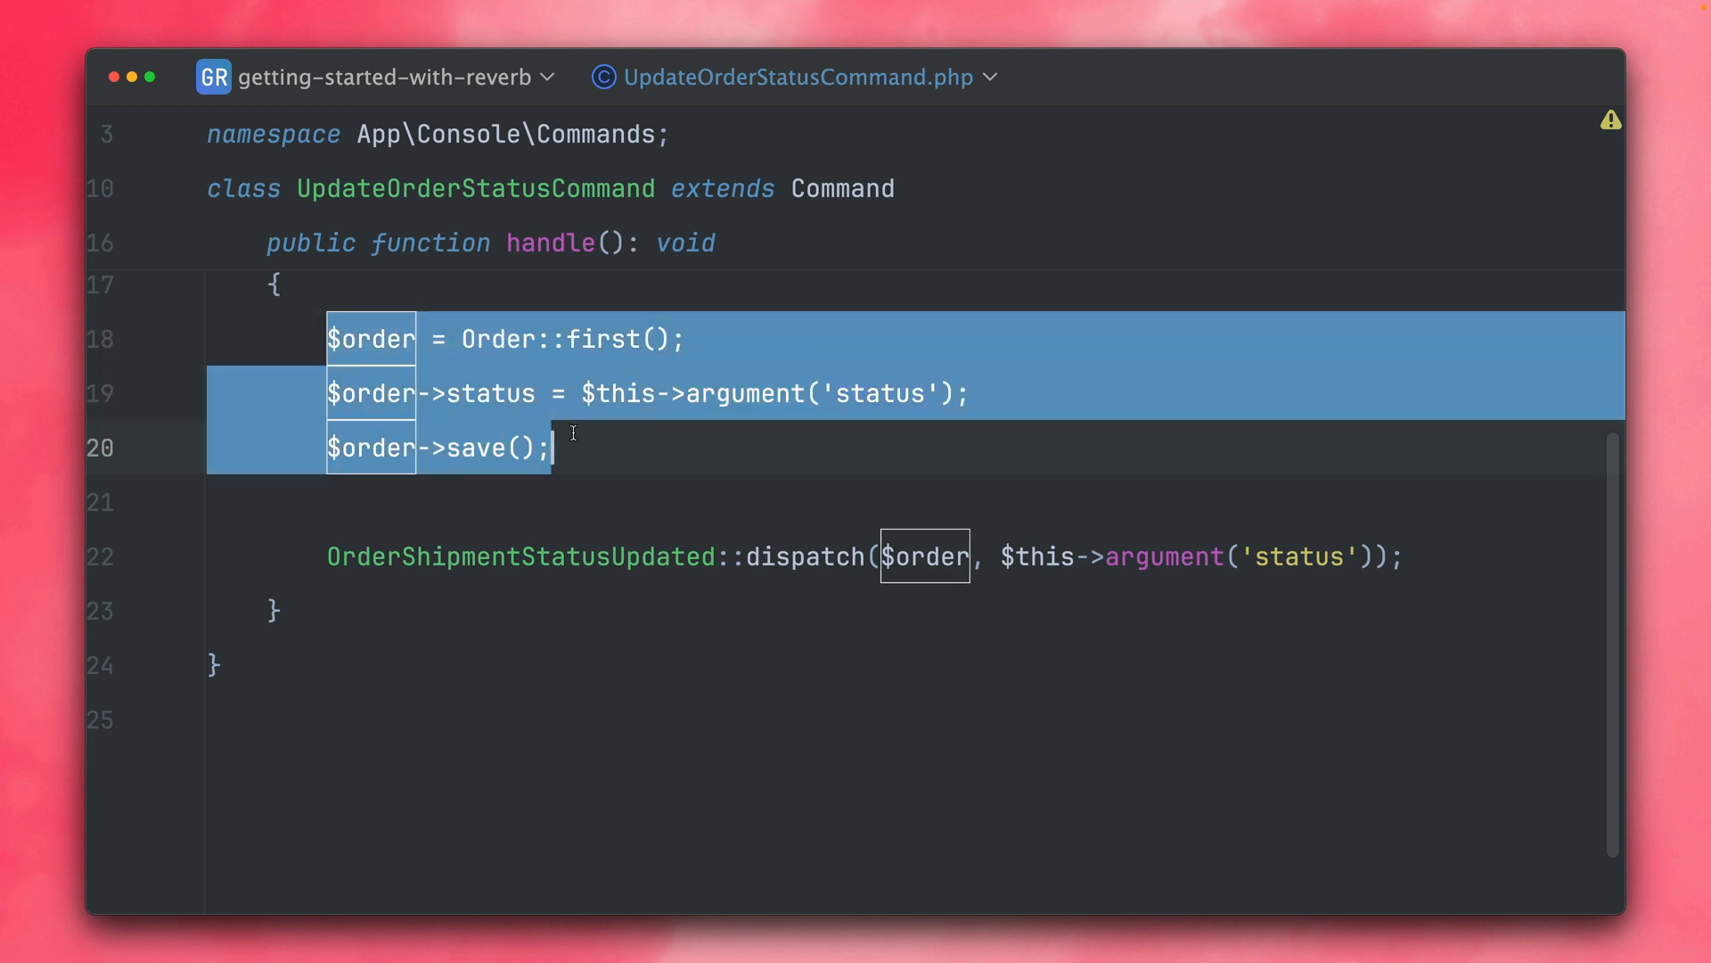
Review the private orders Channel in OrderShipmentStatusUpdated, then comment out the OrderShipmentStatusUpdated::dispatch line.
{"action": "left_click", "coordinate": [590, 447]}
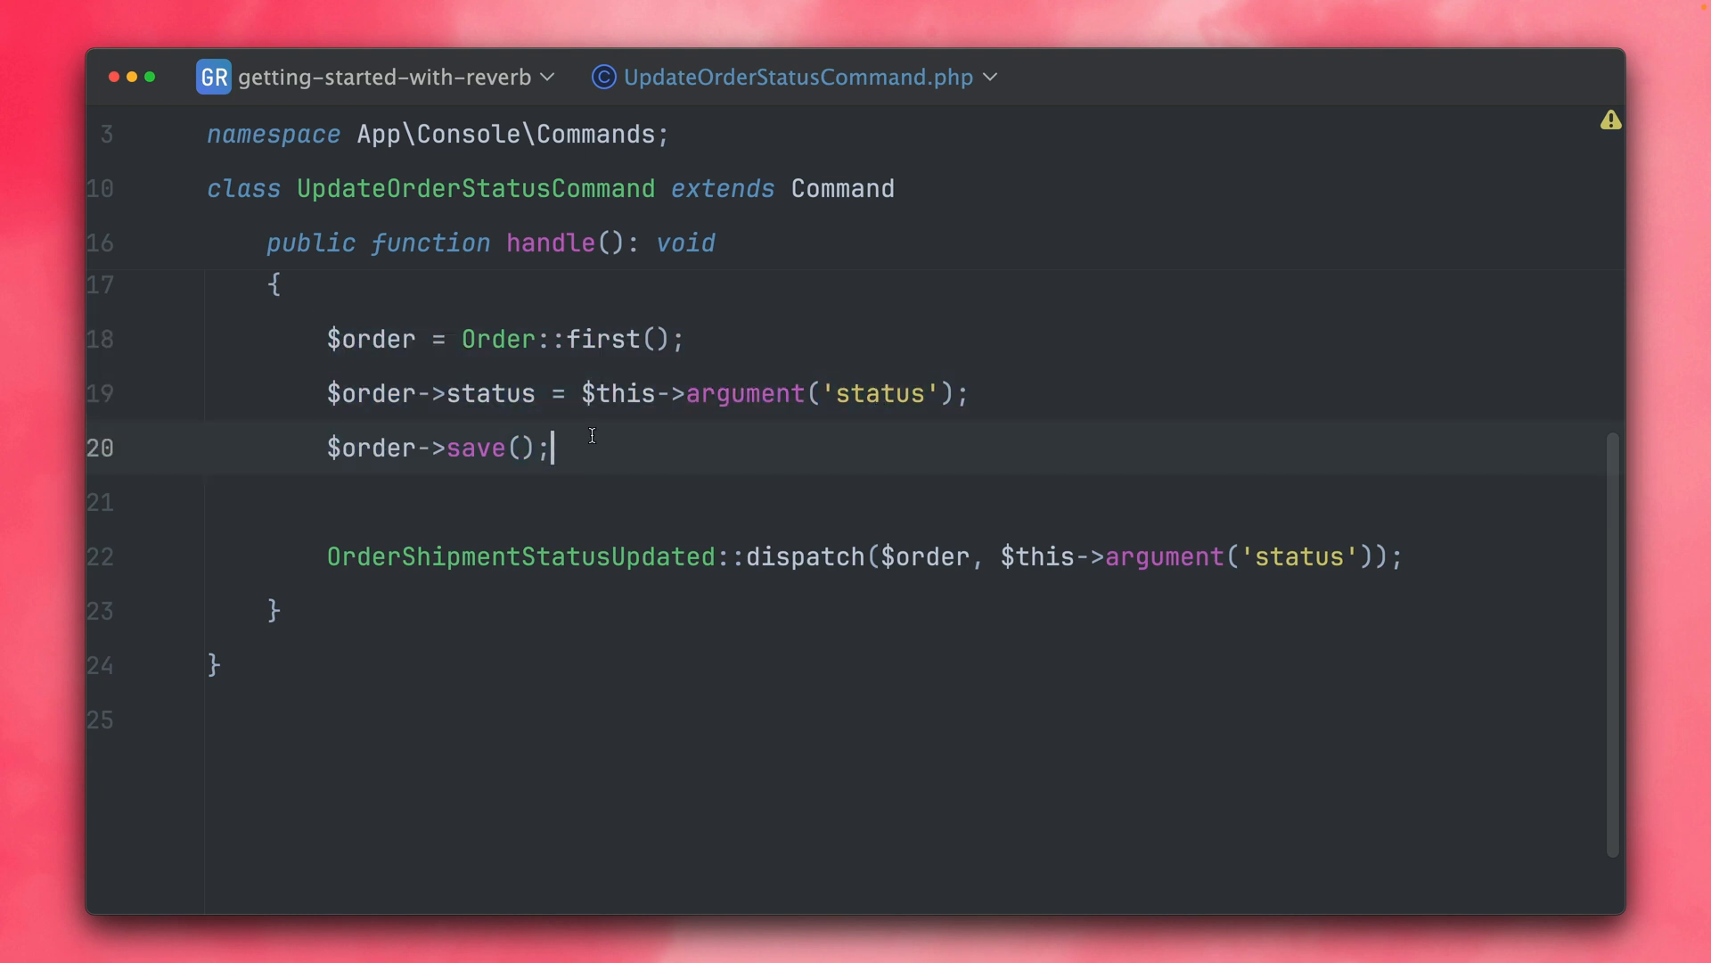
{"action": "mouse_move", "coordinate": [630, 532]}
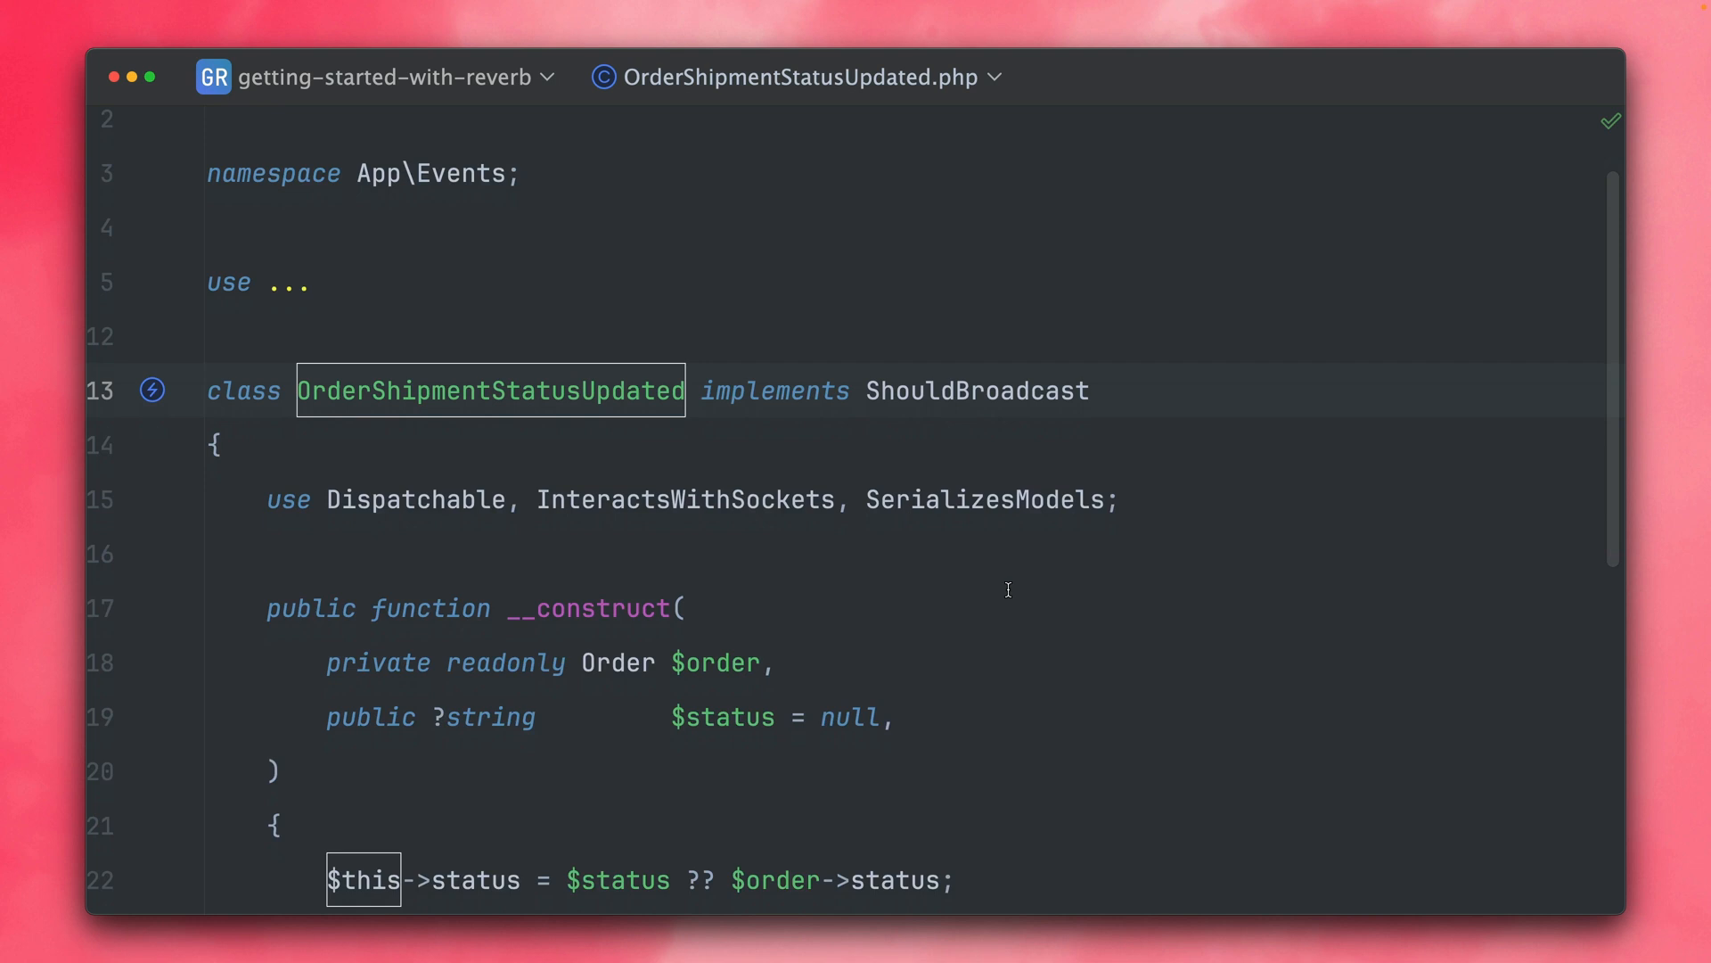
{"action": "scroll", "scroll_direction": "down", "scroll_amount": 3}
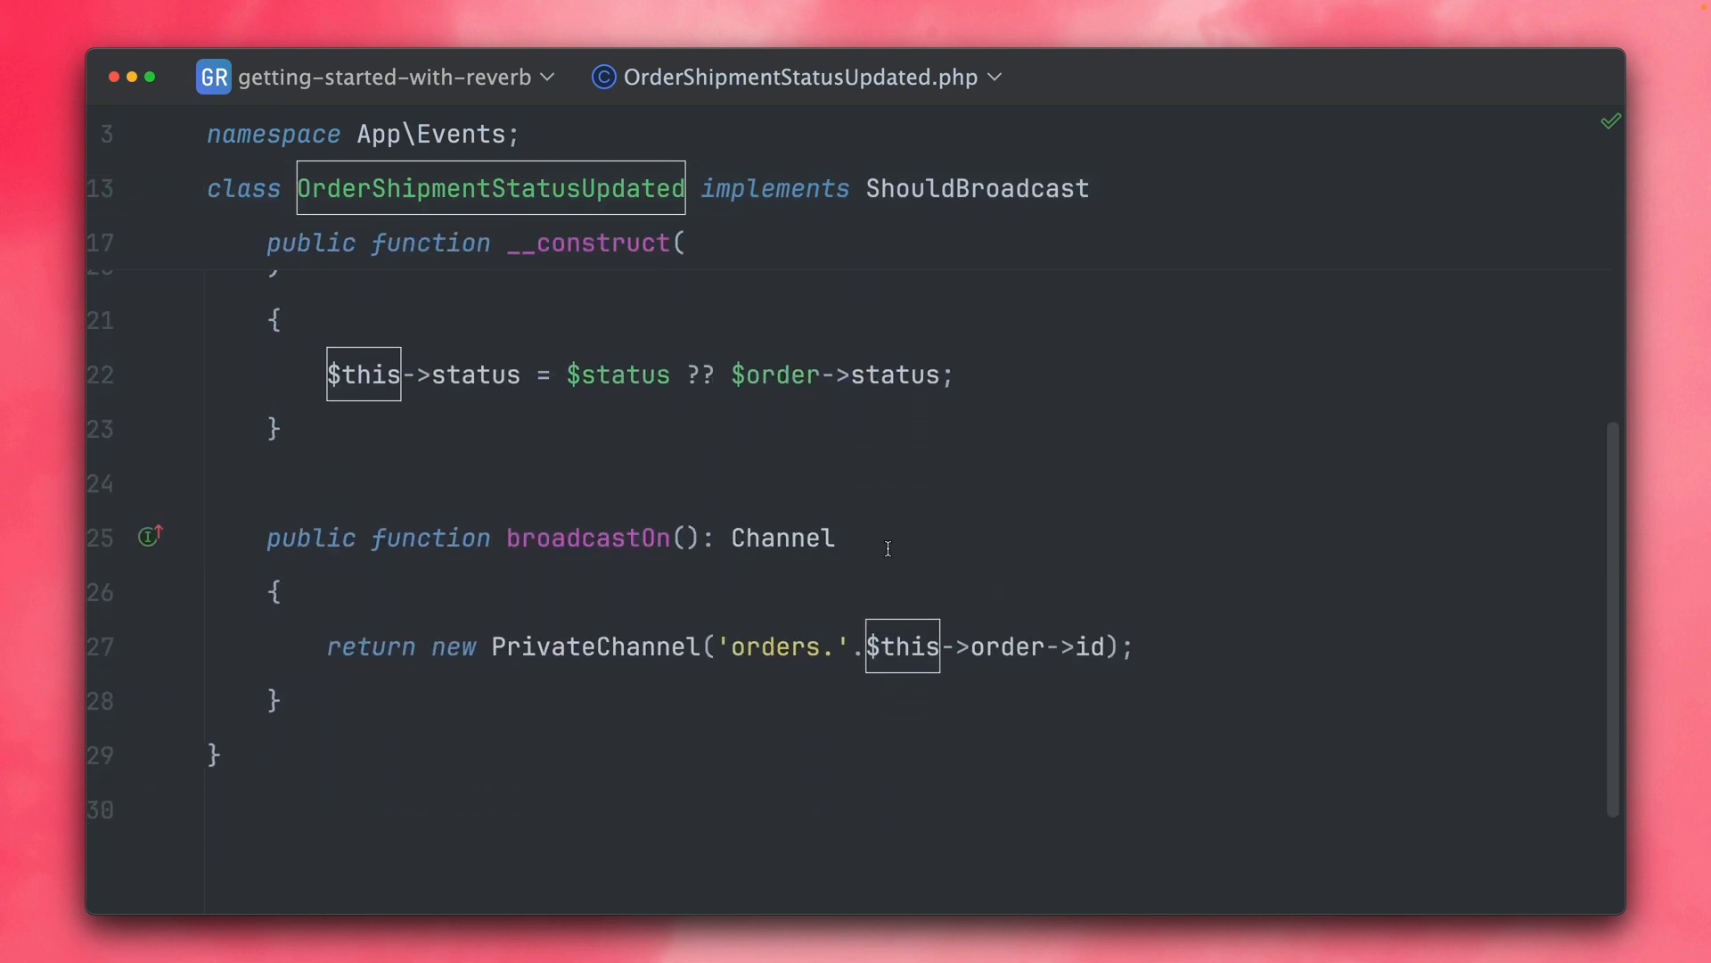
{"action": "double_click", "coordinate": [781, 537]}
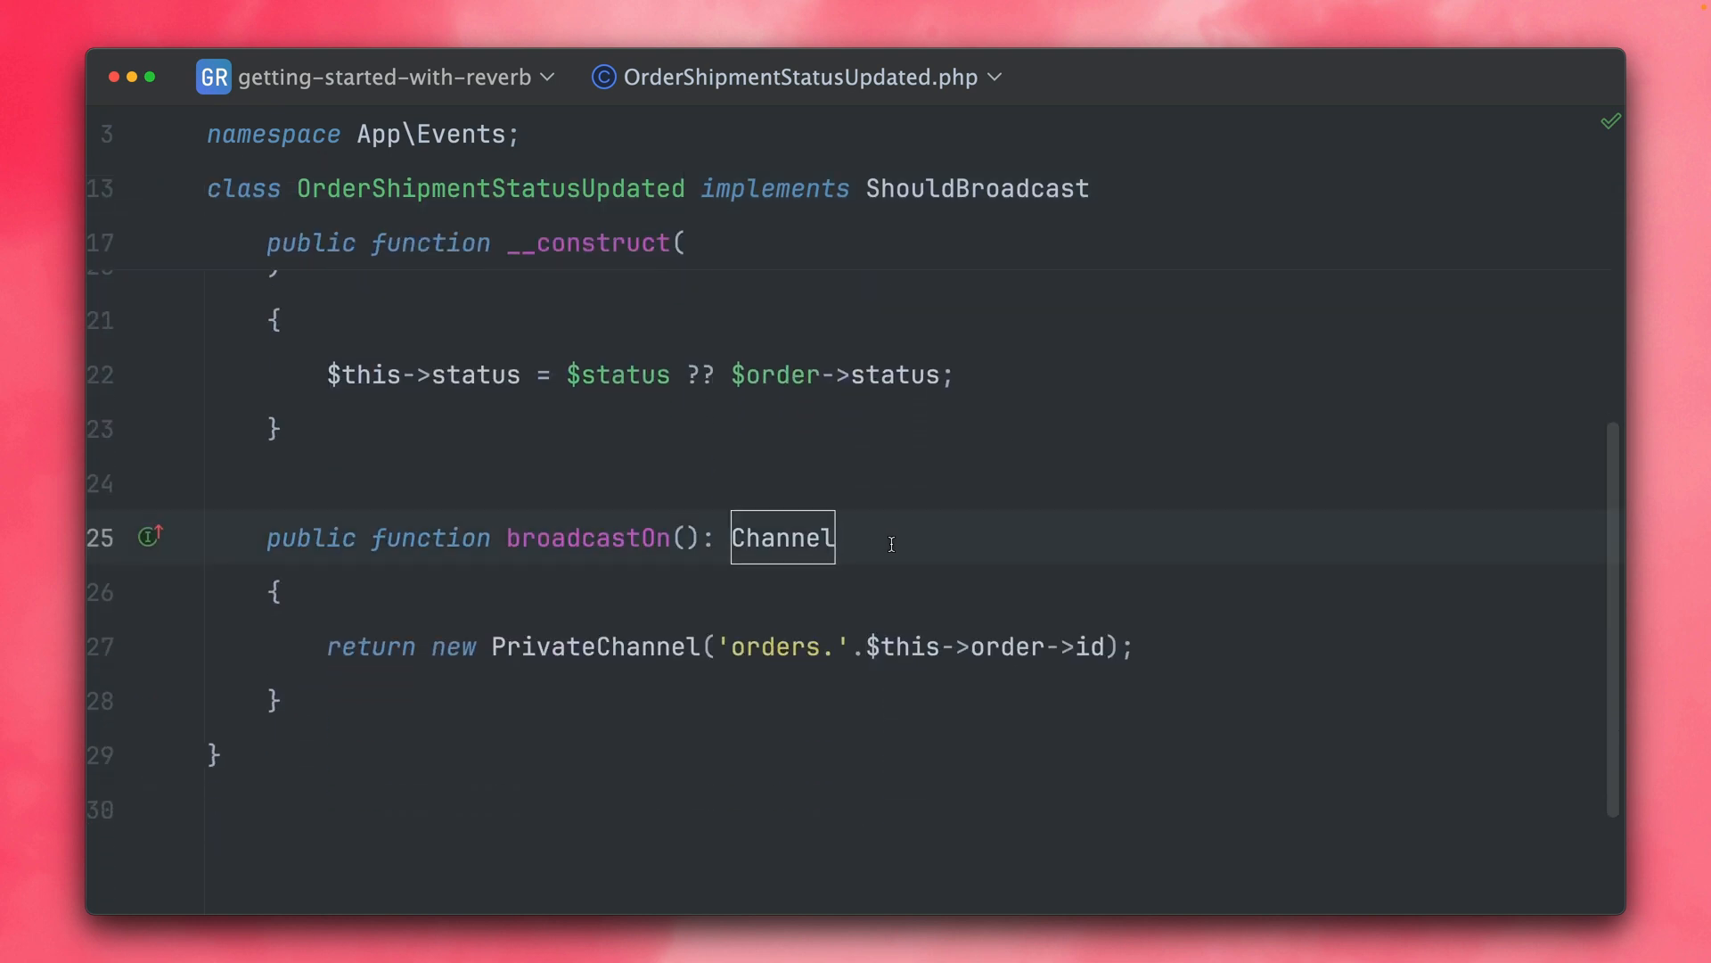
{"action": "left_click", "coordinate": [596, 645]}
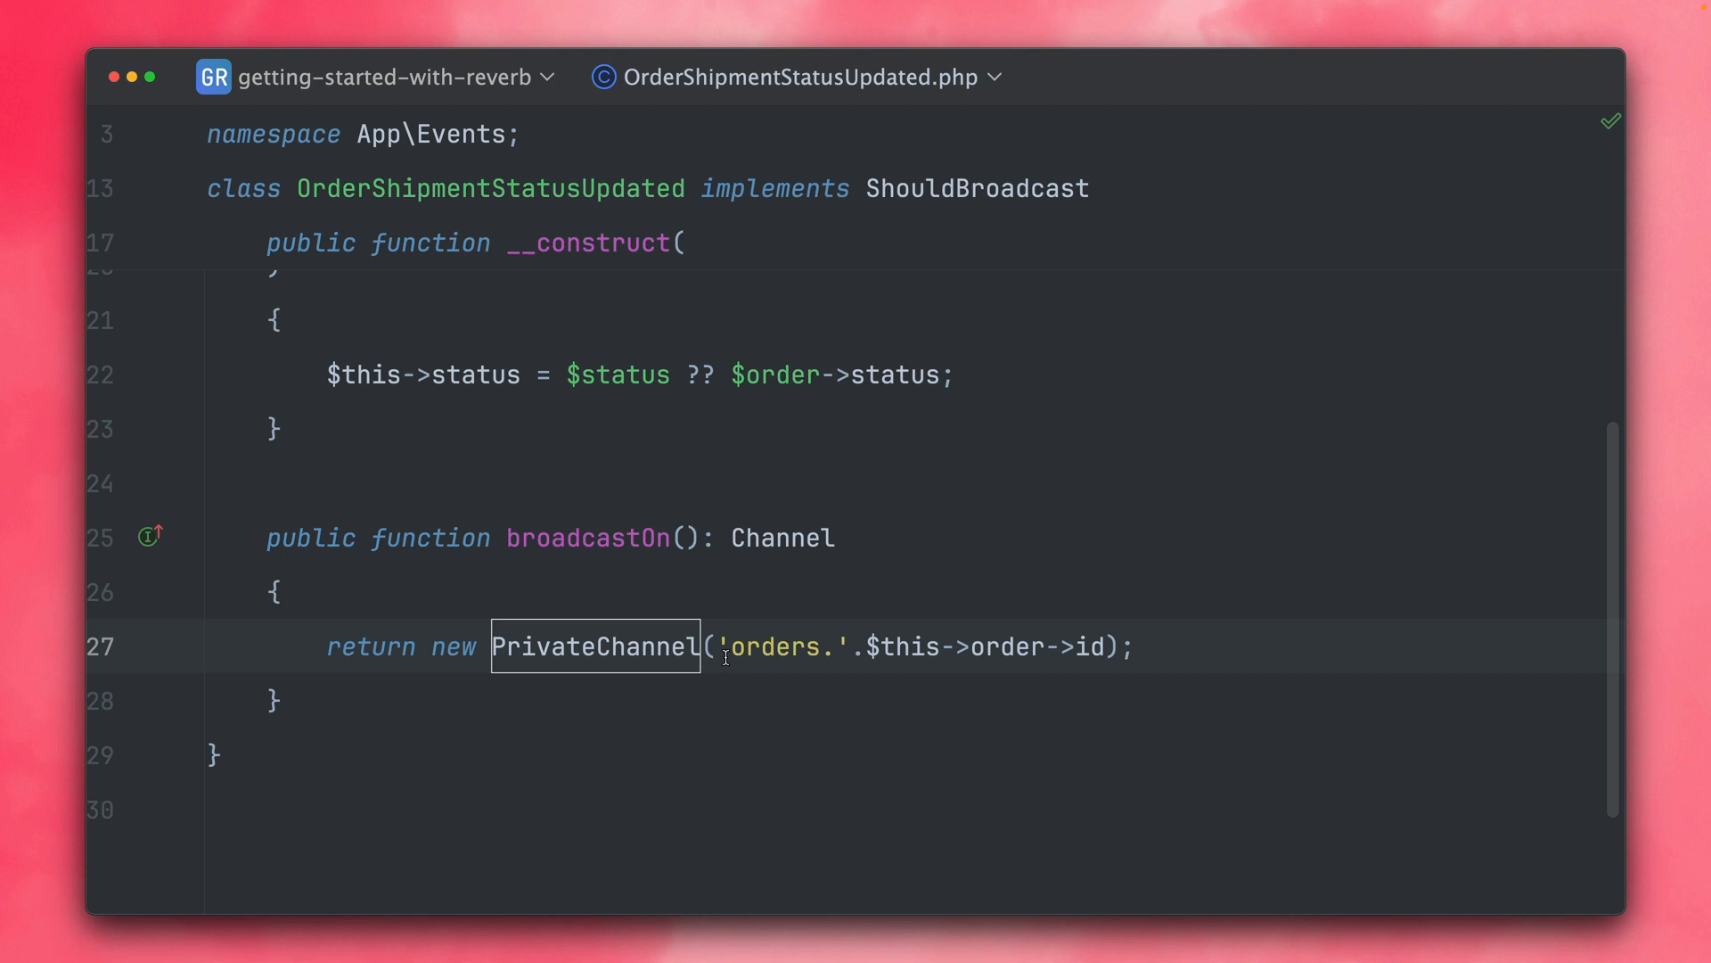
{"action": "double_click", "coordinate": [778, 646]}
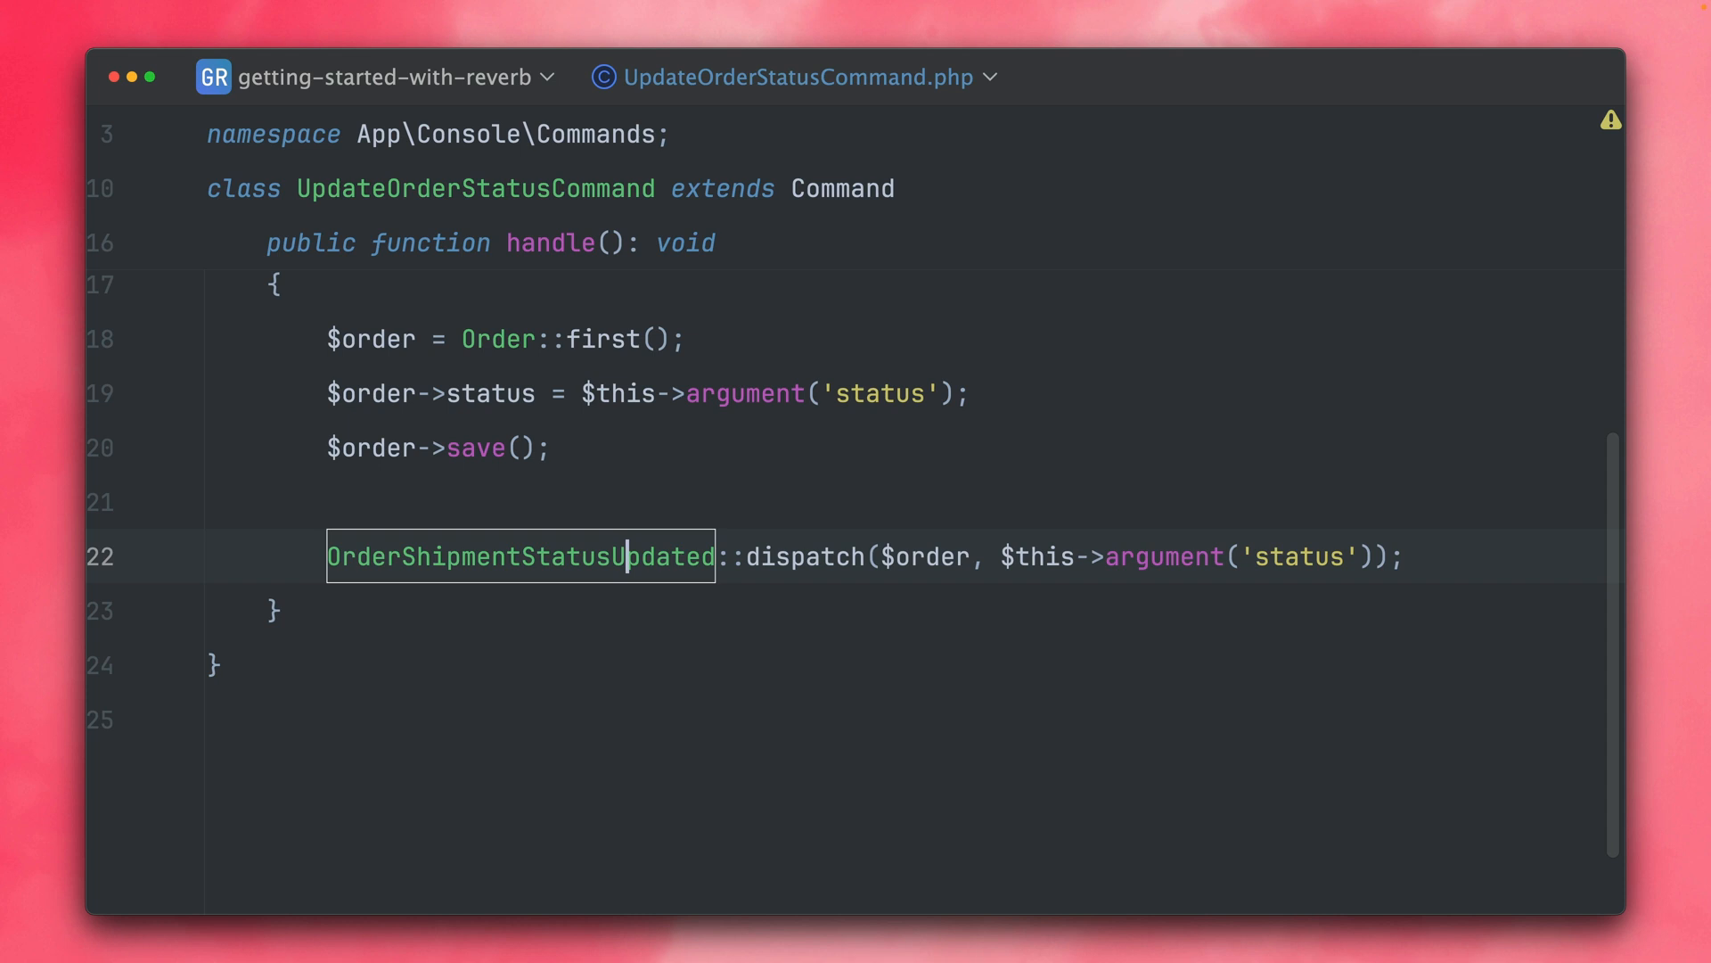
{"action": "key", "text": "cmd+/"}
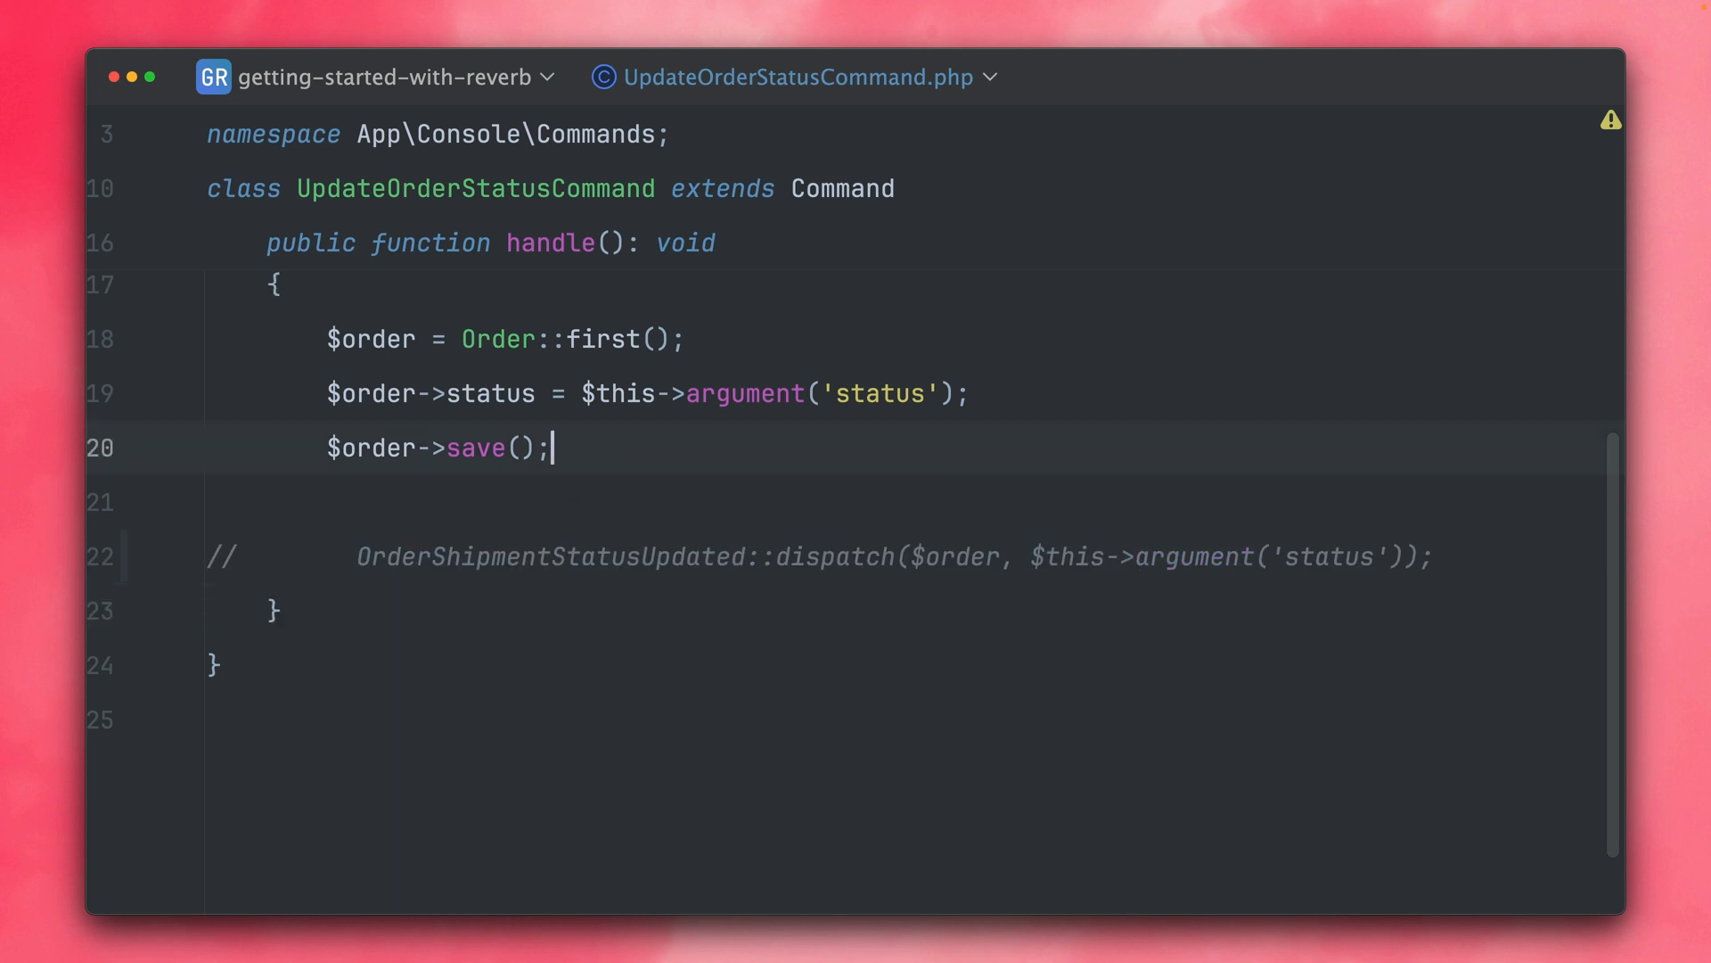
Start the chain with Broadcast::private('orders.1') above the commented dispatch.
{"action": "type", "text": "Broadcast::"}
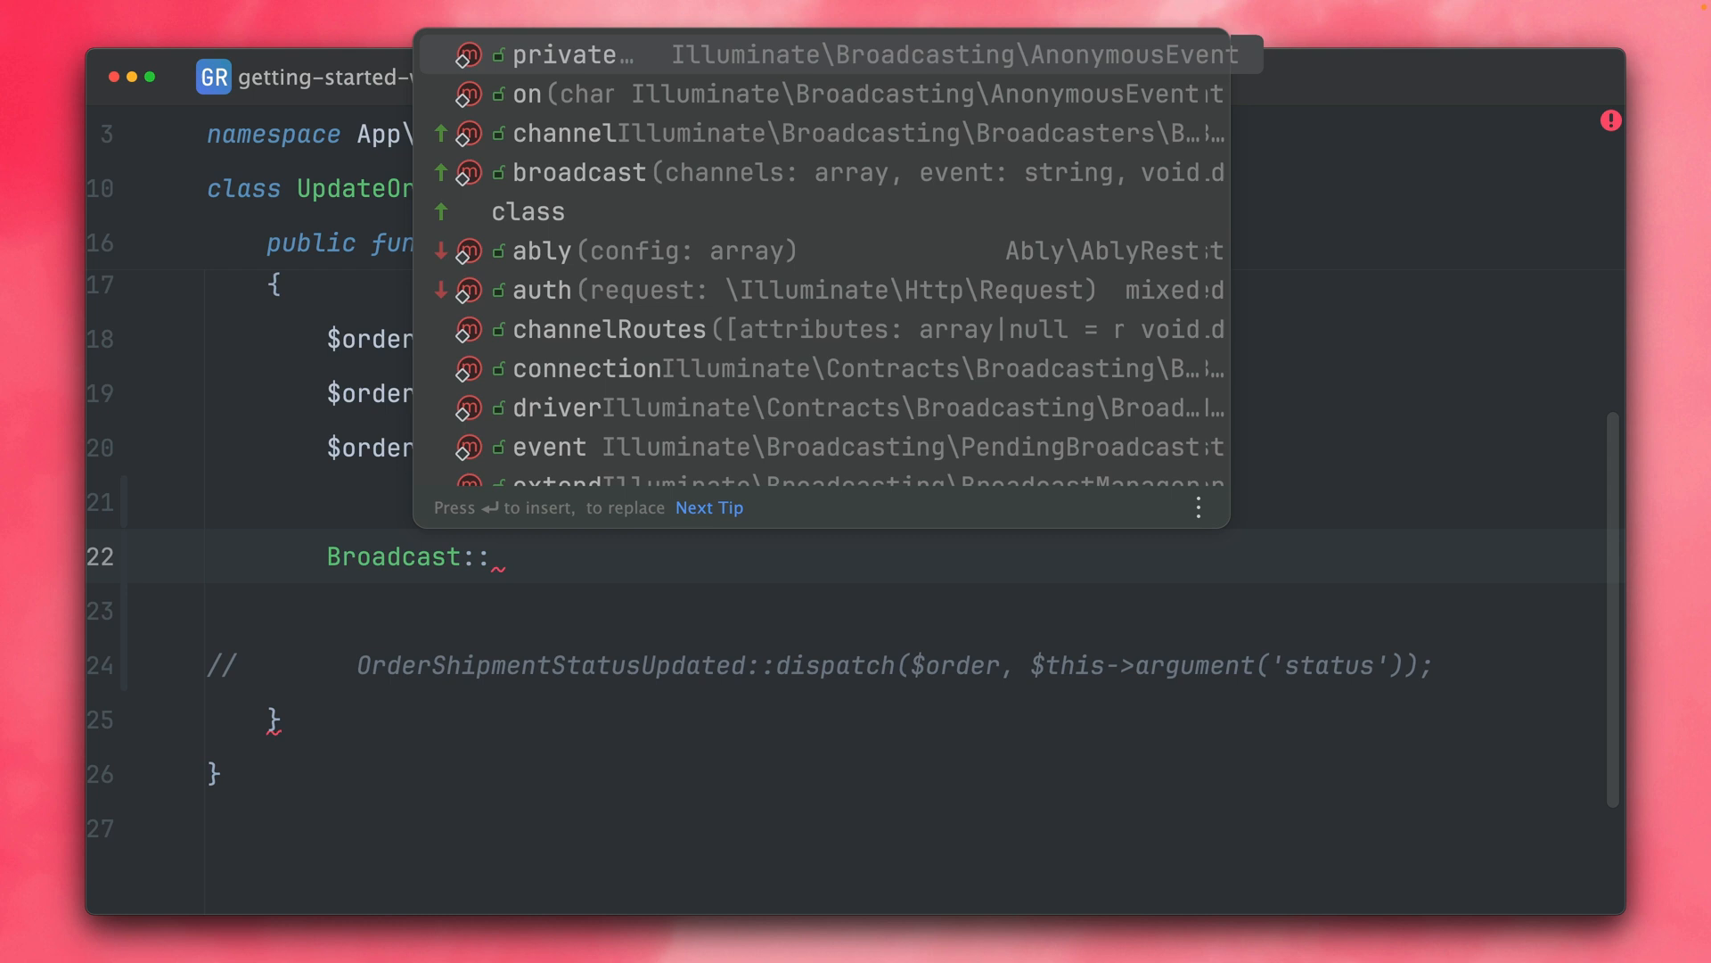
{"action": "type", "text": "on"}
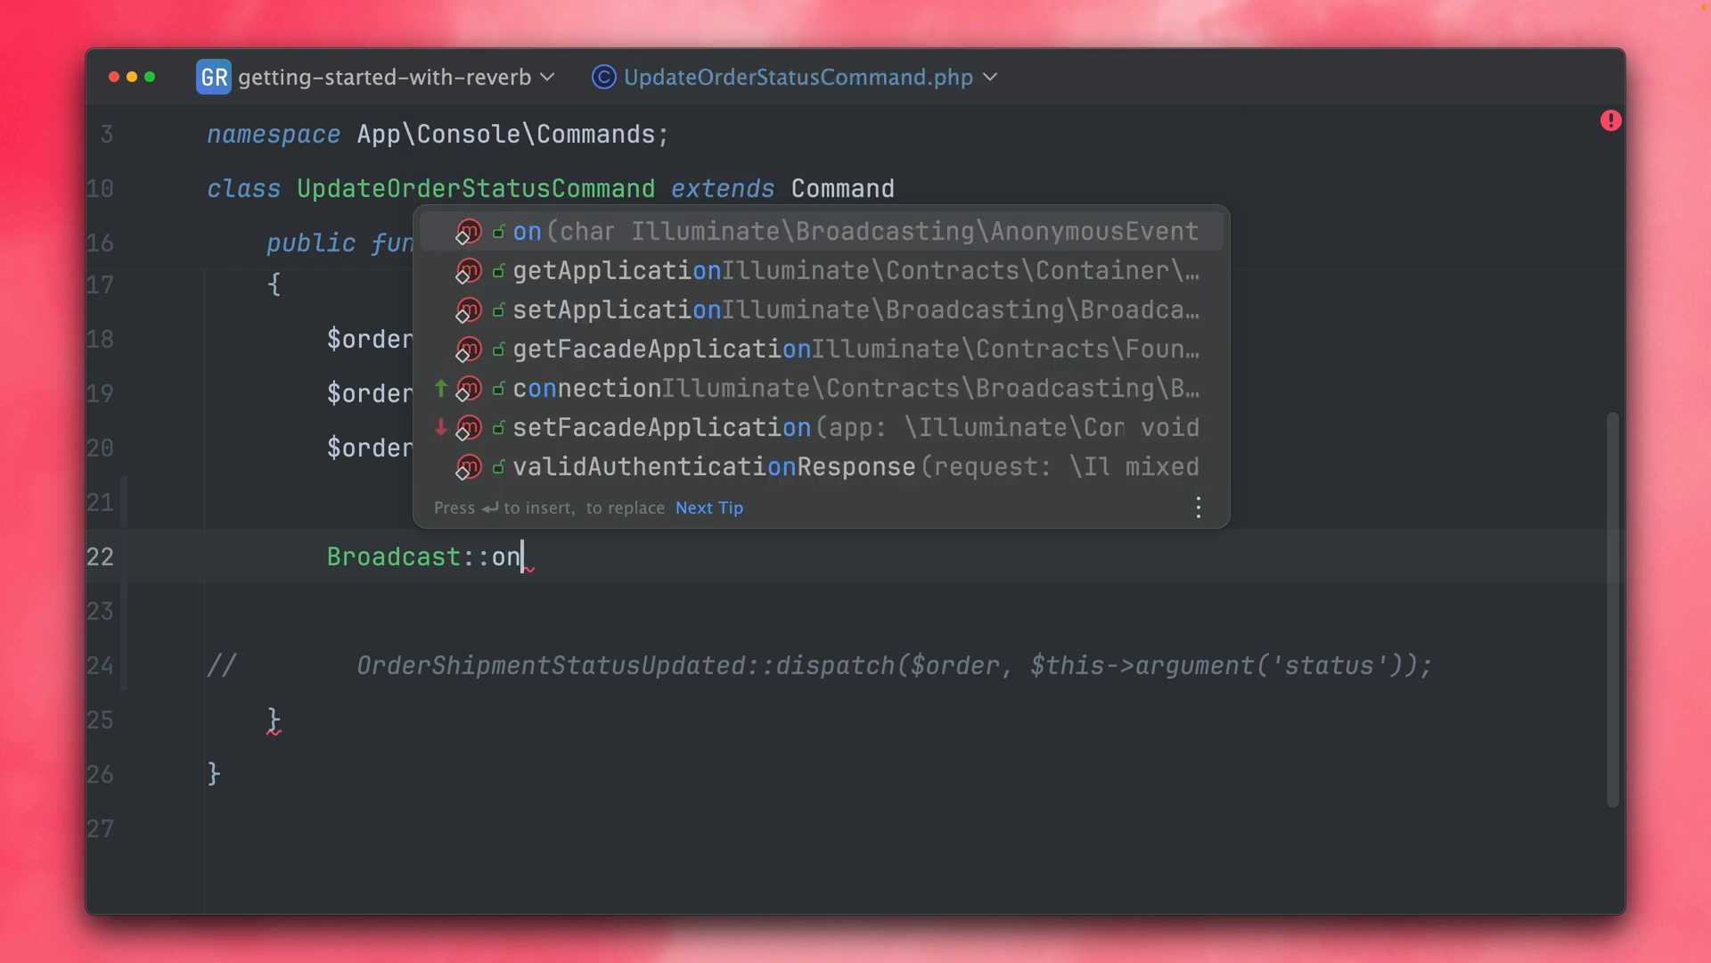
{"action": "key", "text": "Backspace"}
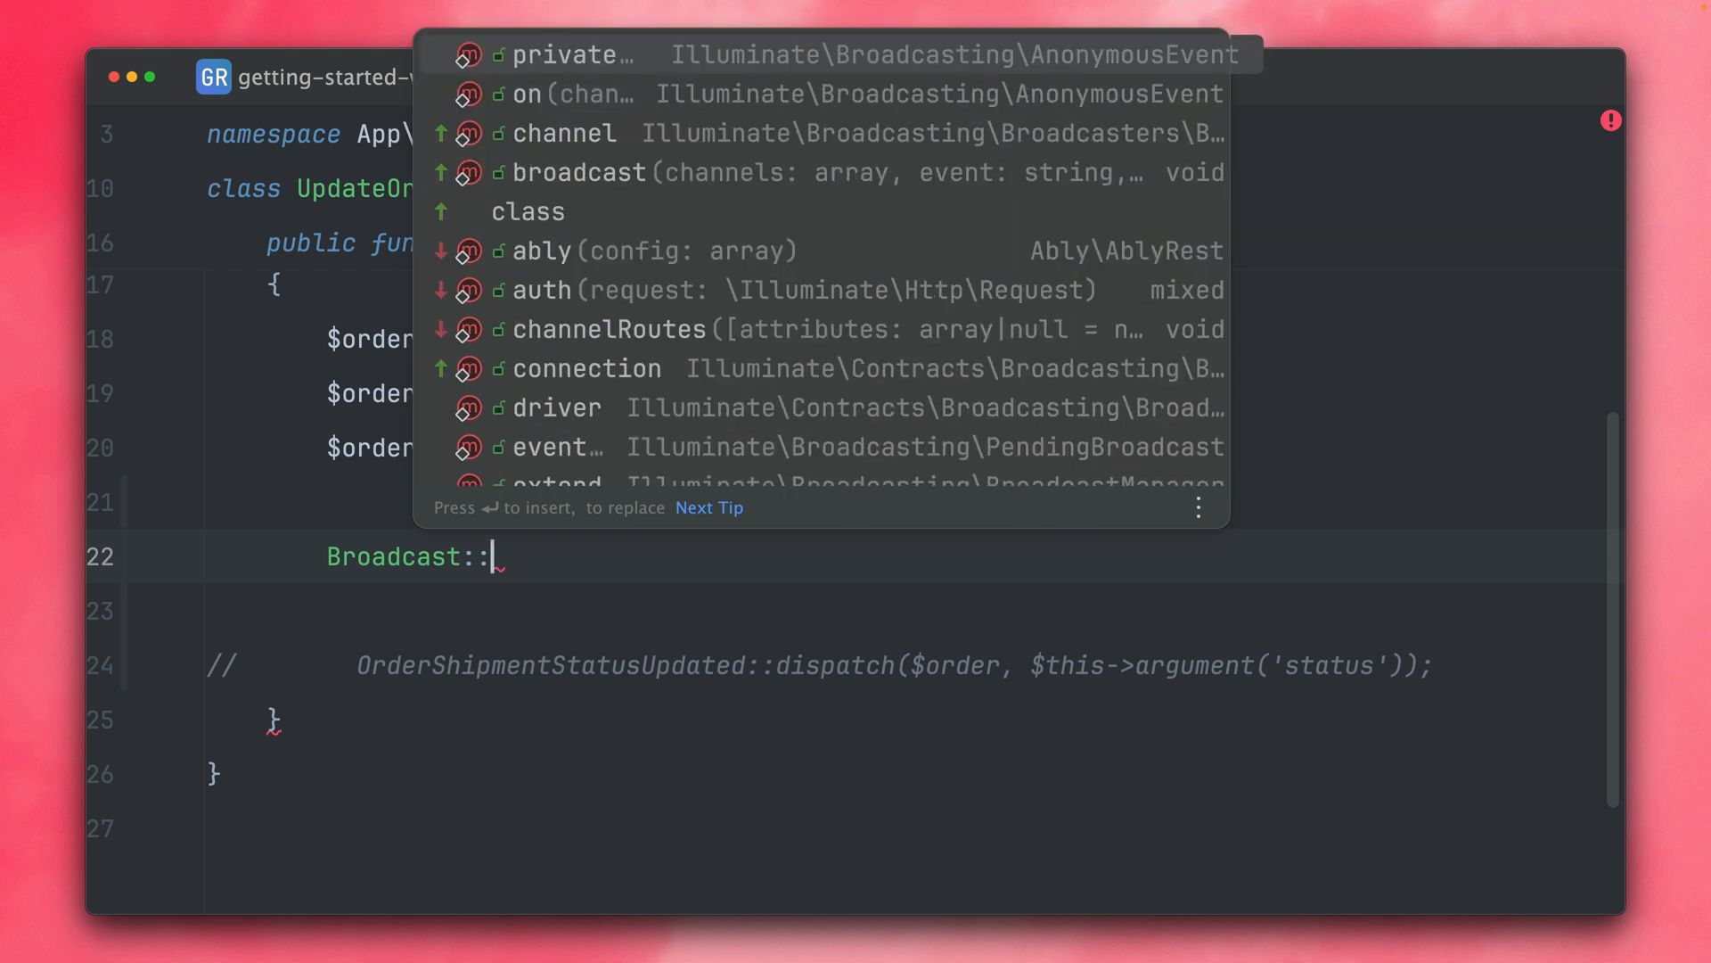
{"action": "type", "text": "private('"}
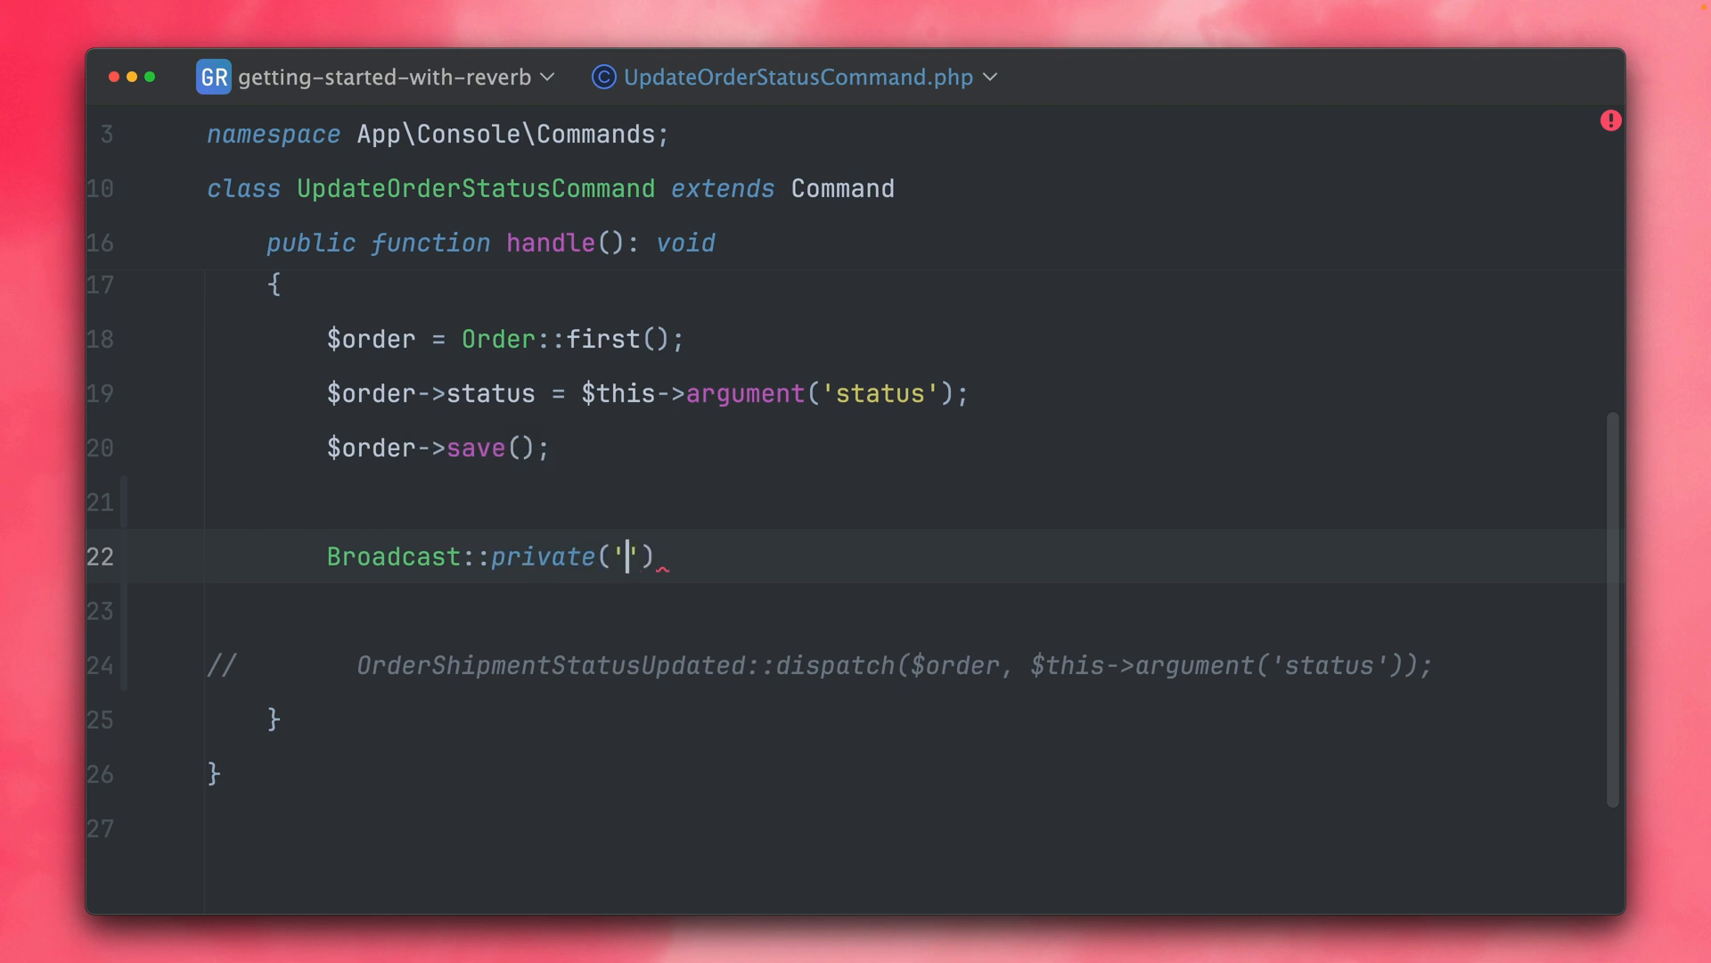
{"action": "type", "text": "orders"}
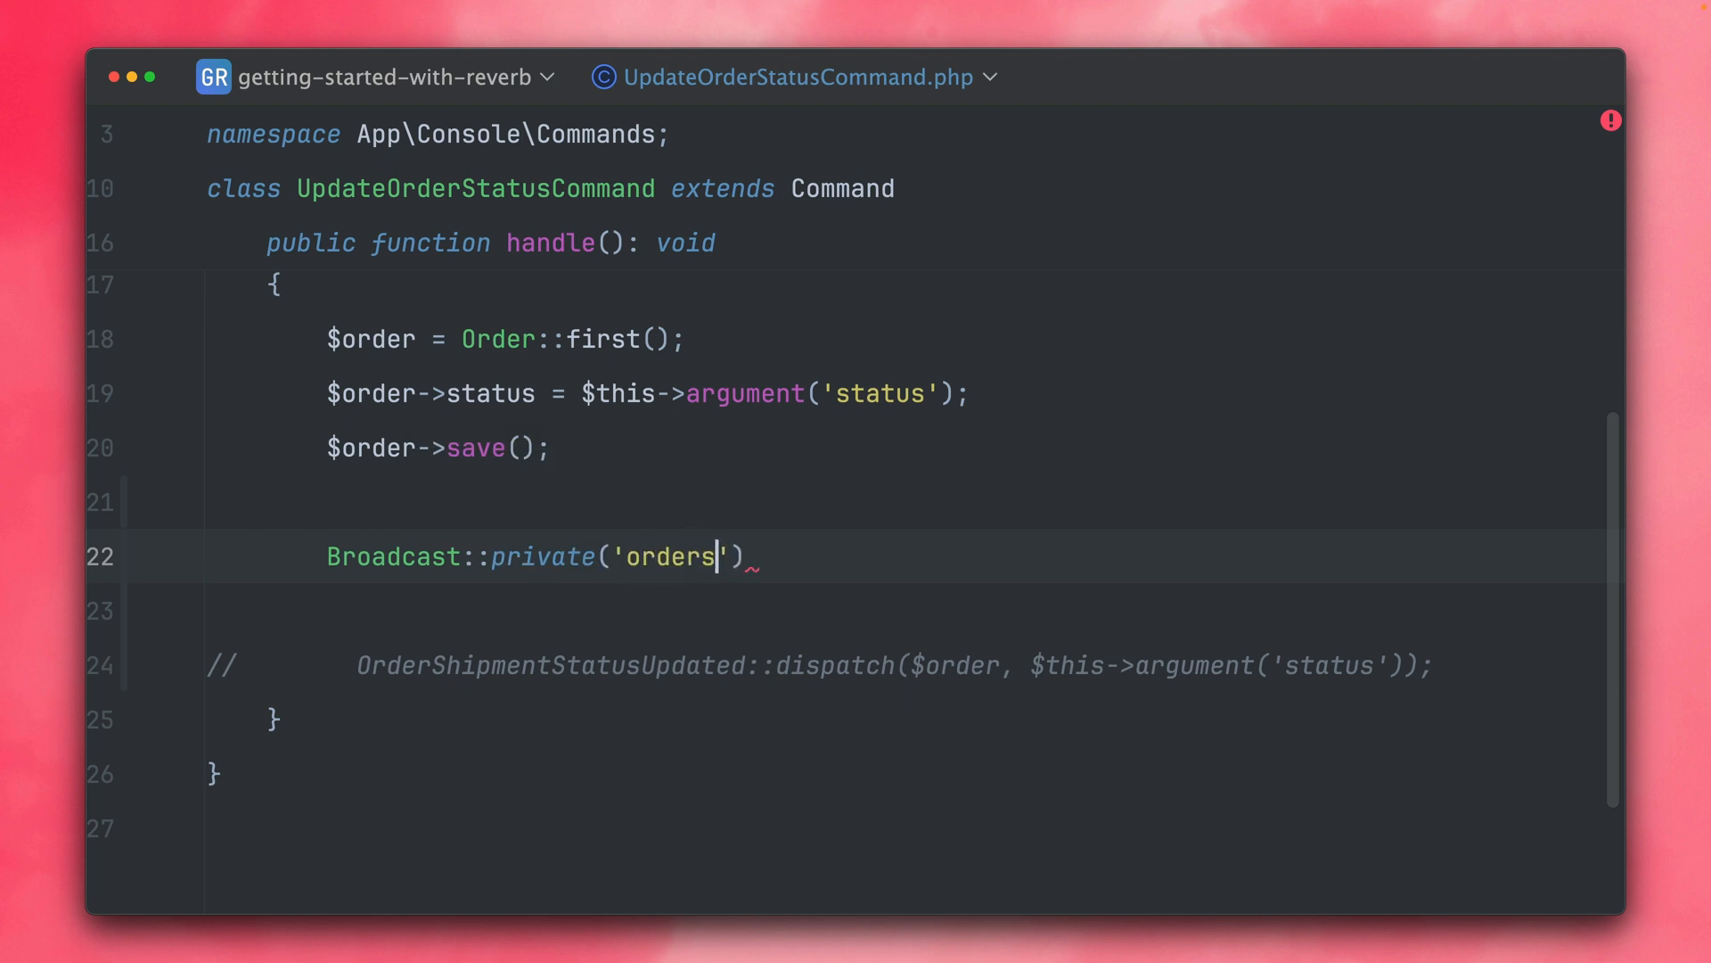
{"action": "type", "text": ".1"}
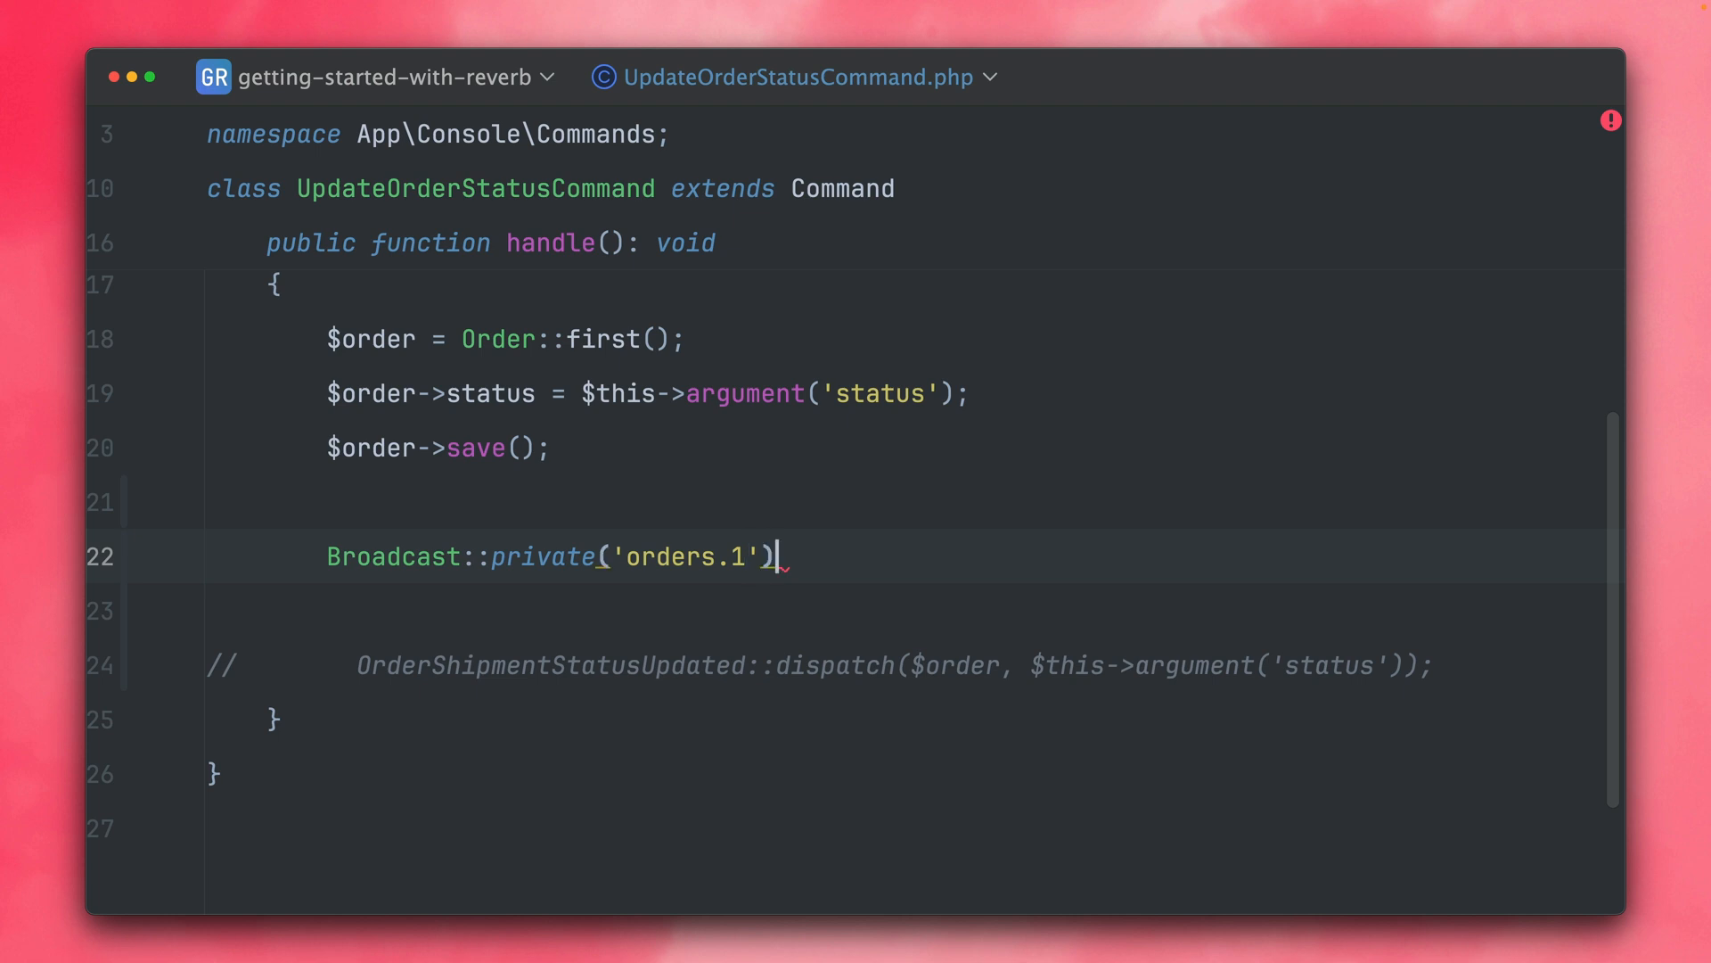
Chain ->with(['status' => $this->argument('status')]) as the broadcast payload.
{"action": "type", "text": "->with"}
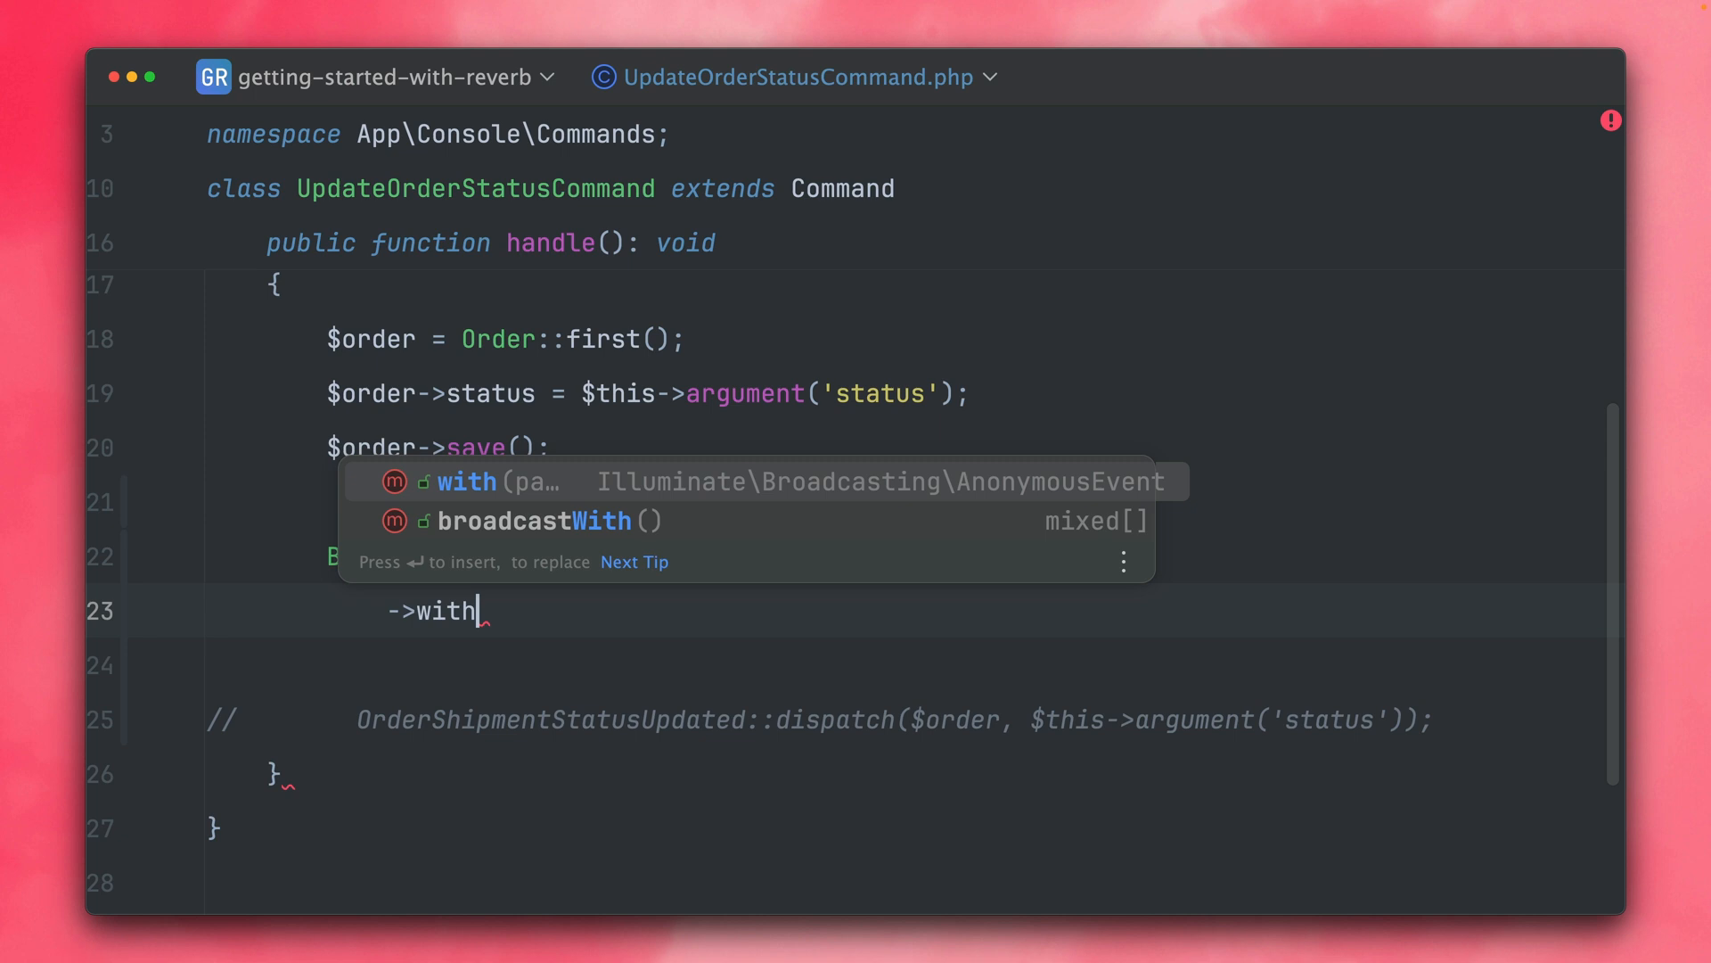
{"action": "key", "text": "Enter"}
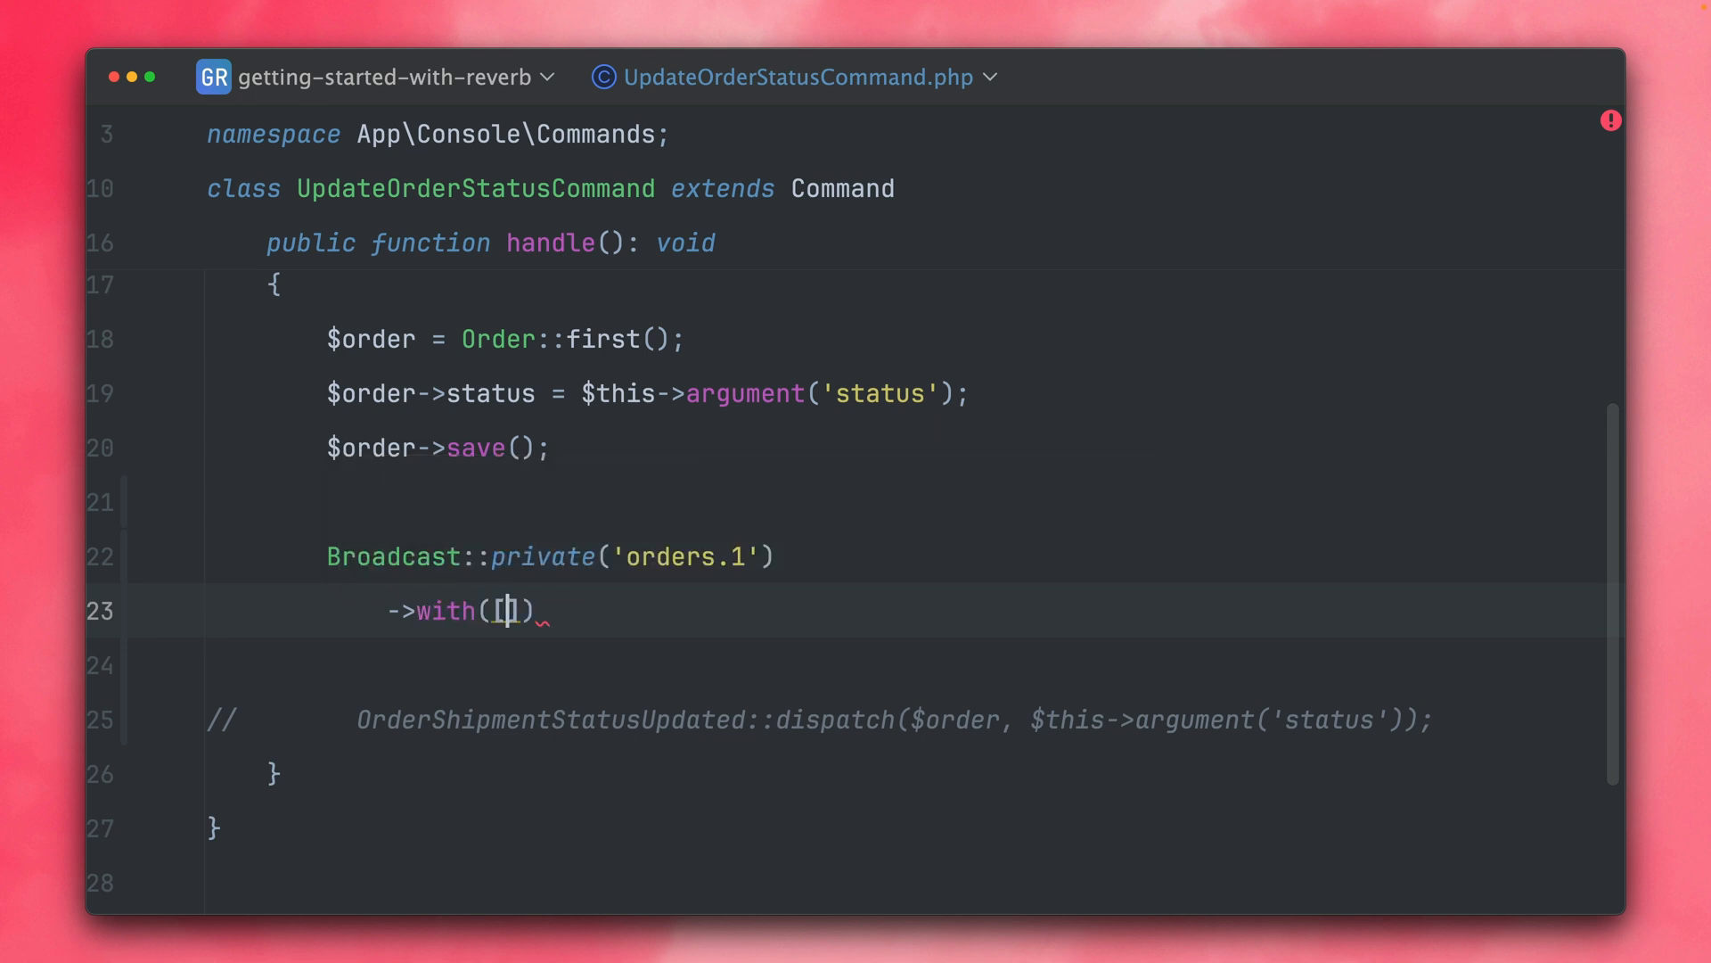
{"action": "type", "text": "'status'"}
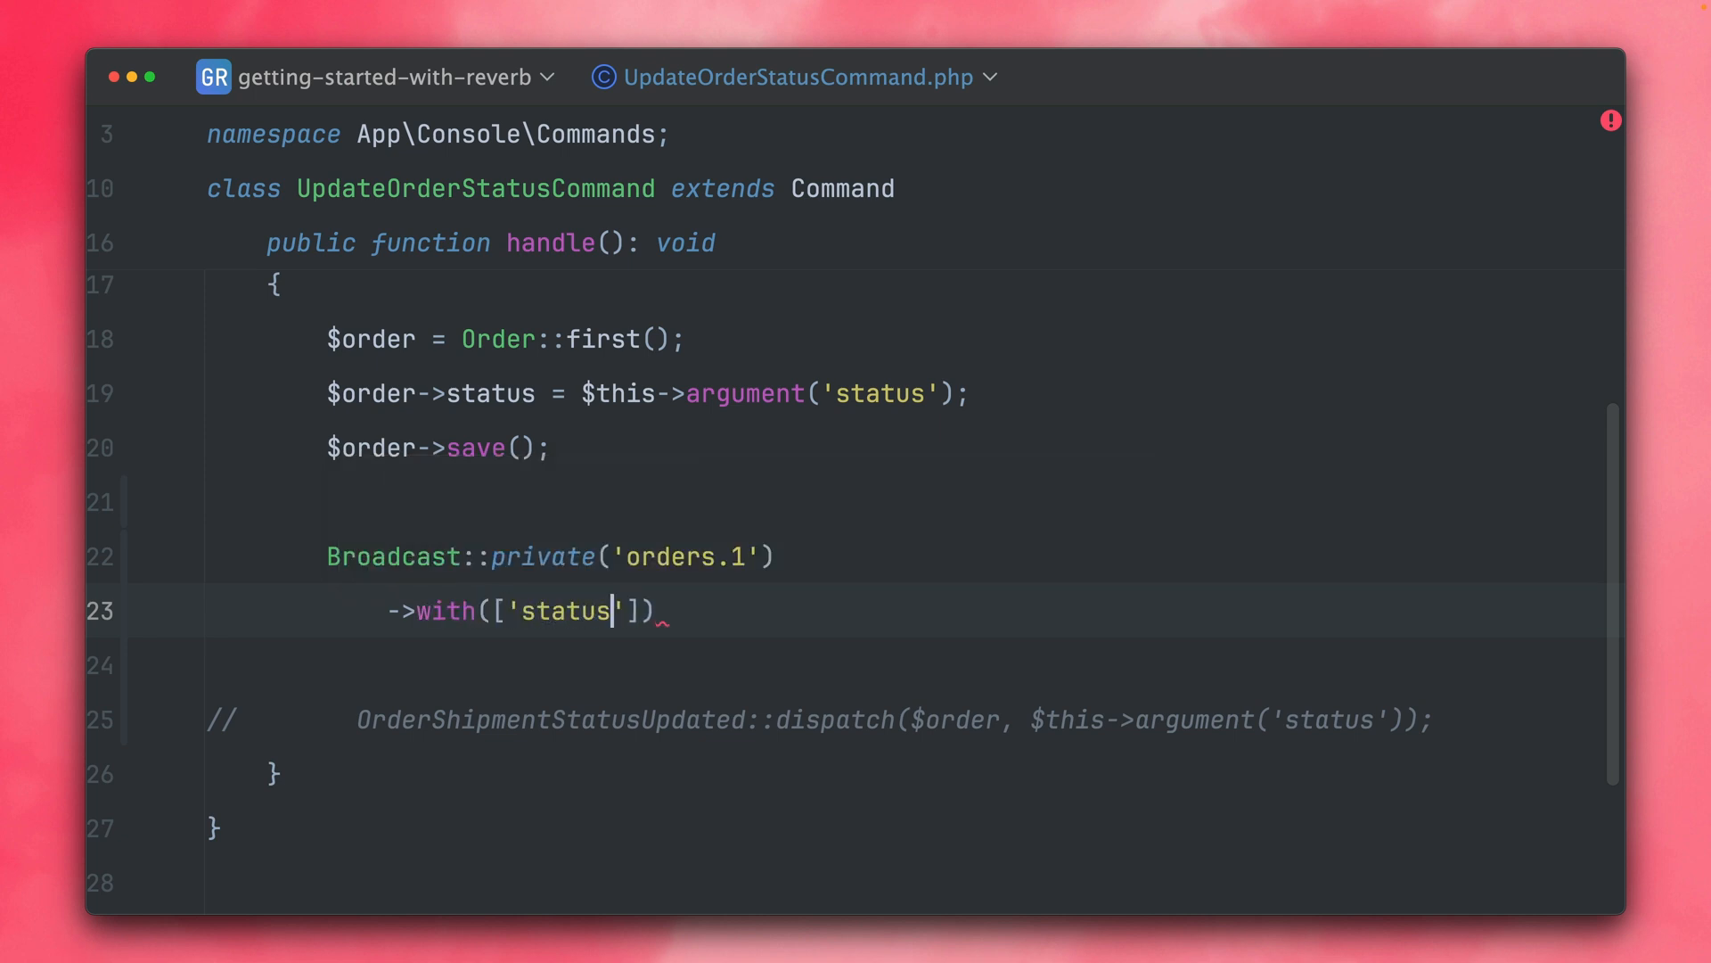
{"action": "type", "text": "=> $th"}
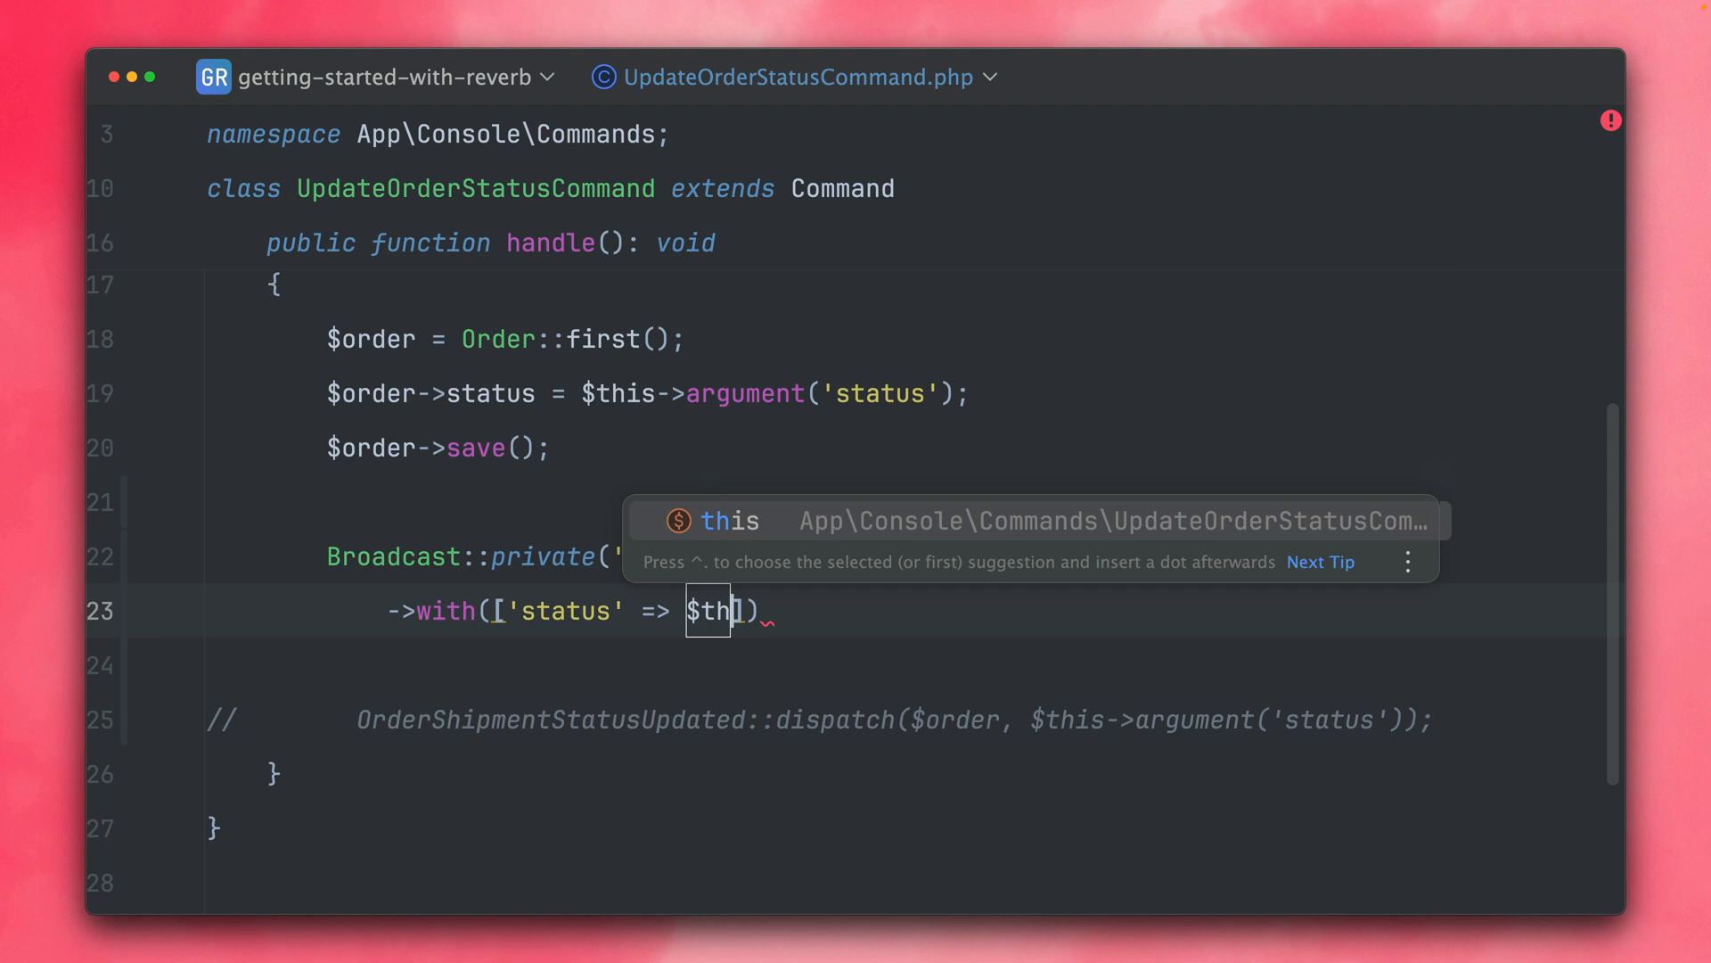
{"action": "type", "text": "this->argument('status"}
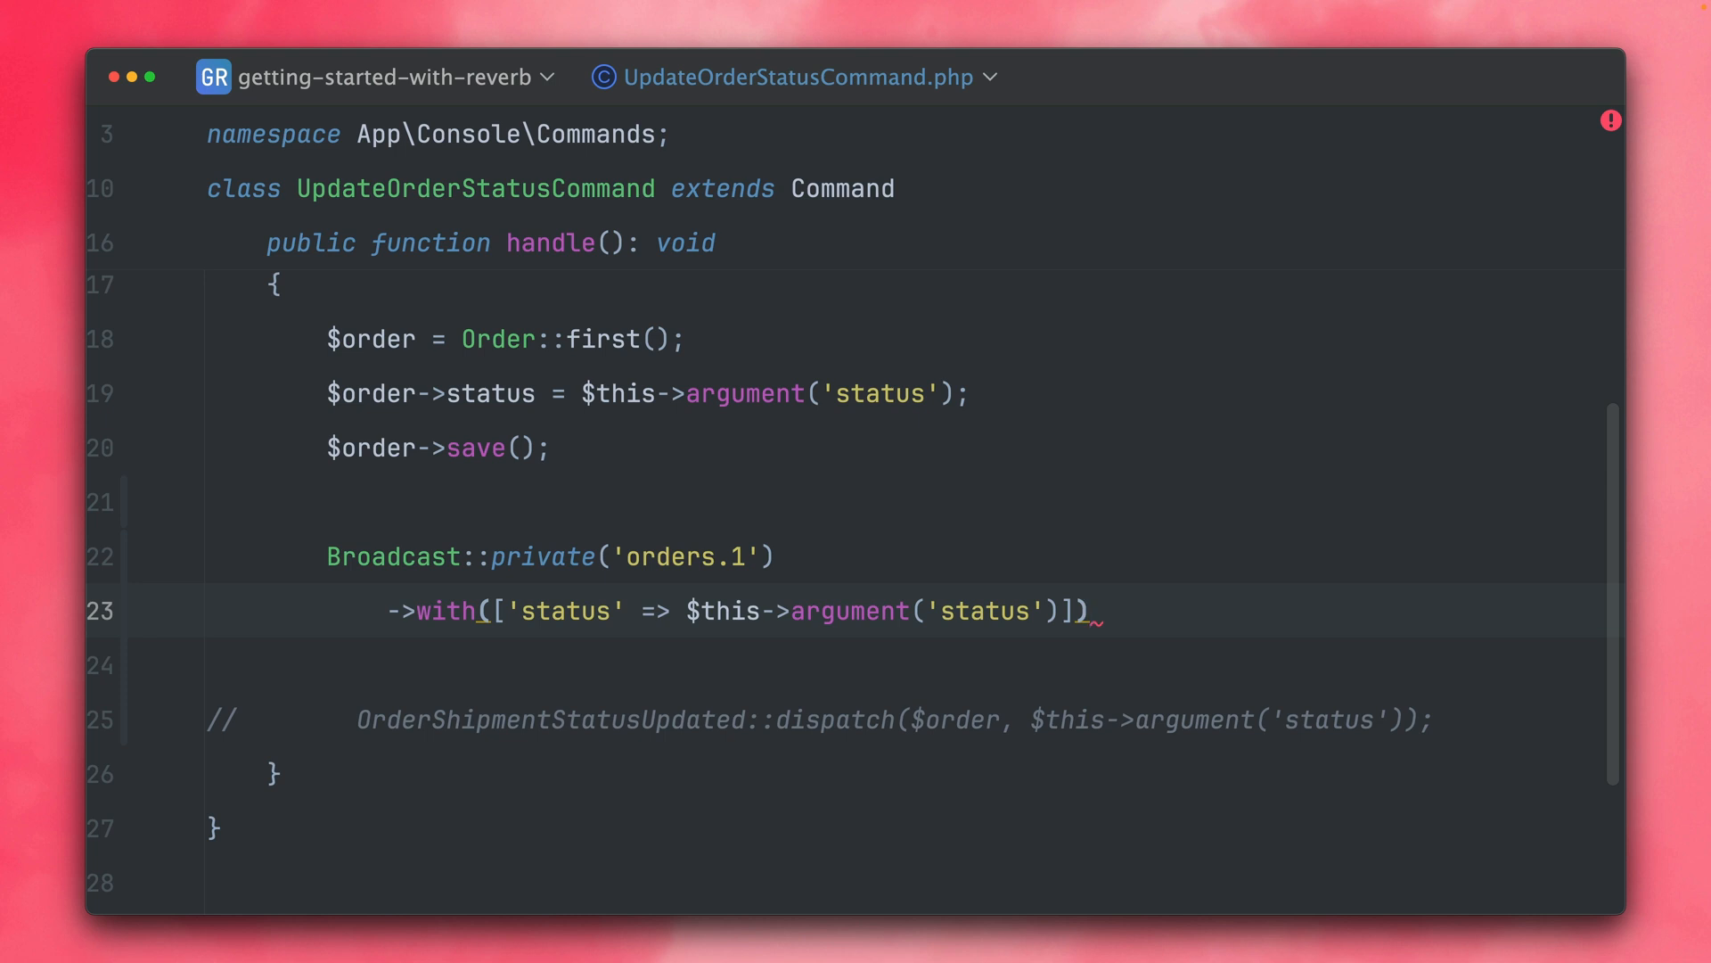
Chain ->as(OrderShipmentStatusUpdated::class) and compare it with the commented dispatched event class.
{"action": "double_click", "coordinate": [551, 719]}
{"action": "type", "text": "->as("}
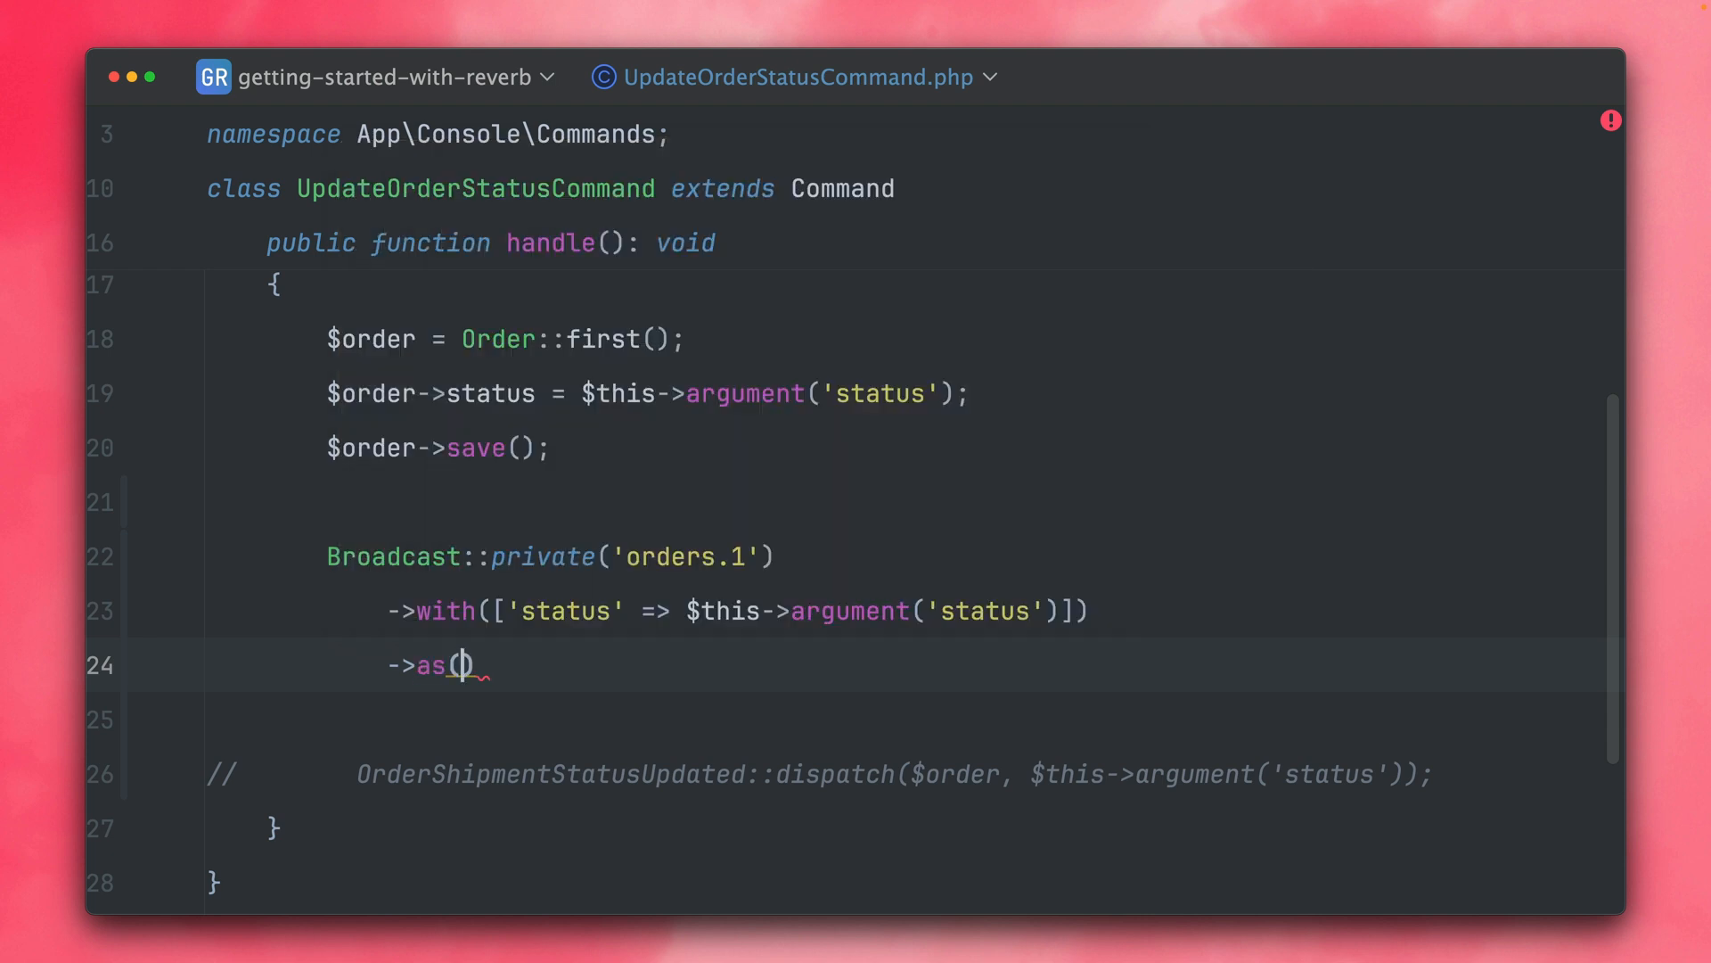
{"action": "type", "text": "OrderShipmentStatusUpdated::class"}
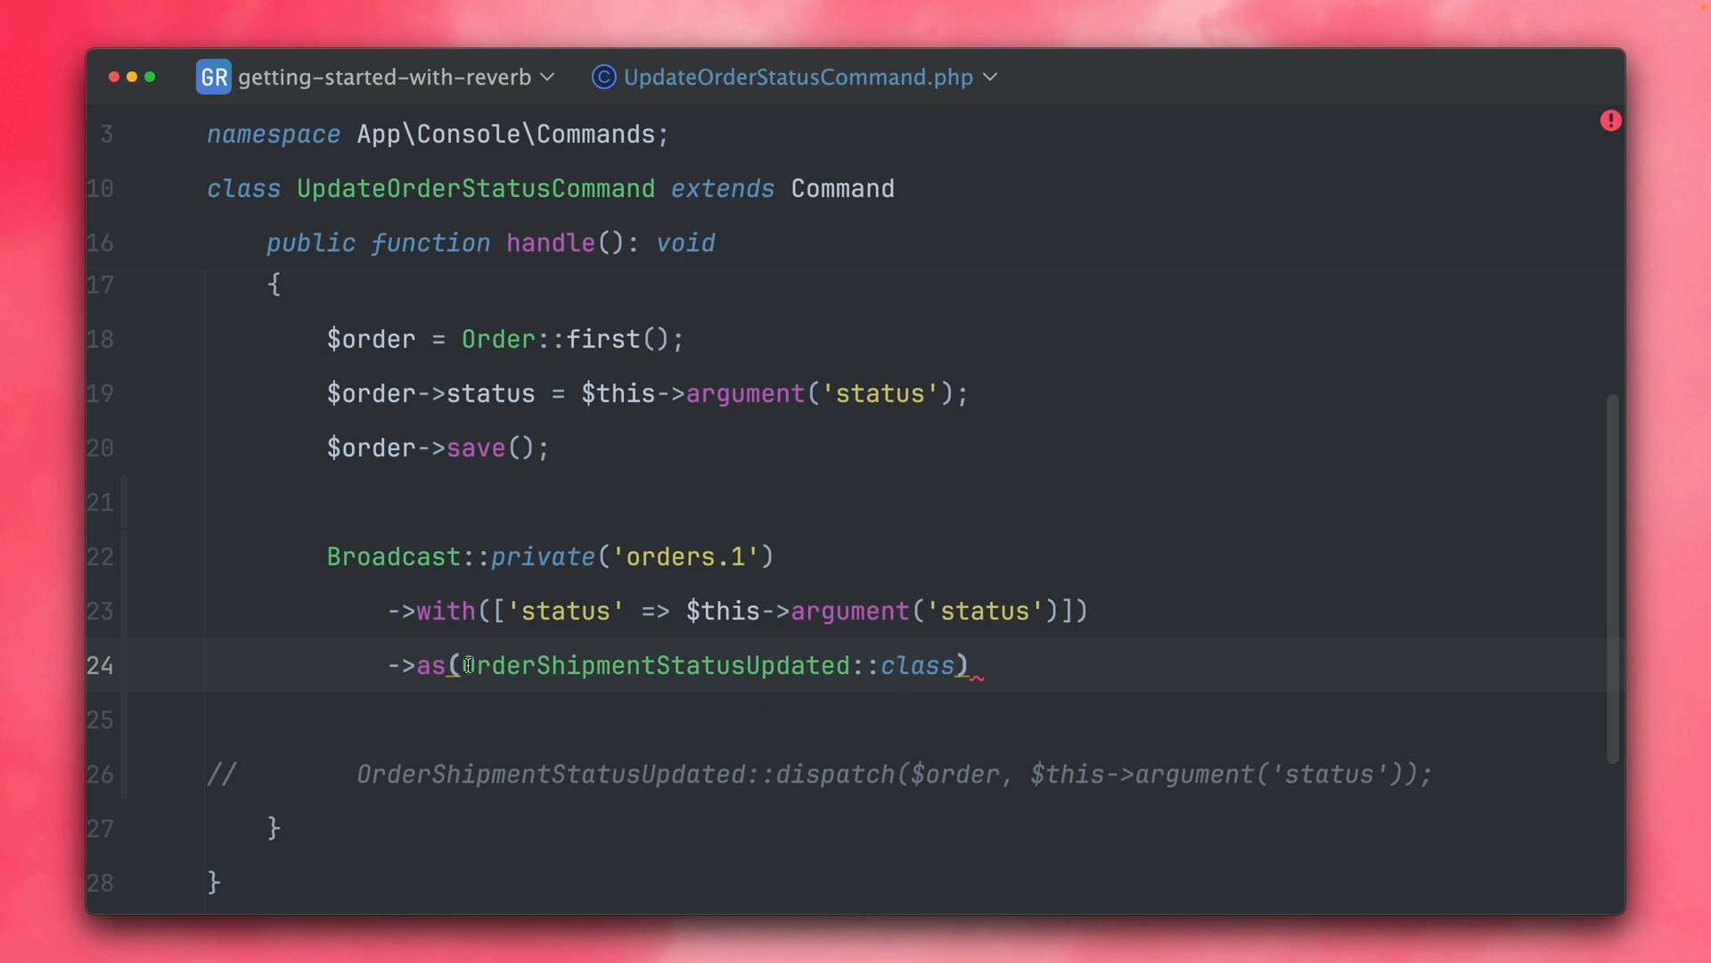
{"action": "double_click", "coordinate": [655, 665]}
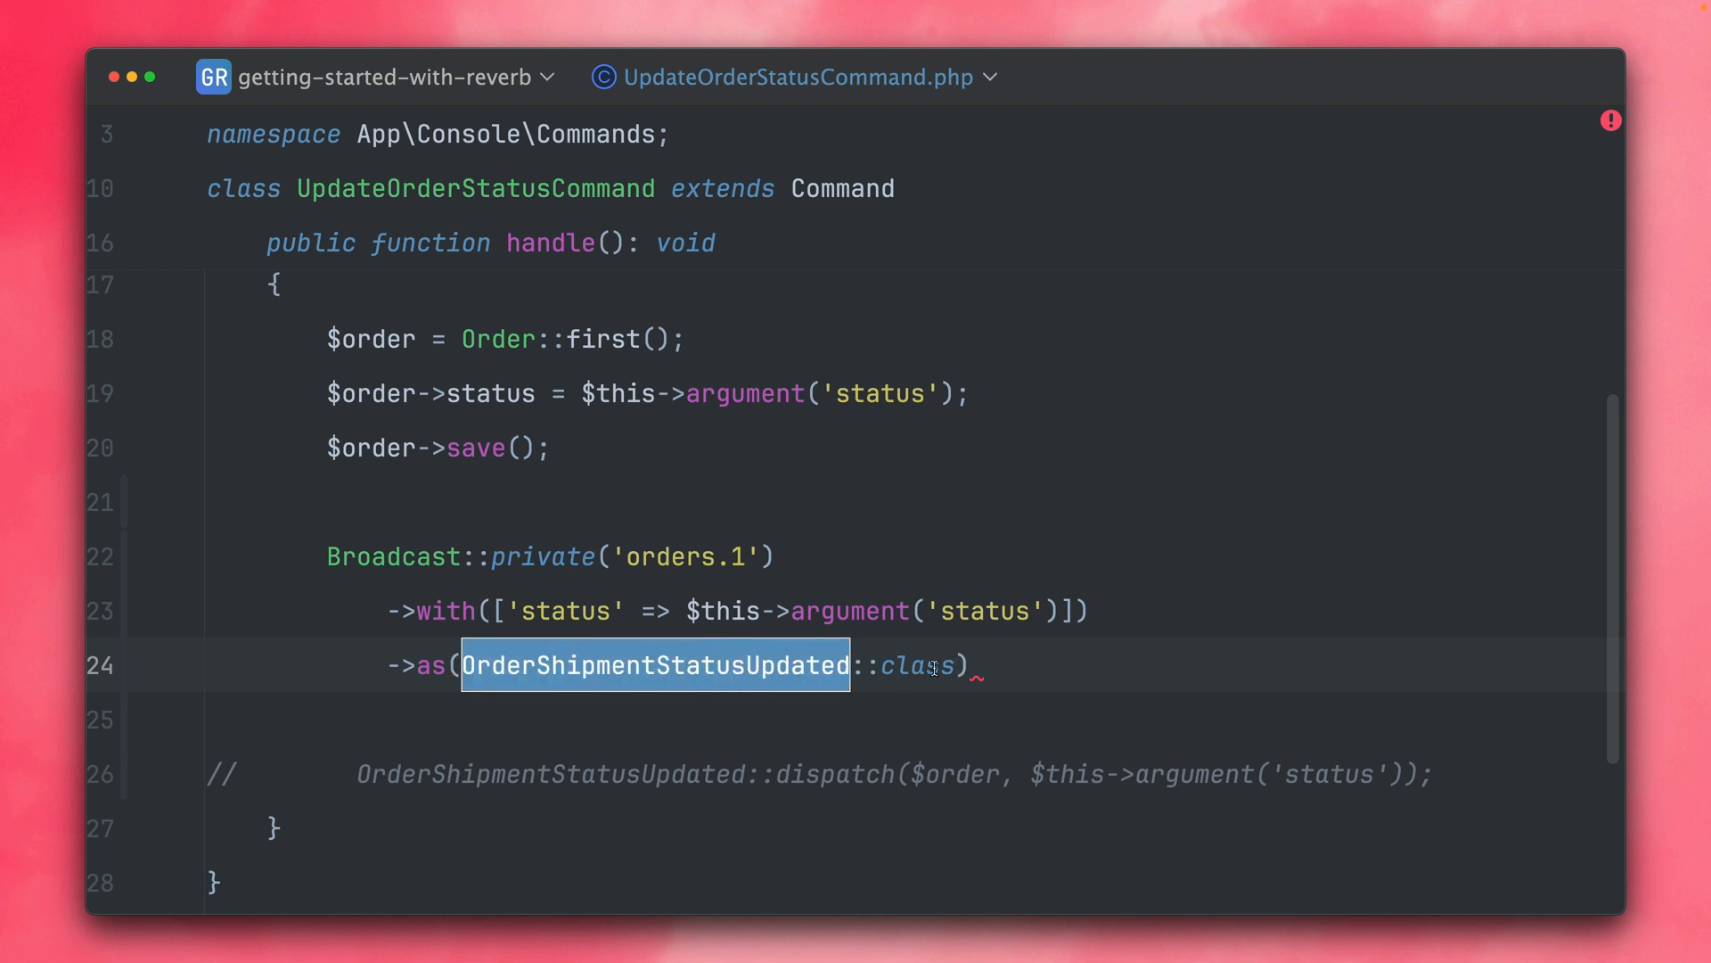
{"action": "left_click", "coordinate": [951, 664]}
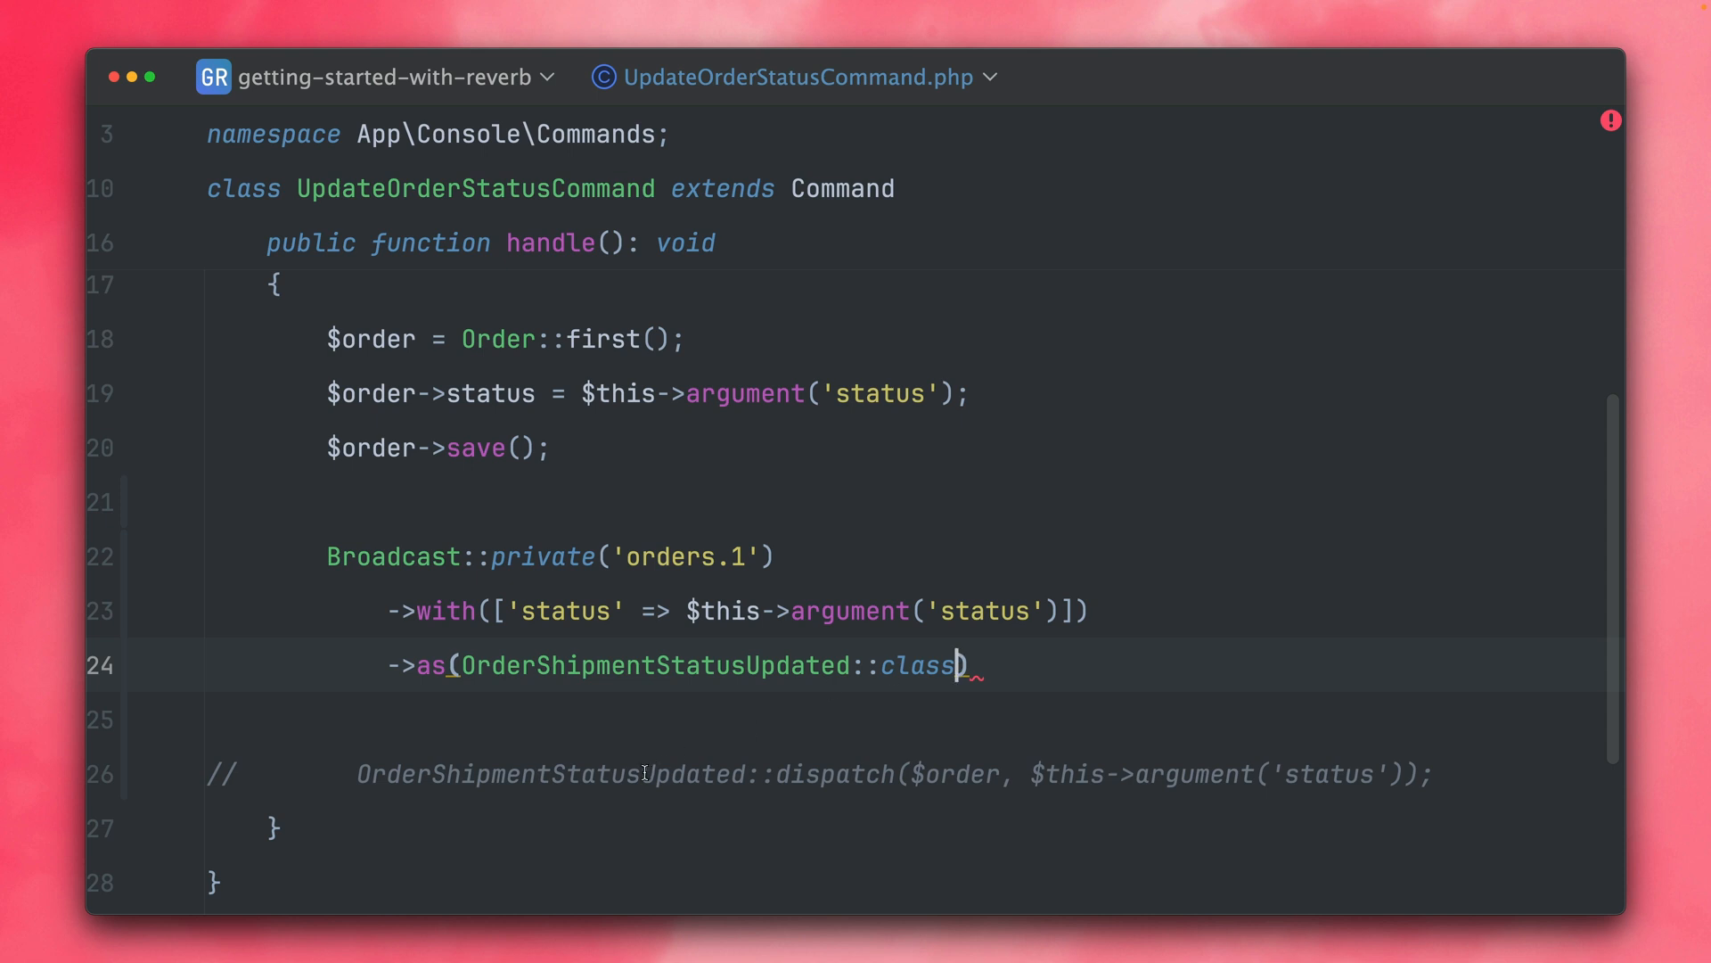
{"action": "double_click", "coordinate": [551, 774]}
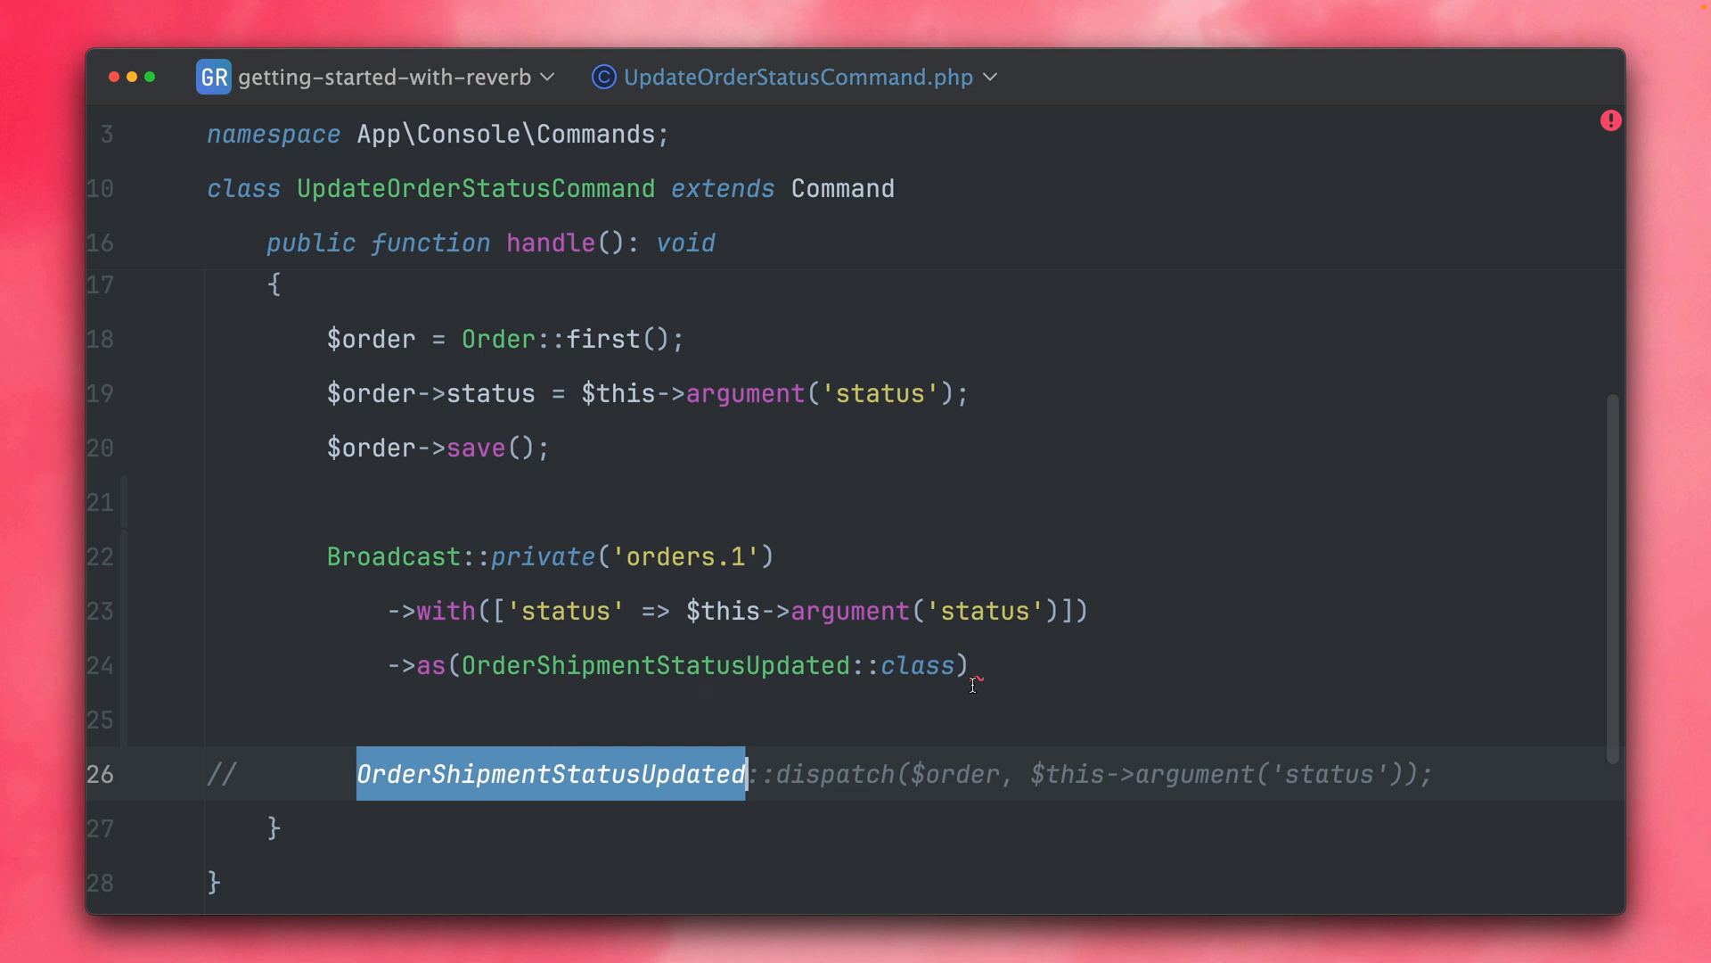
{"action": "double_click", "coordinate": [656, 665]}
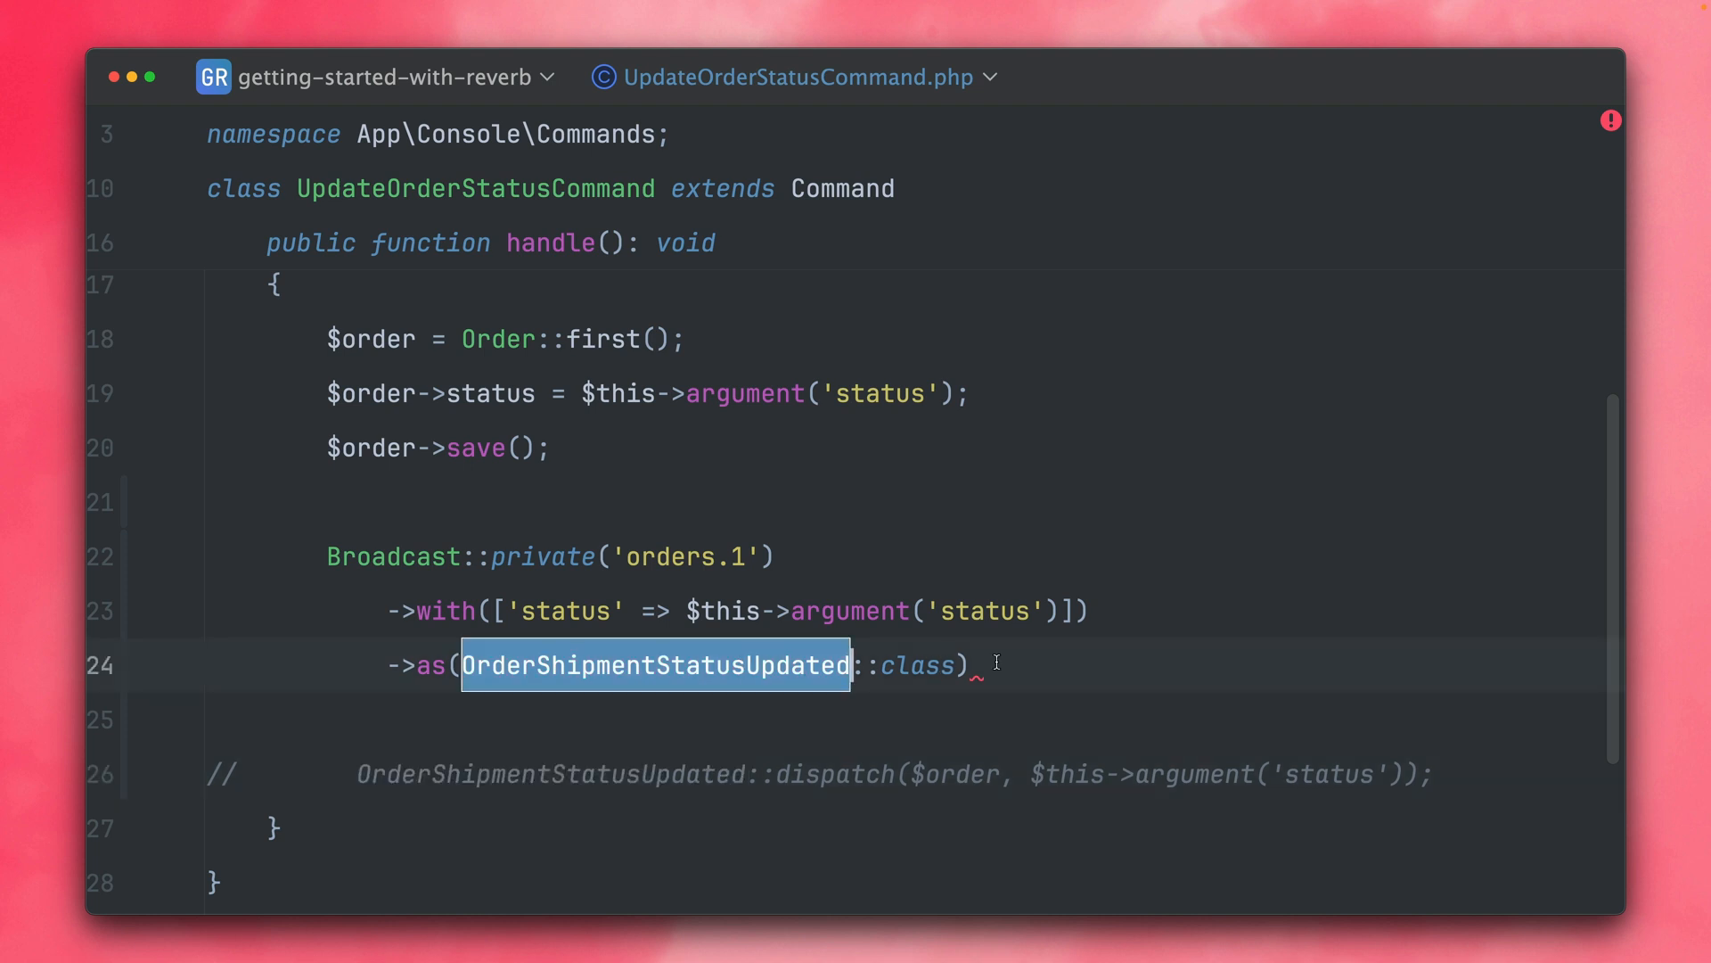
{"action": "type", "text": "->"}
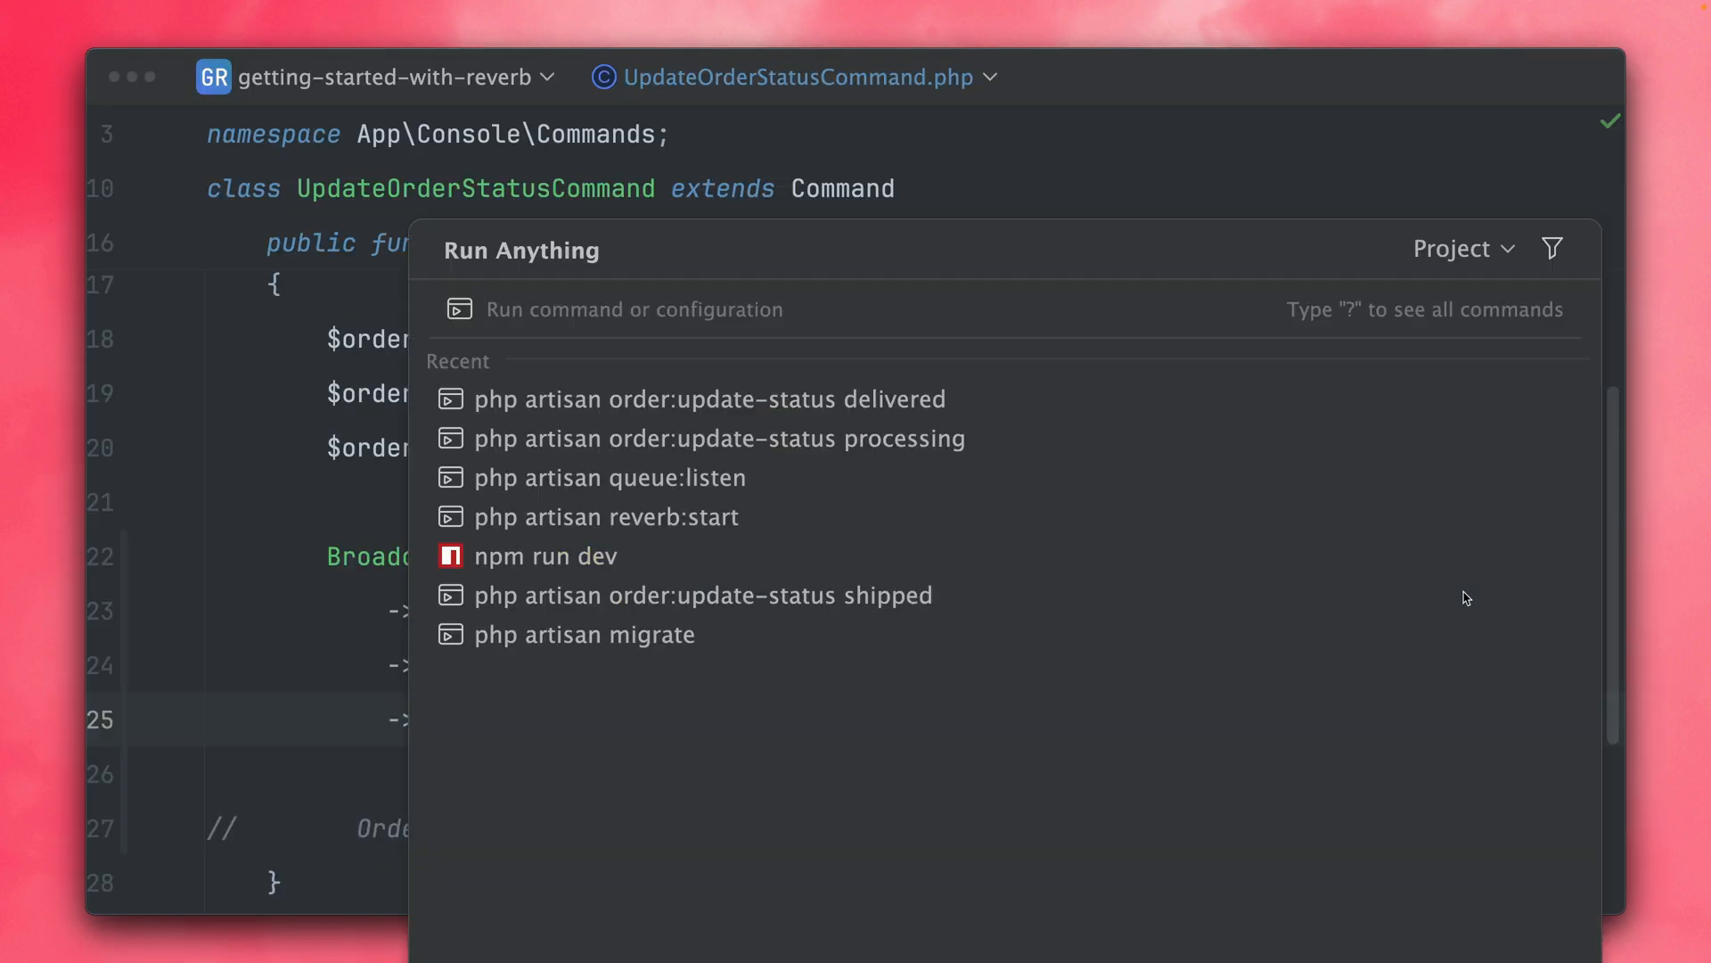
Append ->send(); to the chain, dismiss Run Anything and highlight the Broadcast facade.
{"action": "left_click", "coordinate": [716, 438]}
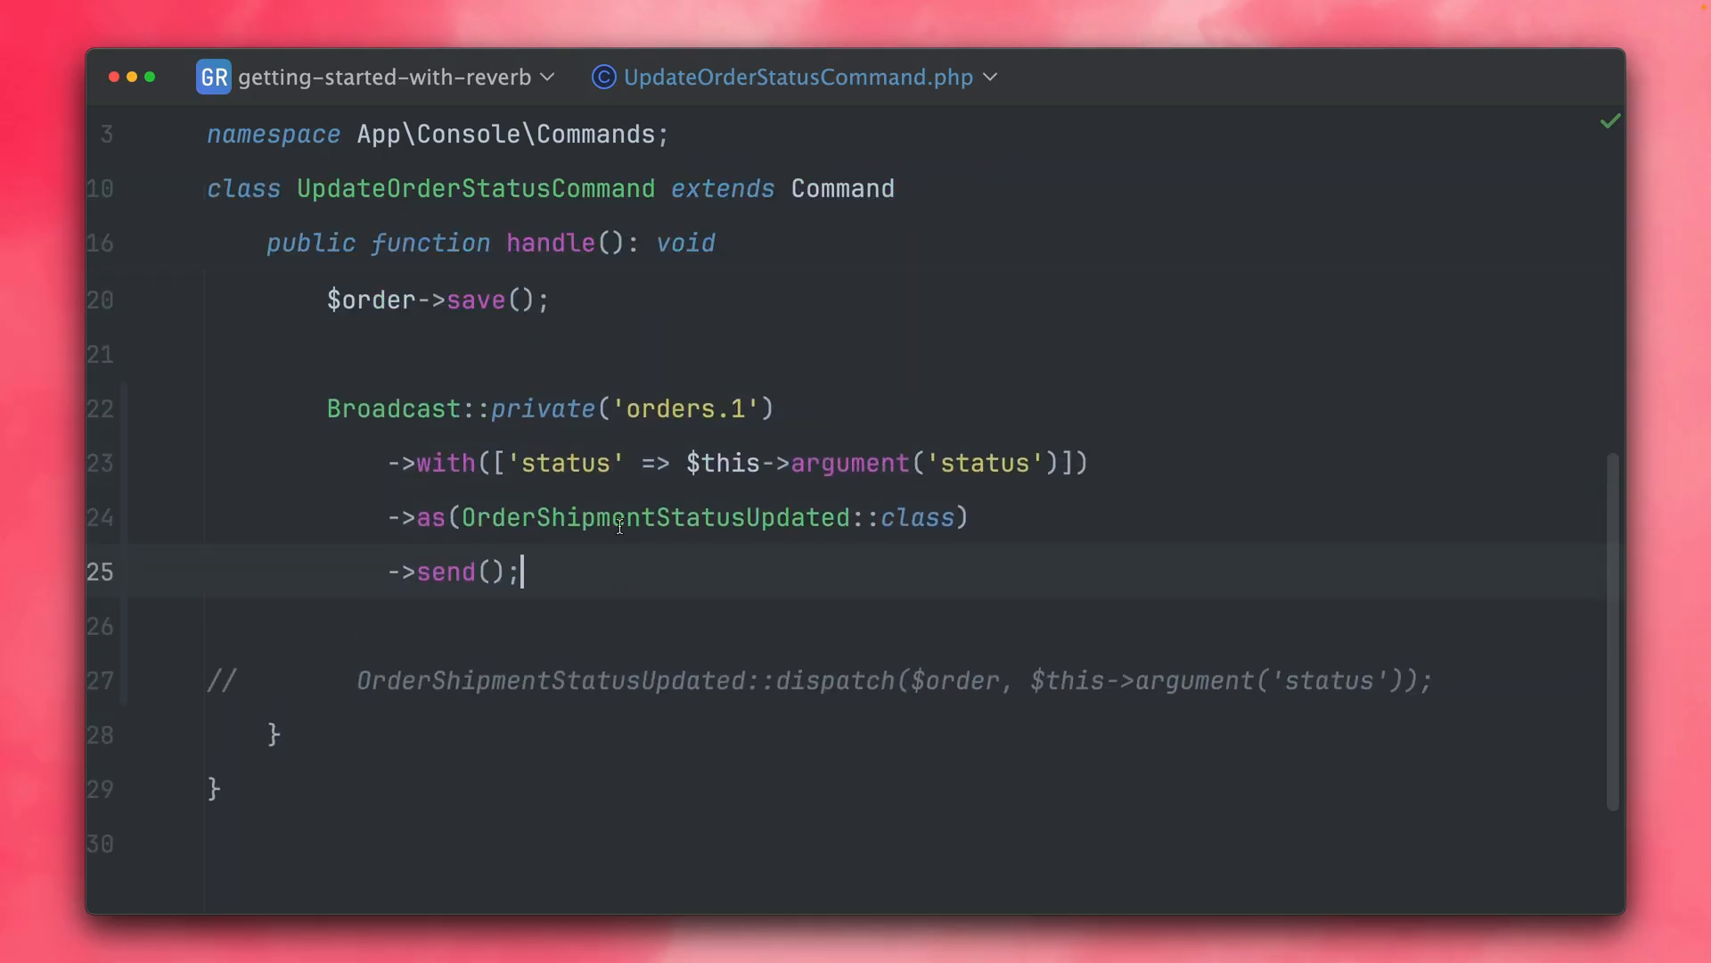
{"action": "double_click", "coordinate": [392, 406]}
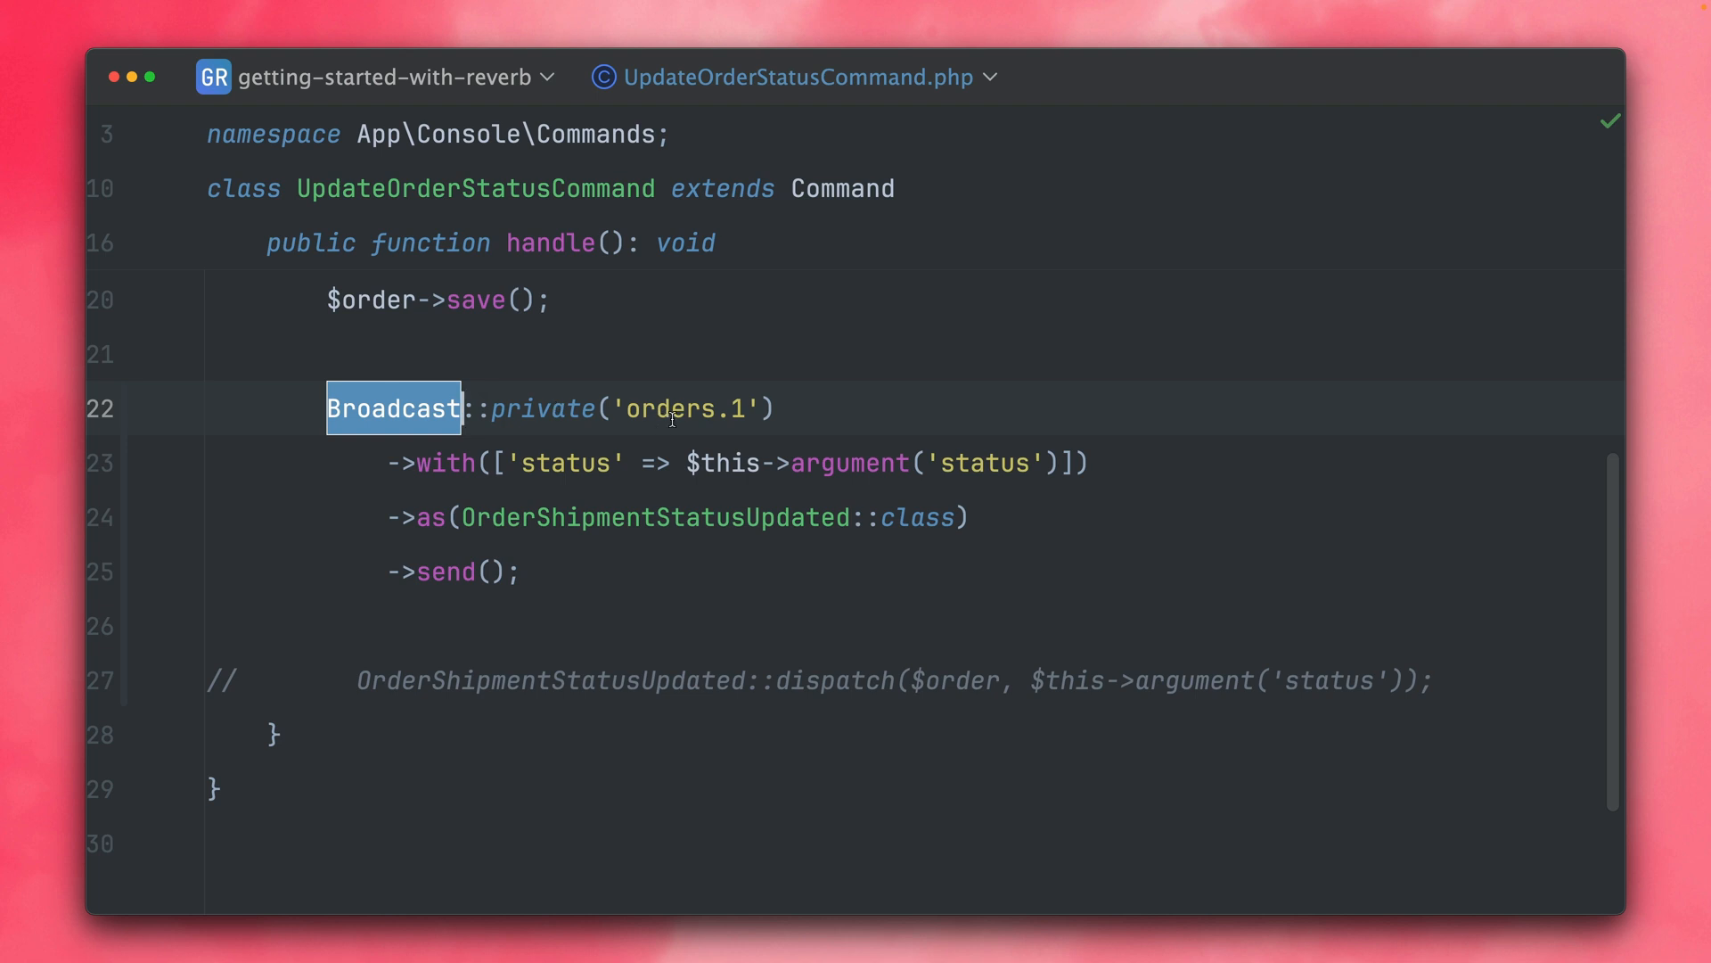
{"action": "mouse_move", "coordinate": [822, 407]}
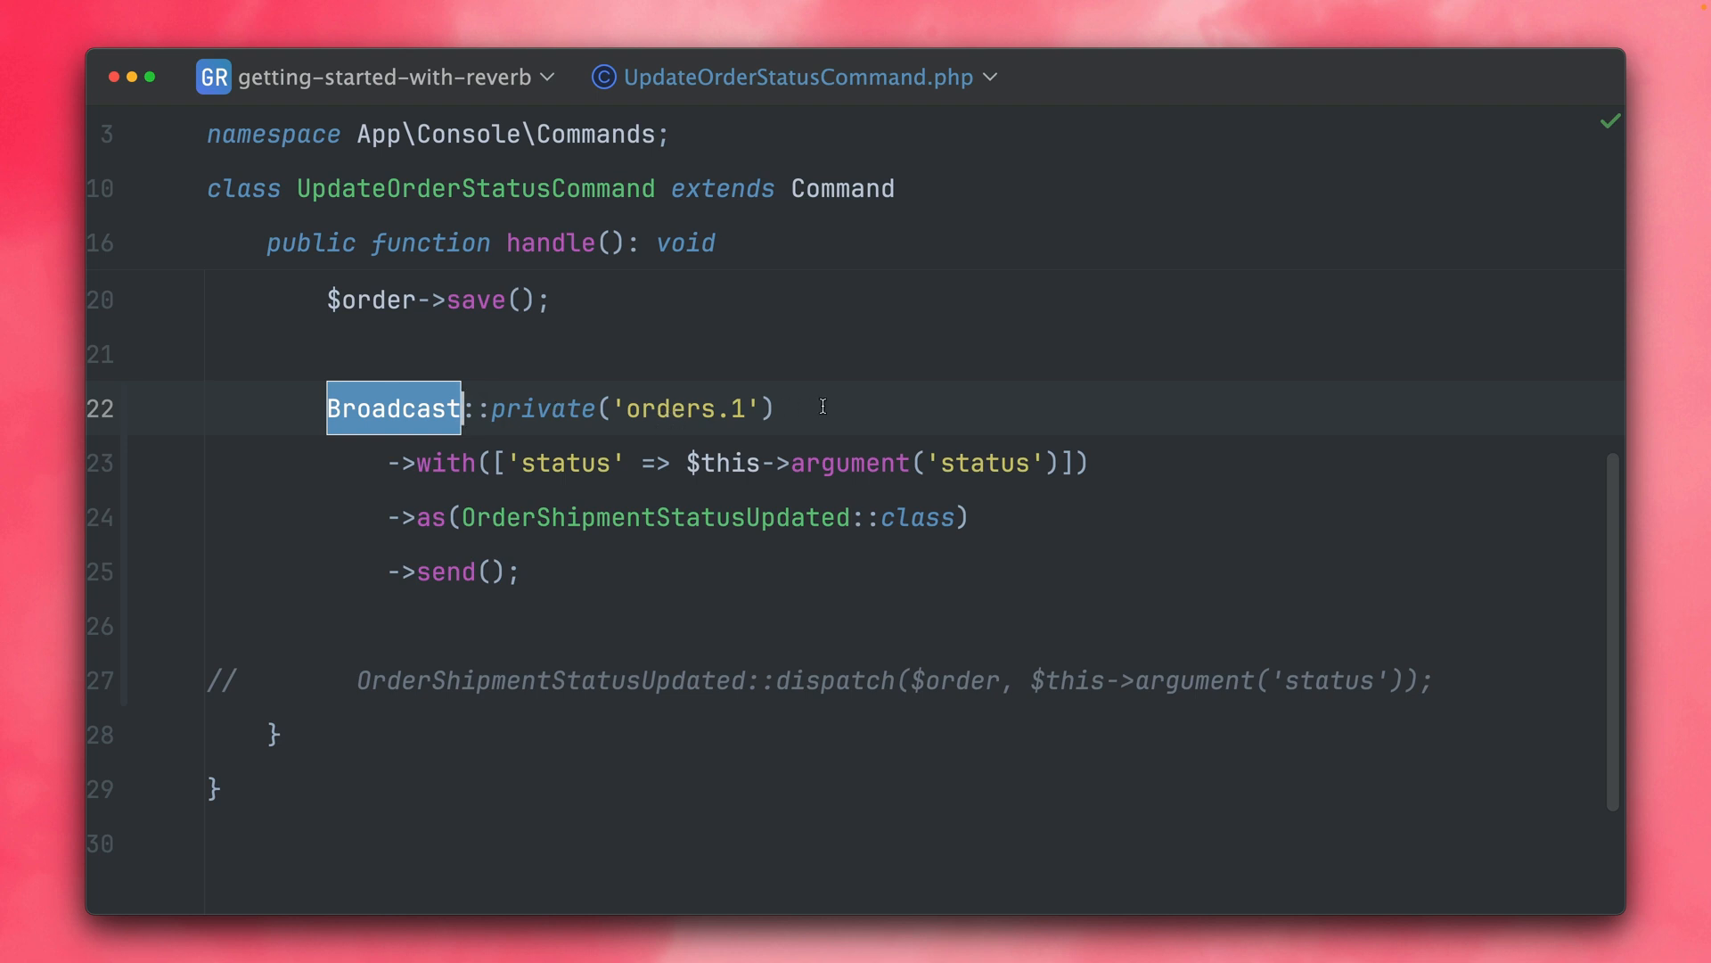
{"action": "mouse_move", "coordinate": [626, 673]}
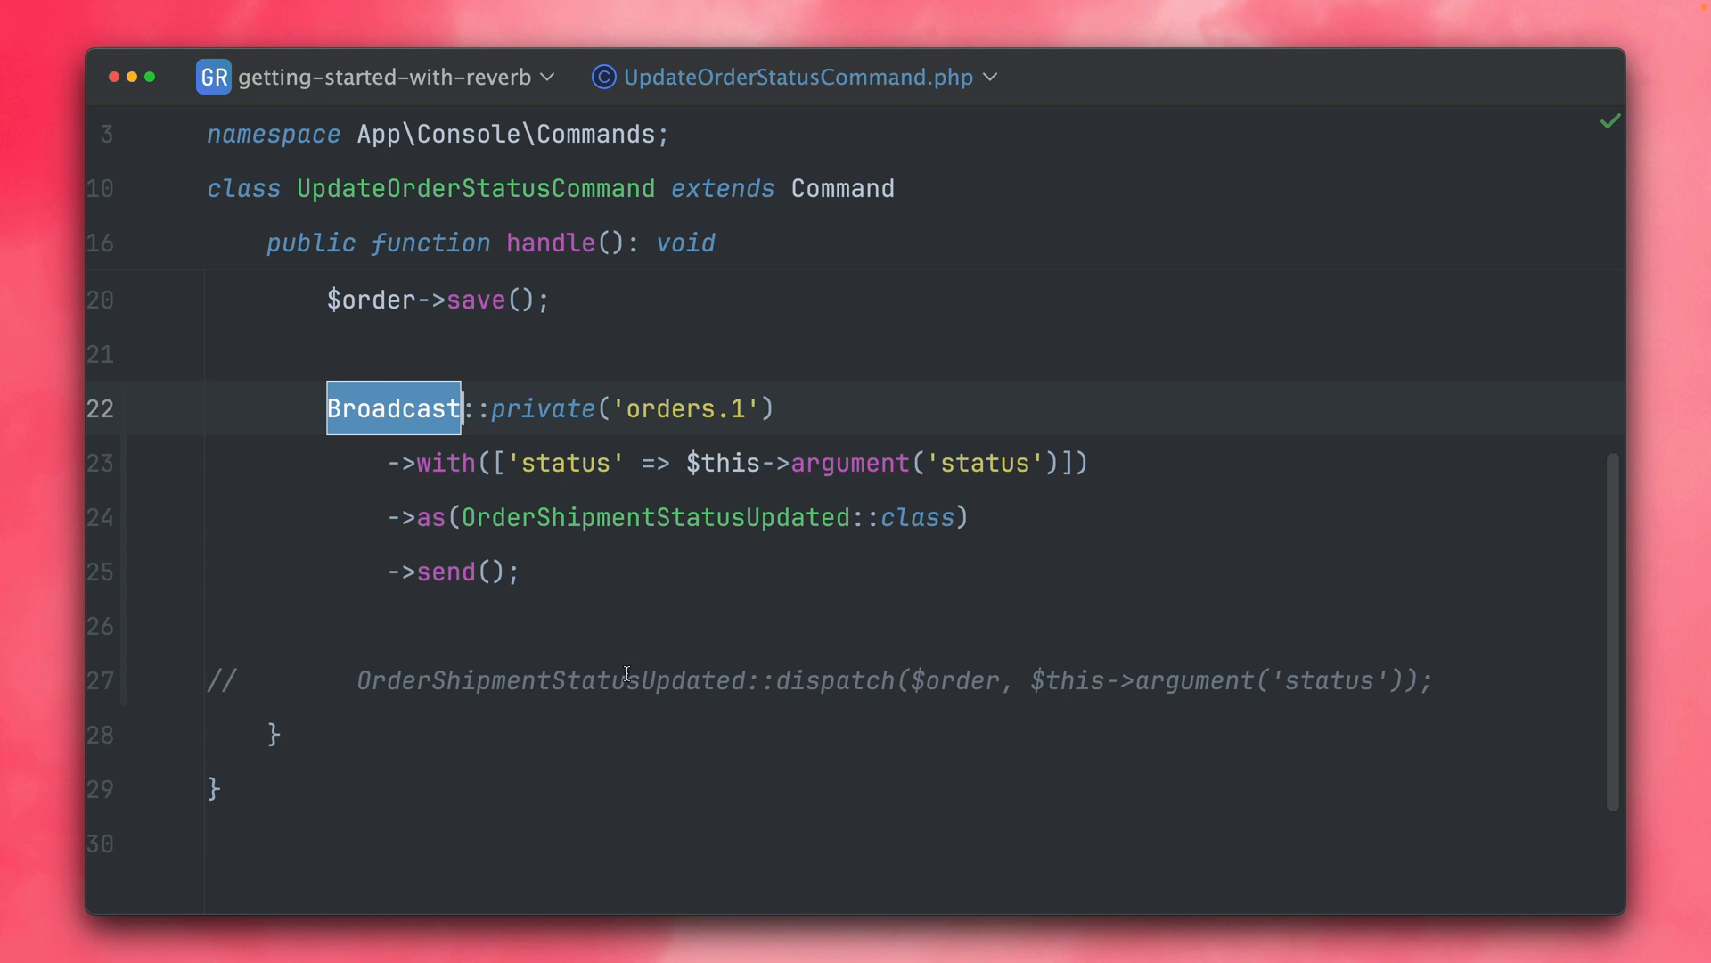